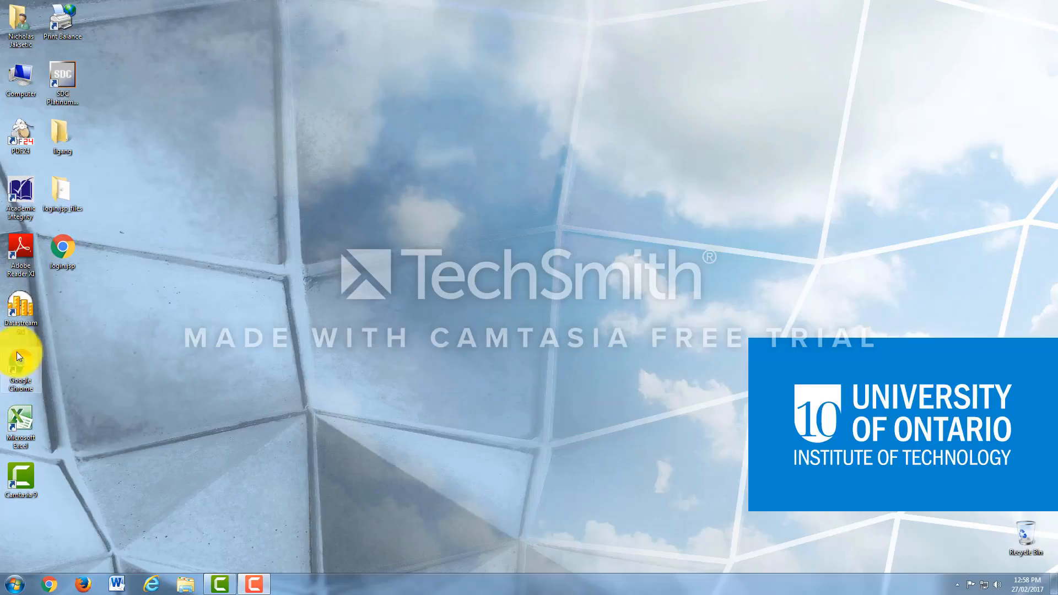
mouse_move(123, 367)
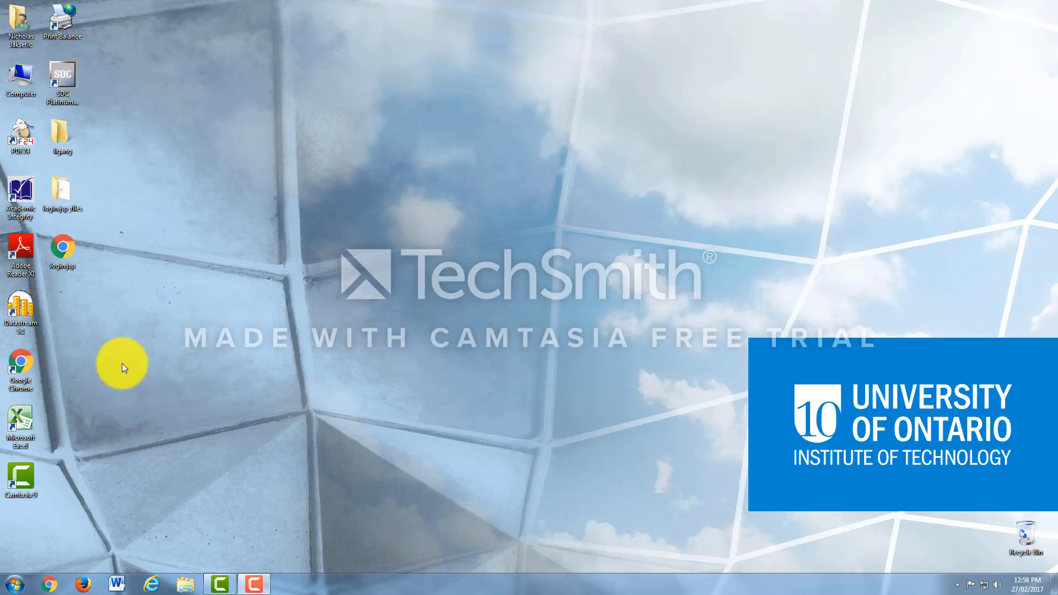
mouse_move(57, 280)
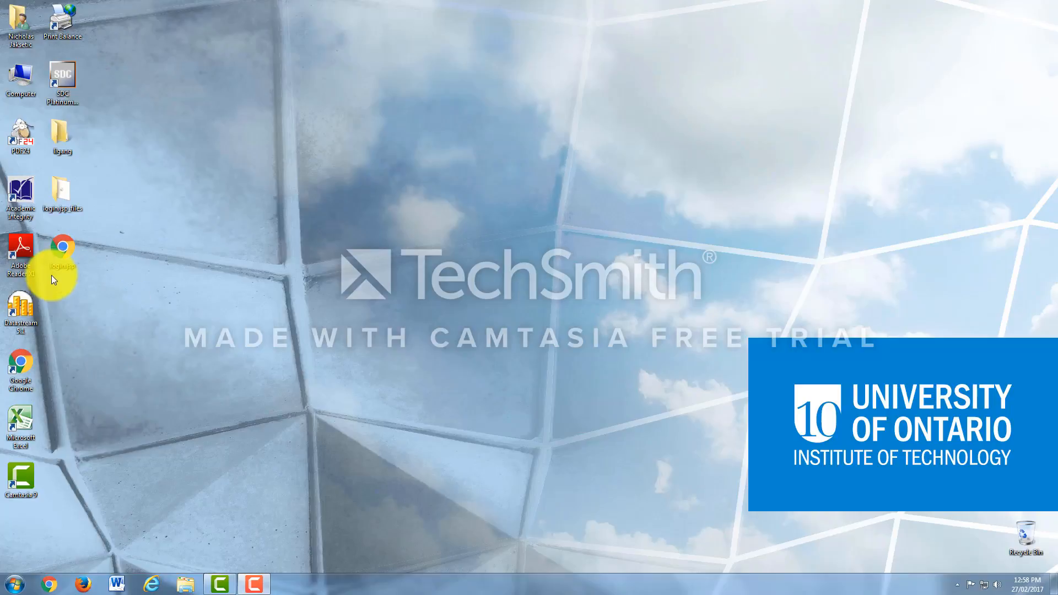
mouse_move(30, 301)
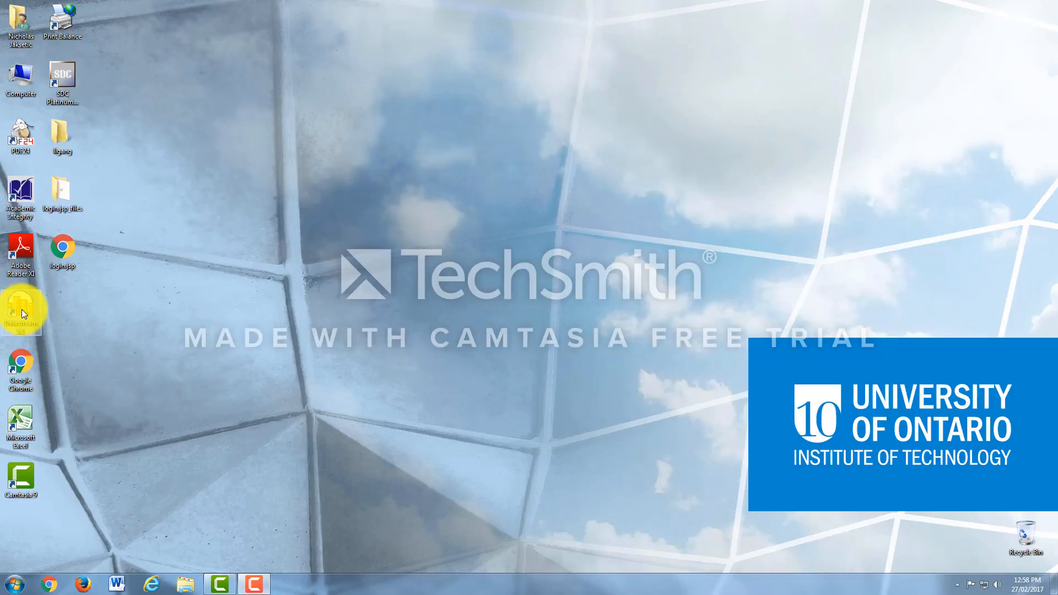
Launch Datastream and use Tools > Connect Now to connect to the Datastream service.
double_click(21, 309)
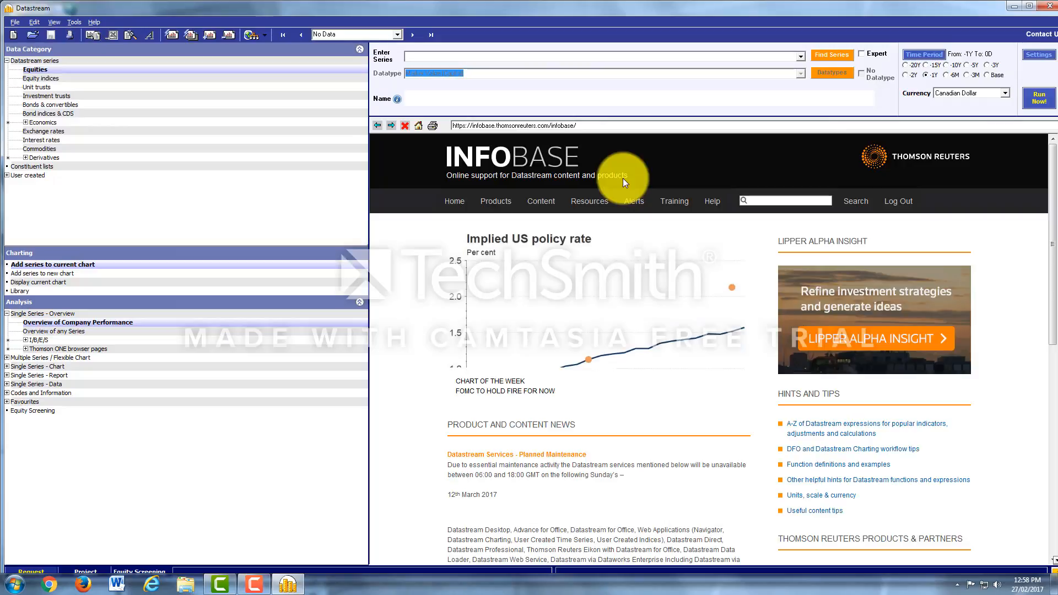
mouse_move(949, 16)
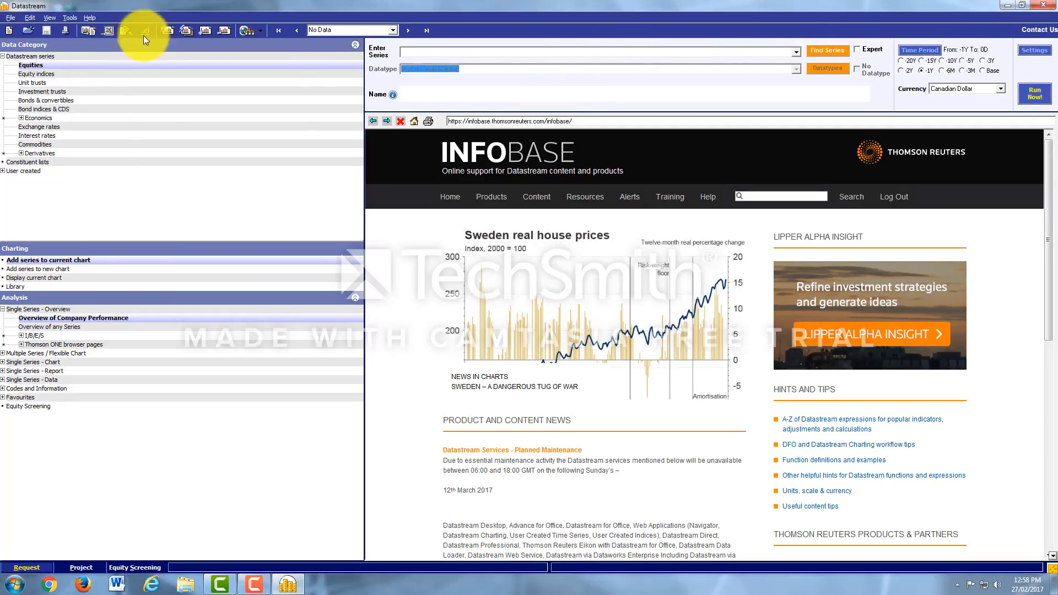
left_click(68, 17)
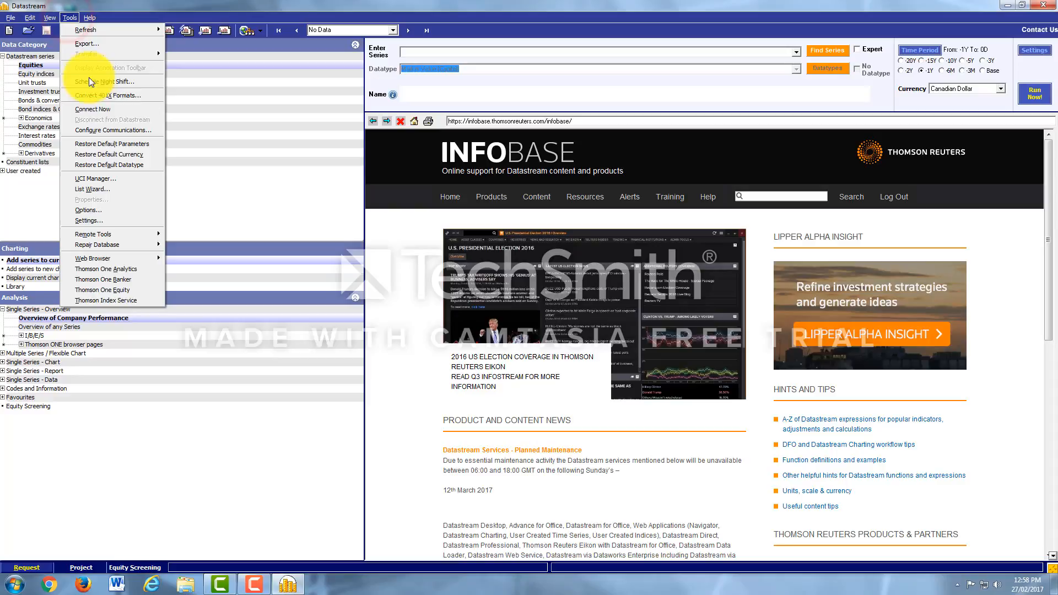
mouse_move(91, 109)
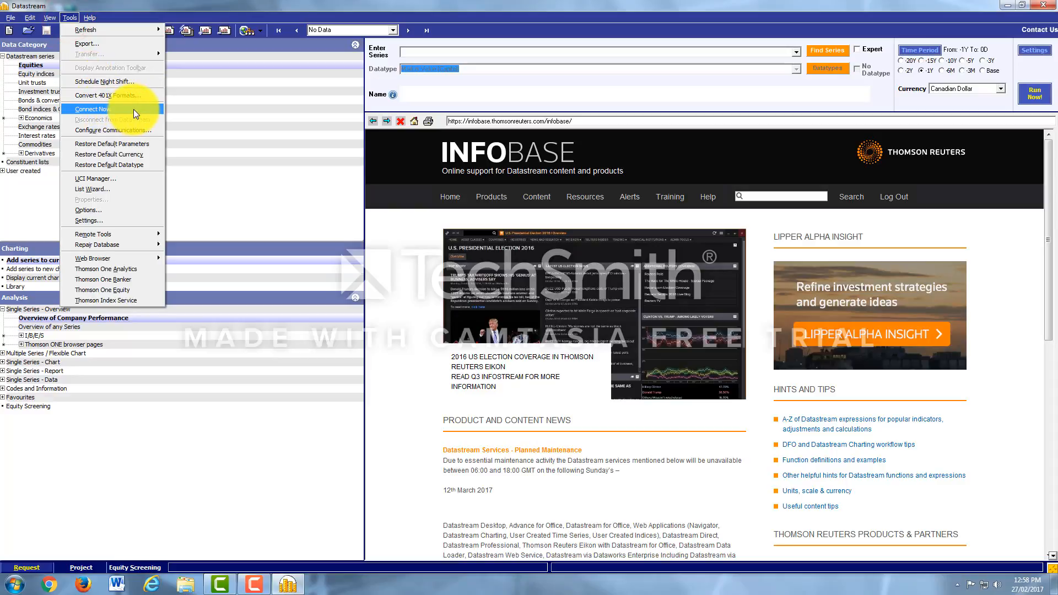
left_click(91, 109)
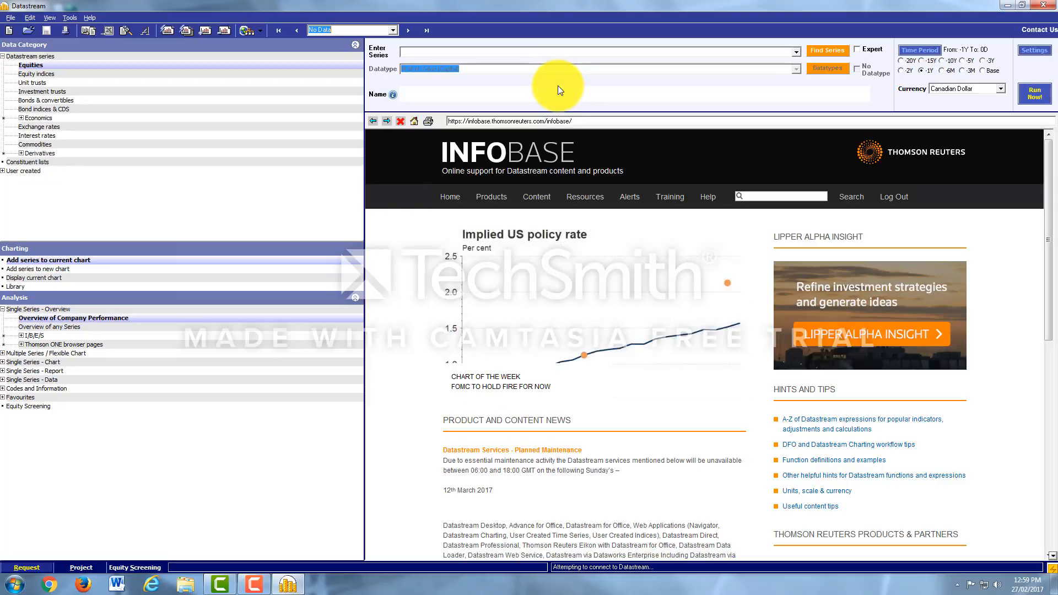
mouse_move(621, 75)
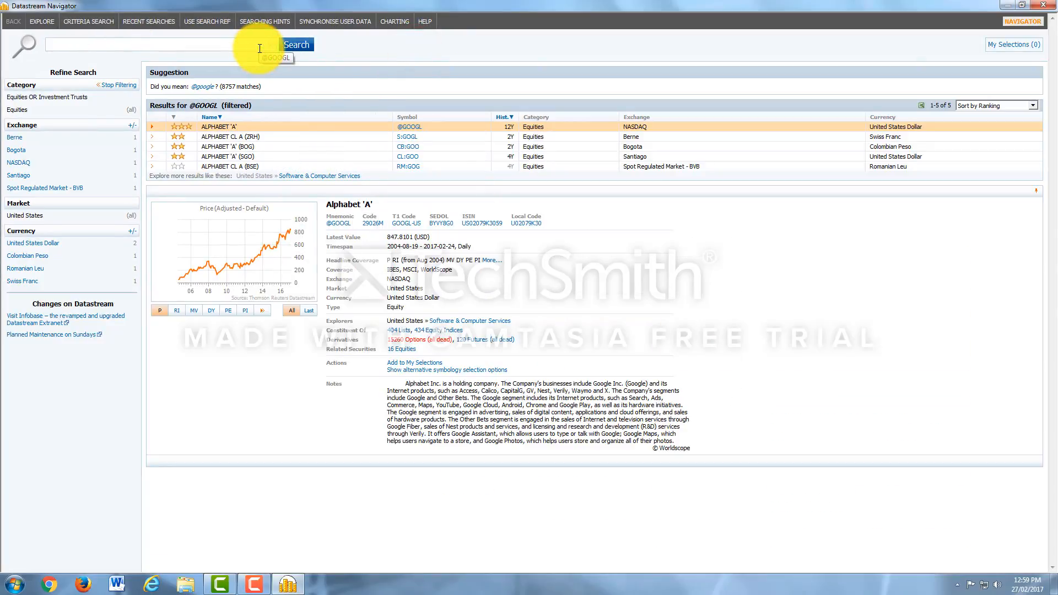
Search Navigator for 'alpha' and narrow the results to equities.
type("alpha")
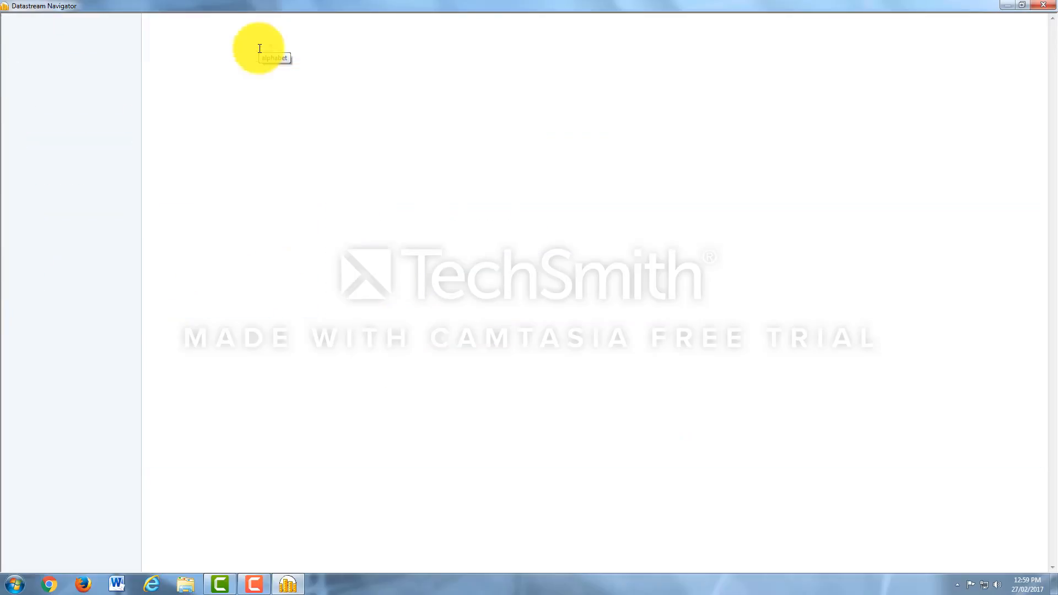
left_click(295, 44)
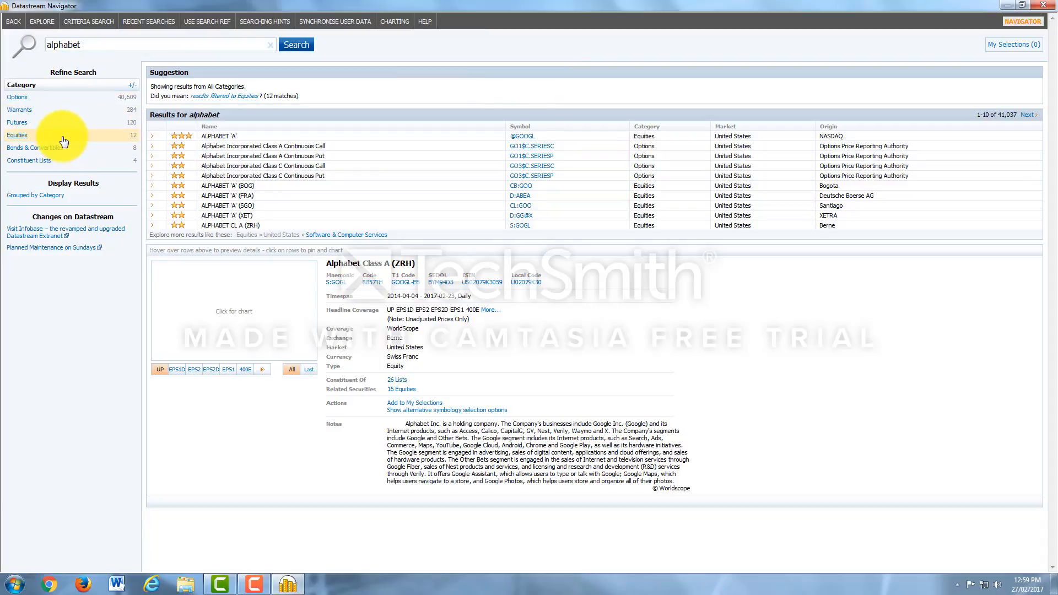
mouse_move(62, 142)
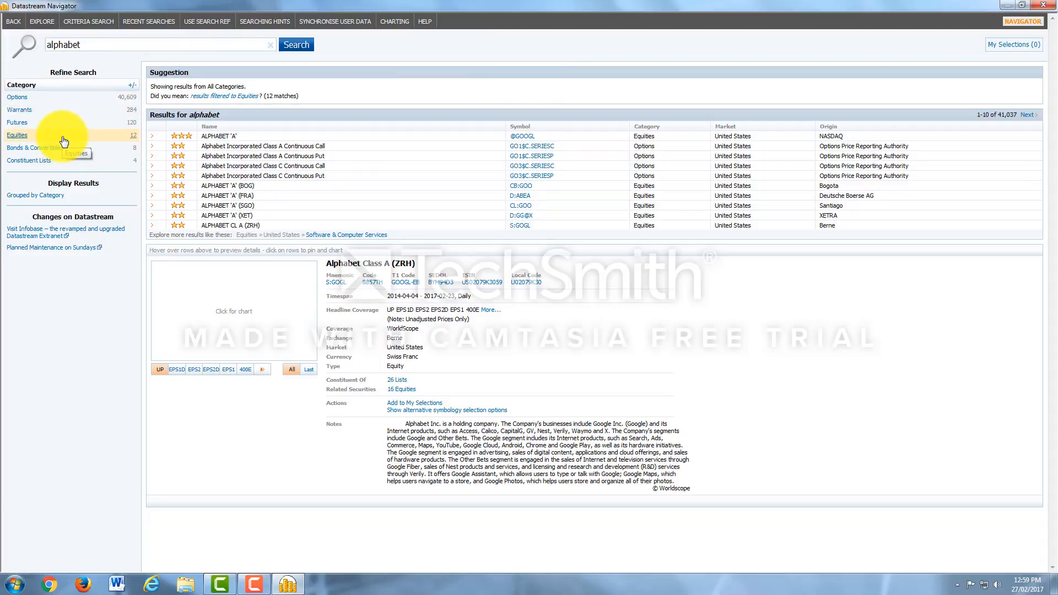
left_click(16, 135)
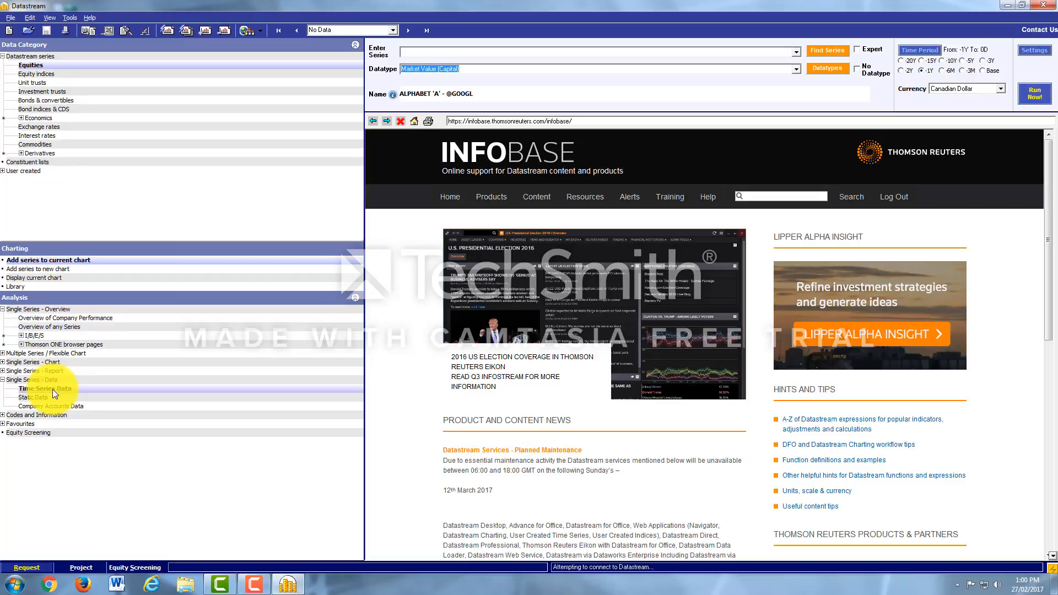
Request Time Series Data for Alphabet 'A' market values.
left_click(44, 388)
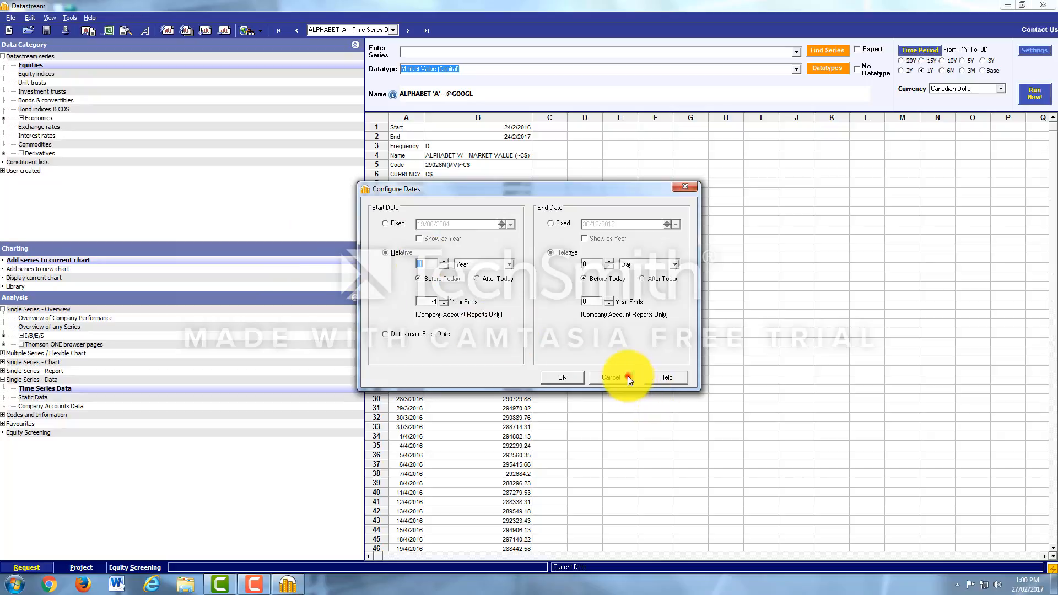
Skip date configuration and run the Alphabet 'A' series for the 6M period.
left_click(609, 377)
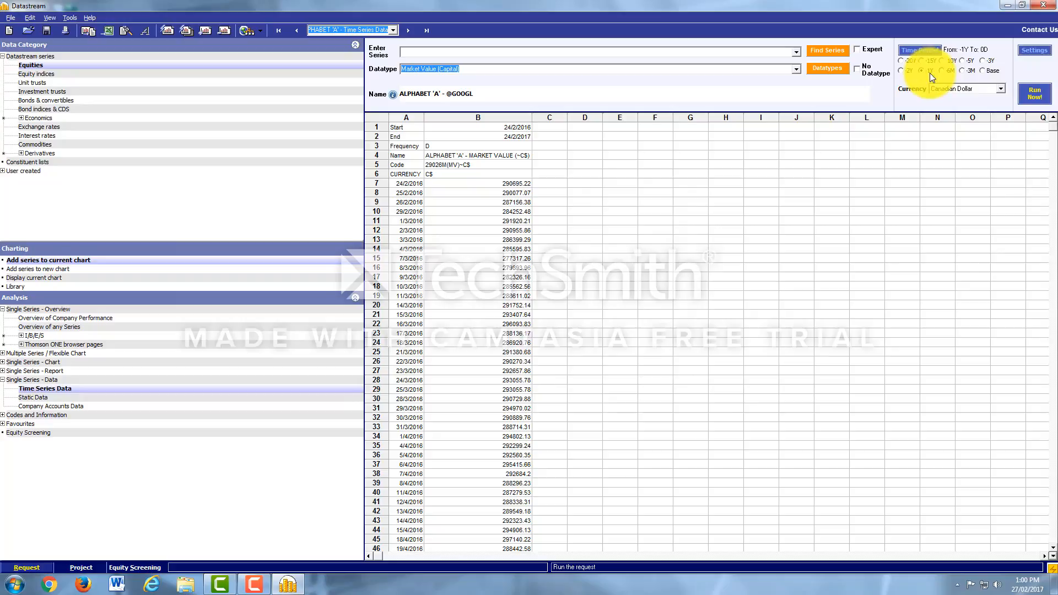
left_click(947, 70)
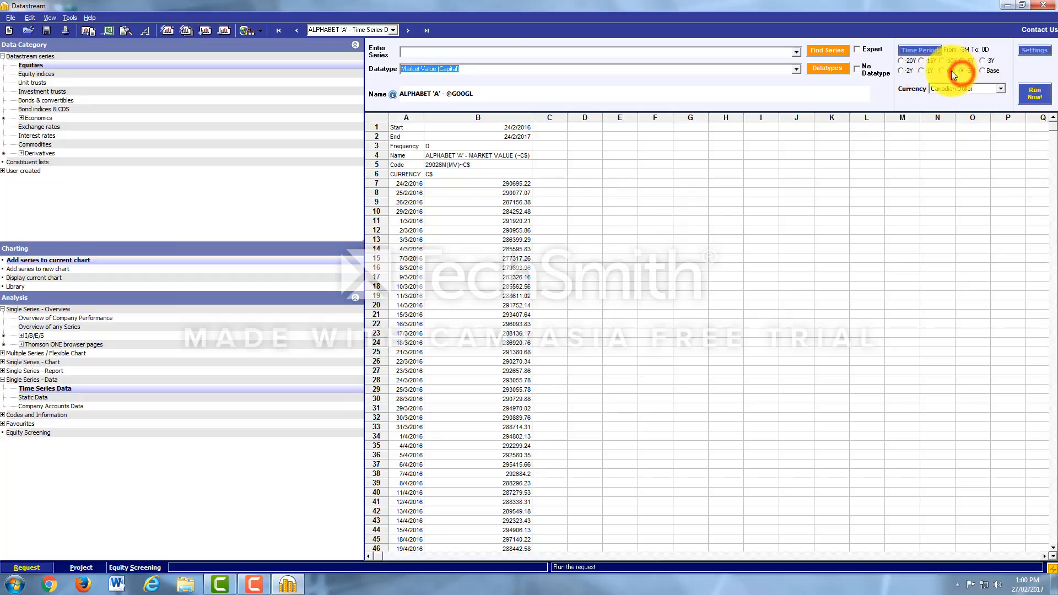
left_click(950, 71)
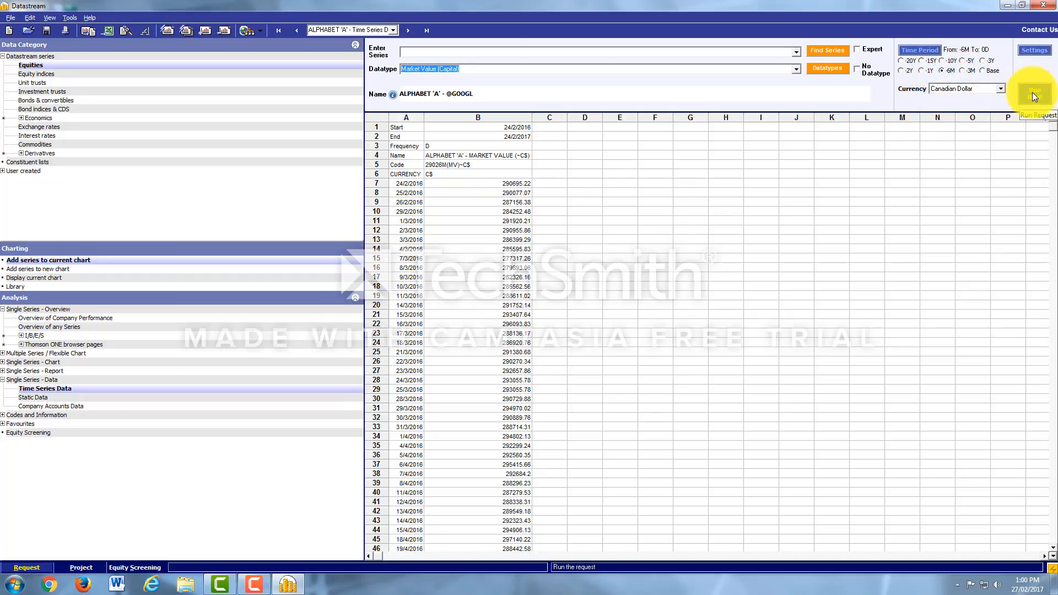
left_click(1032, 94)
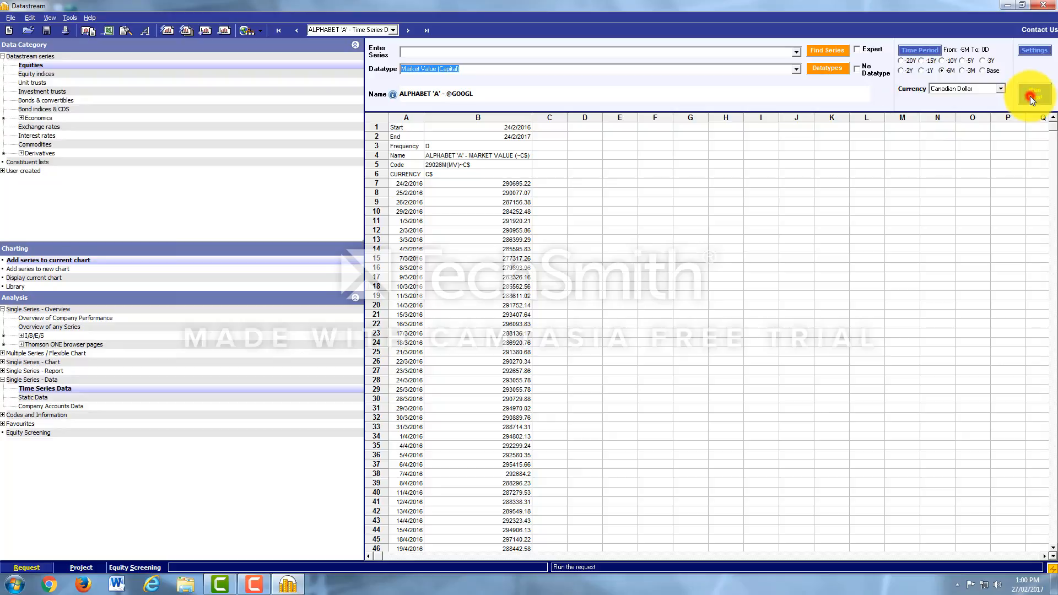
left_click(1033, 93)
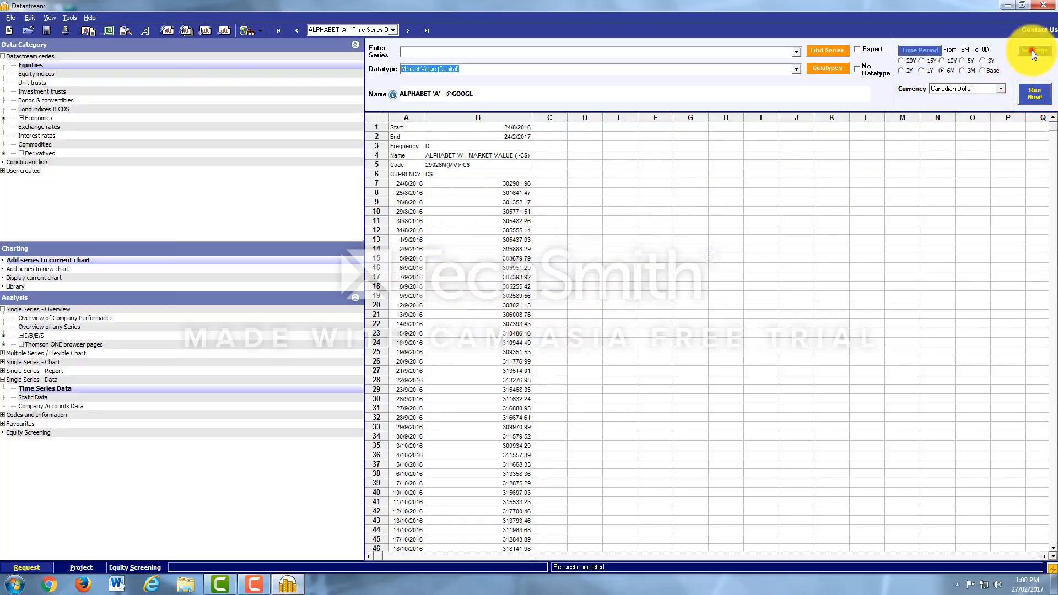
Switch the series to monthly frequency and reload it.
left_click(1034, 50)
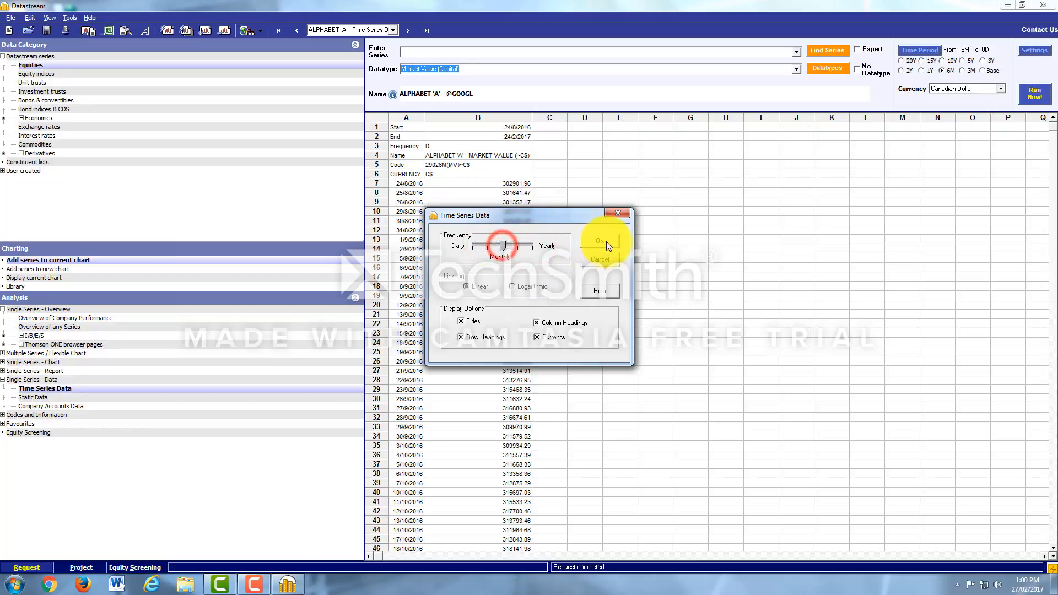
left_click(598, 241)
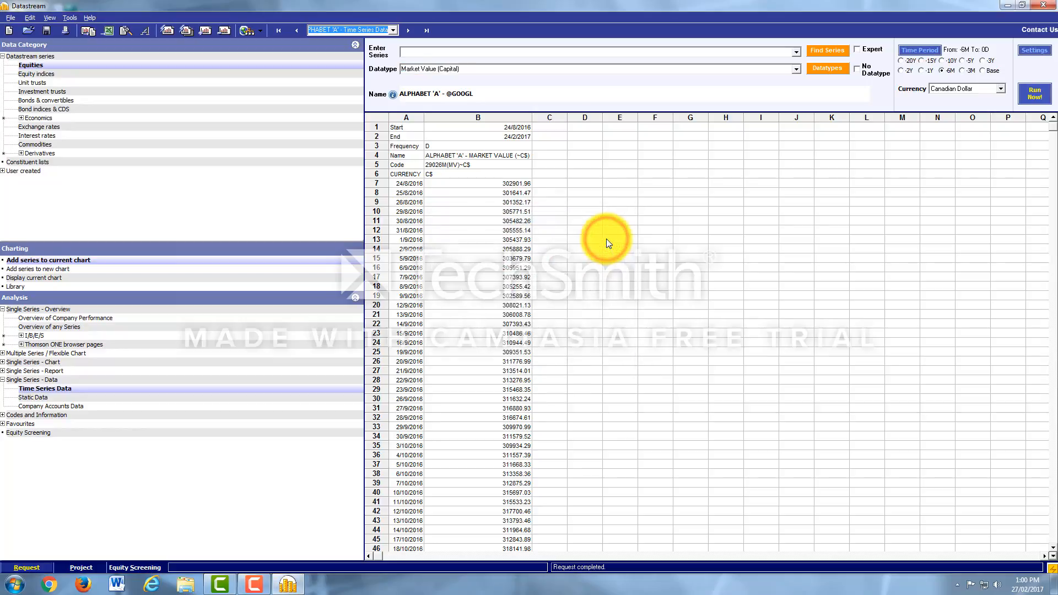
left_click(1032, 94)
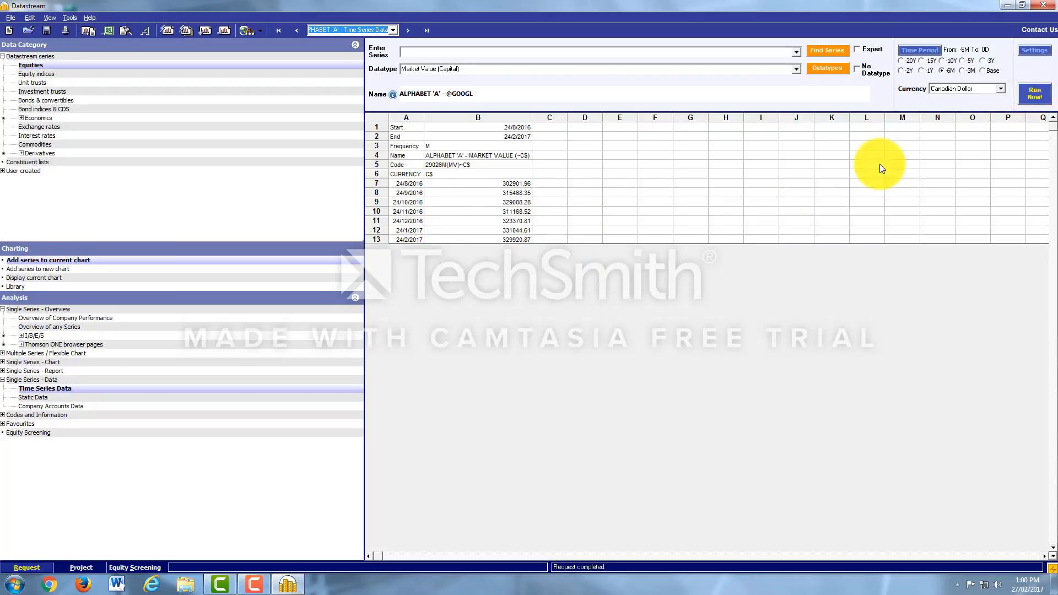
mouse_move(940, 66)
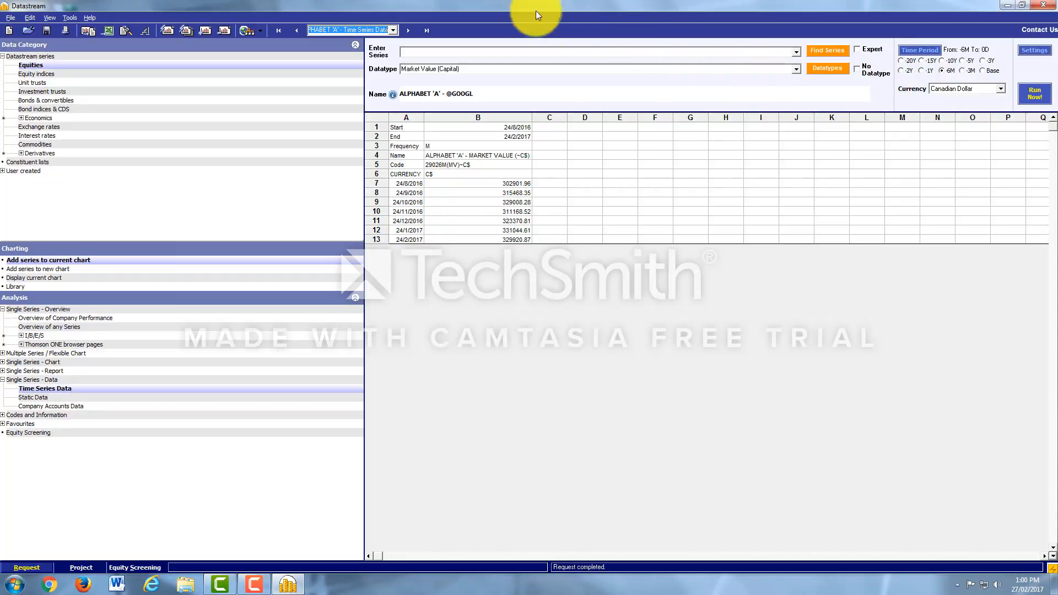
mouse_move(826, 70)
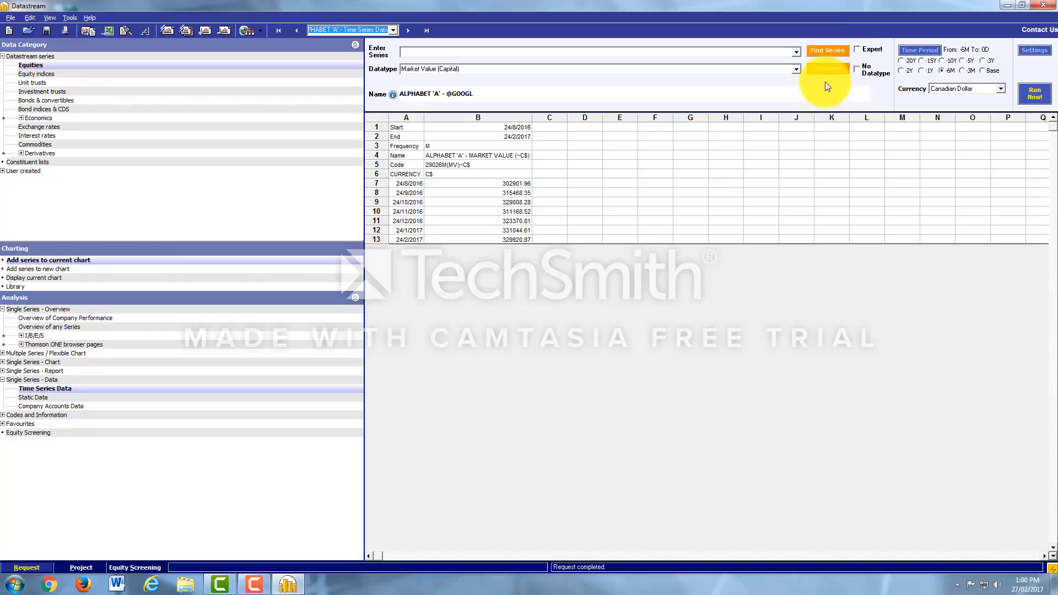
mouse_move(827, 69)
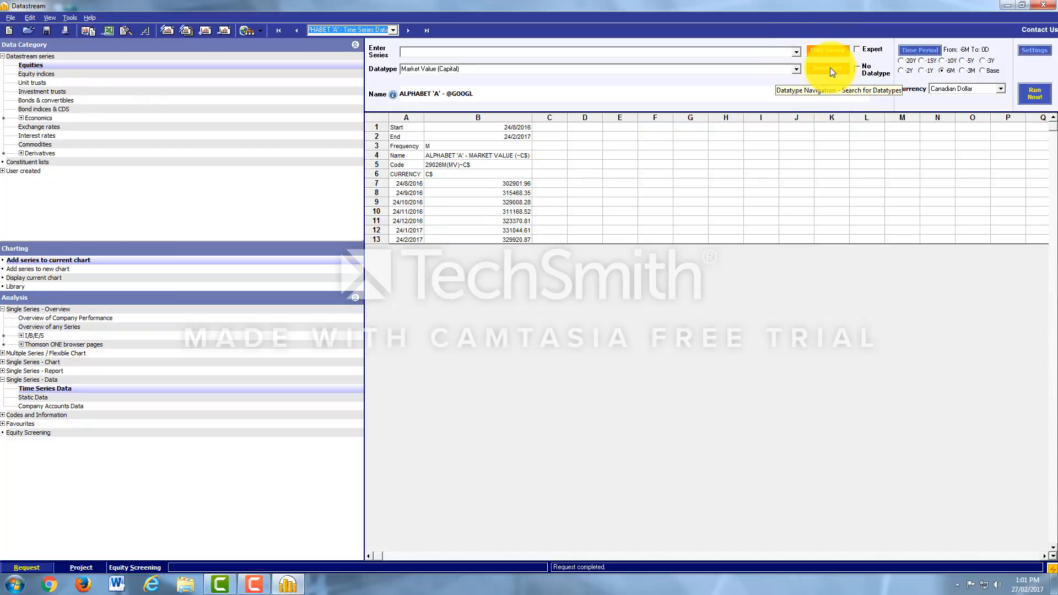
Search the datatypes in Navigator, preview EPS and apply it to Alphabet 'A'.
left_click(826, 67)
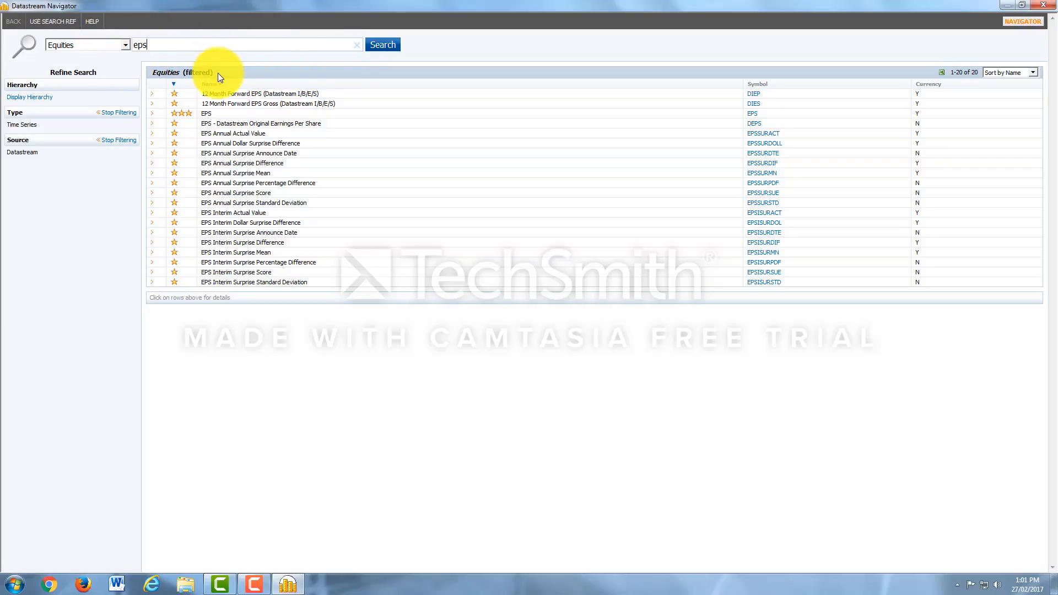
left_click(382, 45)
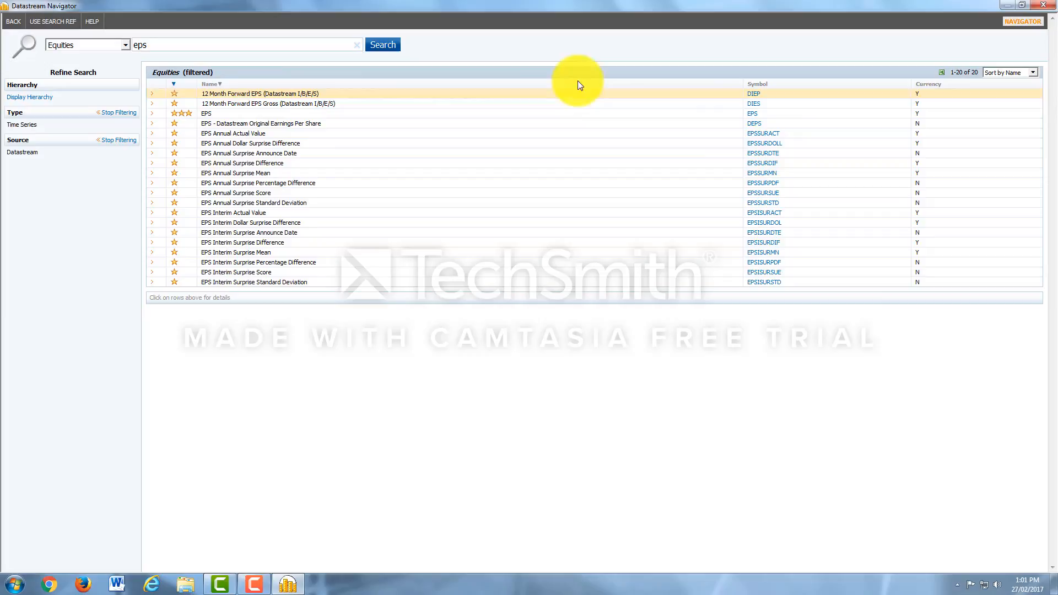
mouse_move(526, 73)
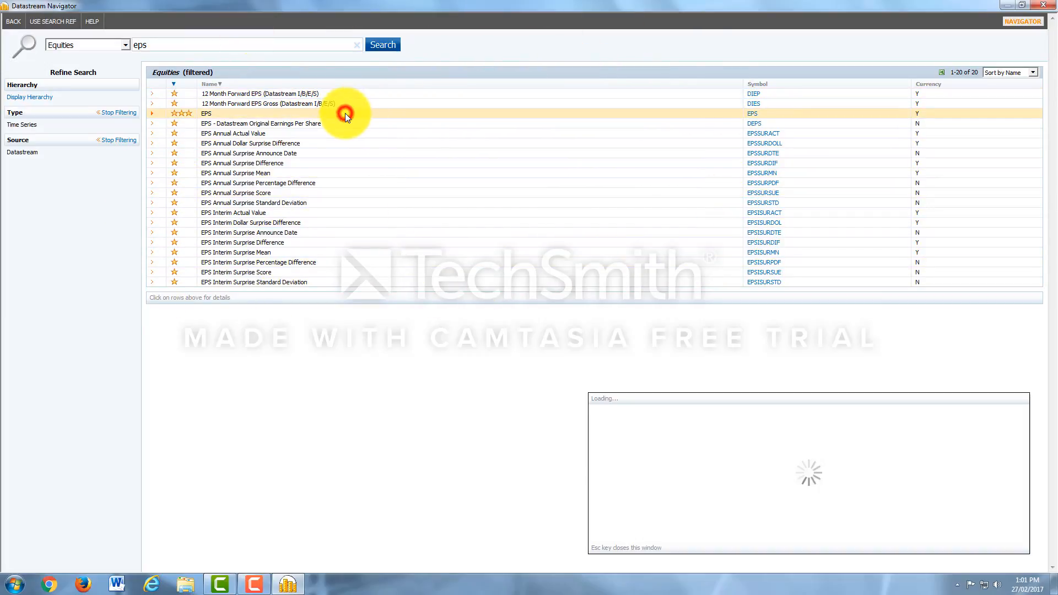
left_click(206, 114)
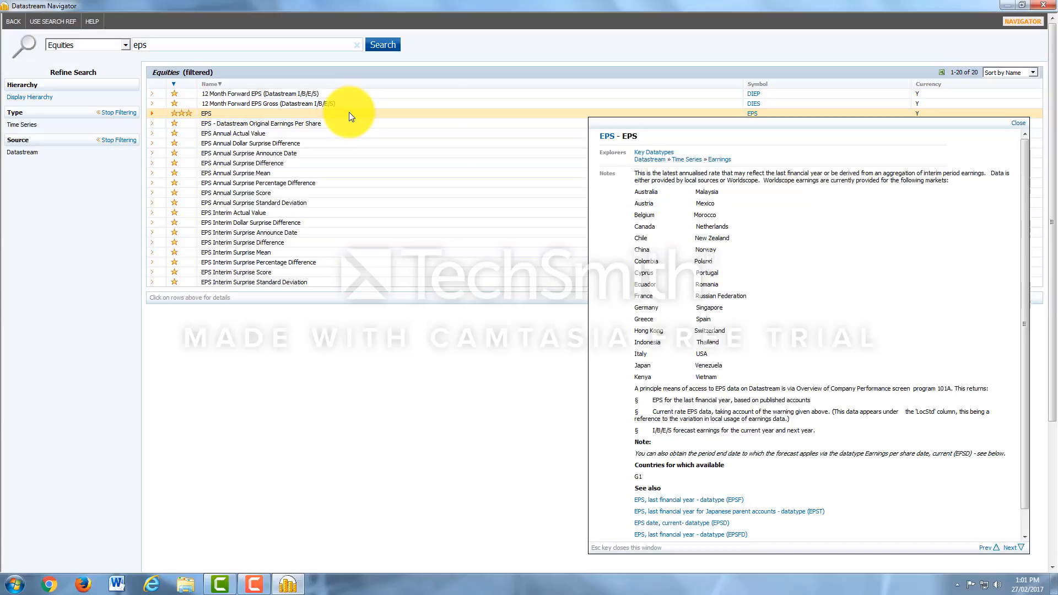
mouse_move(420, 133)
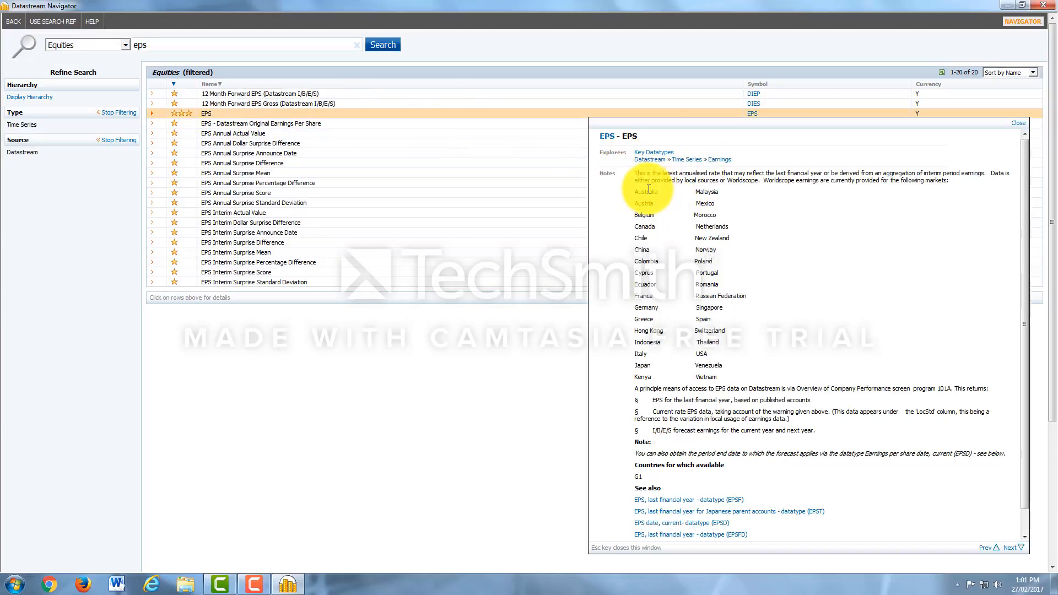
mouse_move(621, 192)
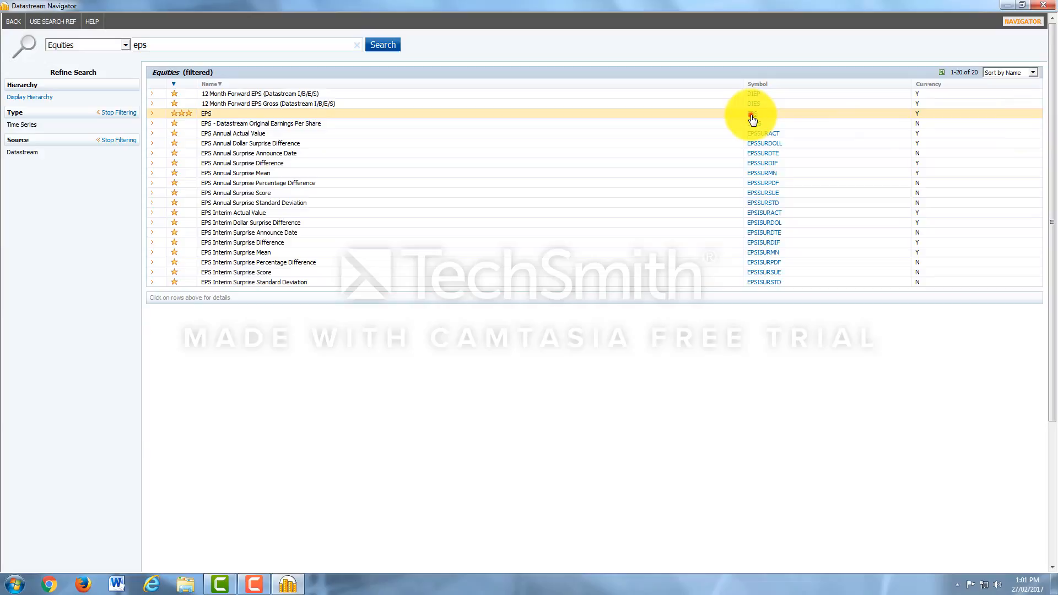
left_click(751, 113)
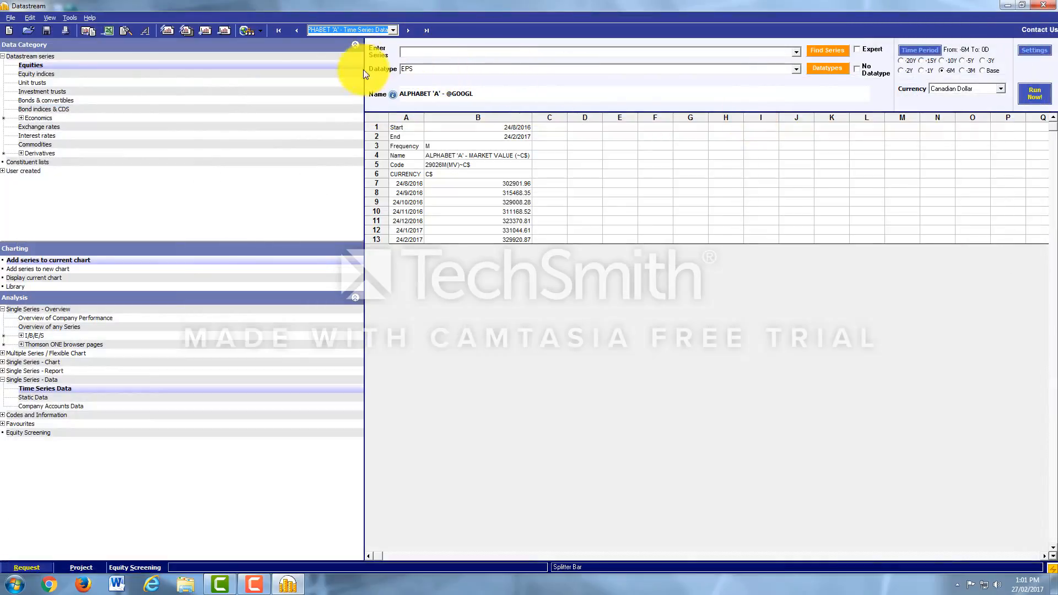
mouse_move(813, 118)
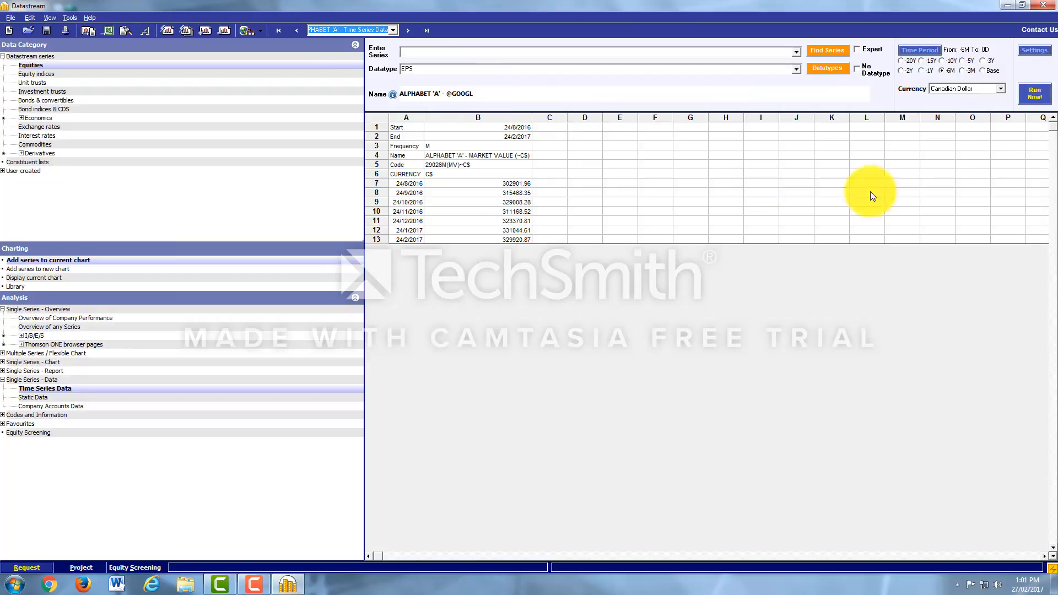
Fetch Alphabet 'A' EPS at weekly frequency over 1Y, starting 19/2/2016.
left_click(45, 388)
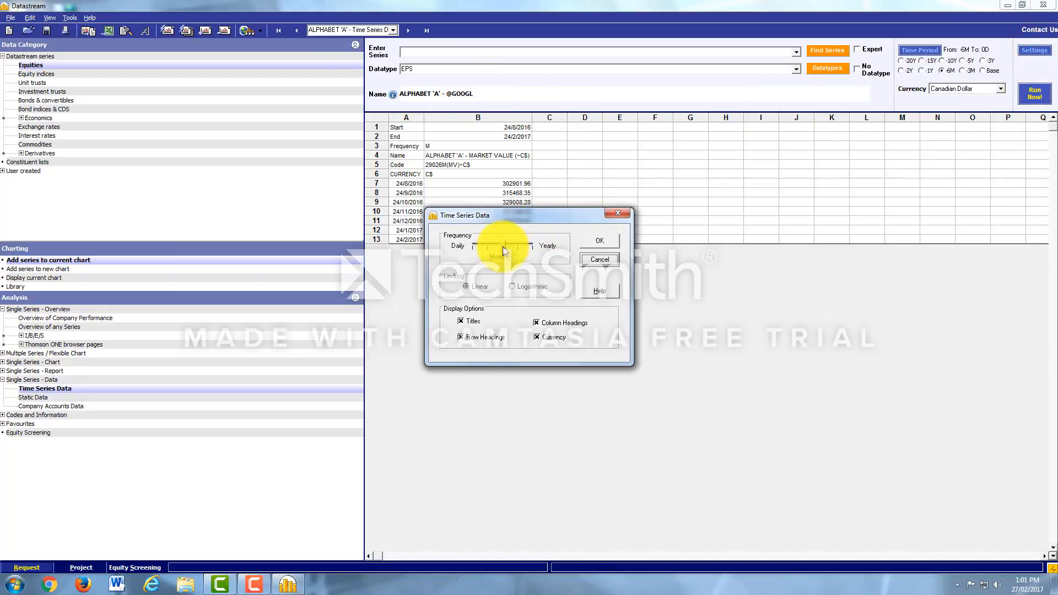
left_click_drag(502, 251, 520, 251)
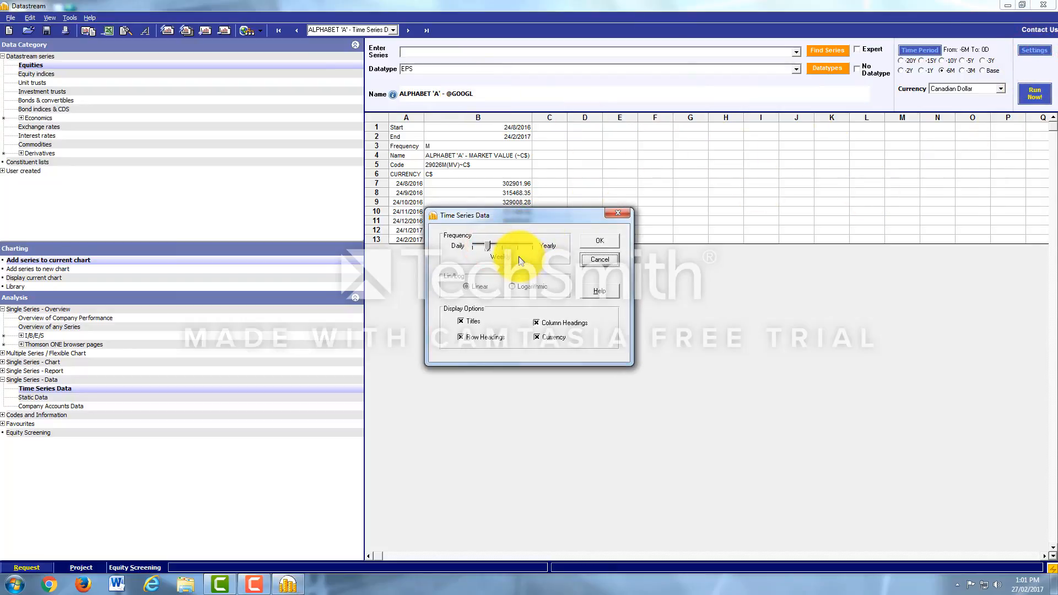
left_click(598, 240)
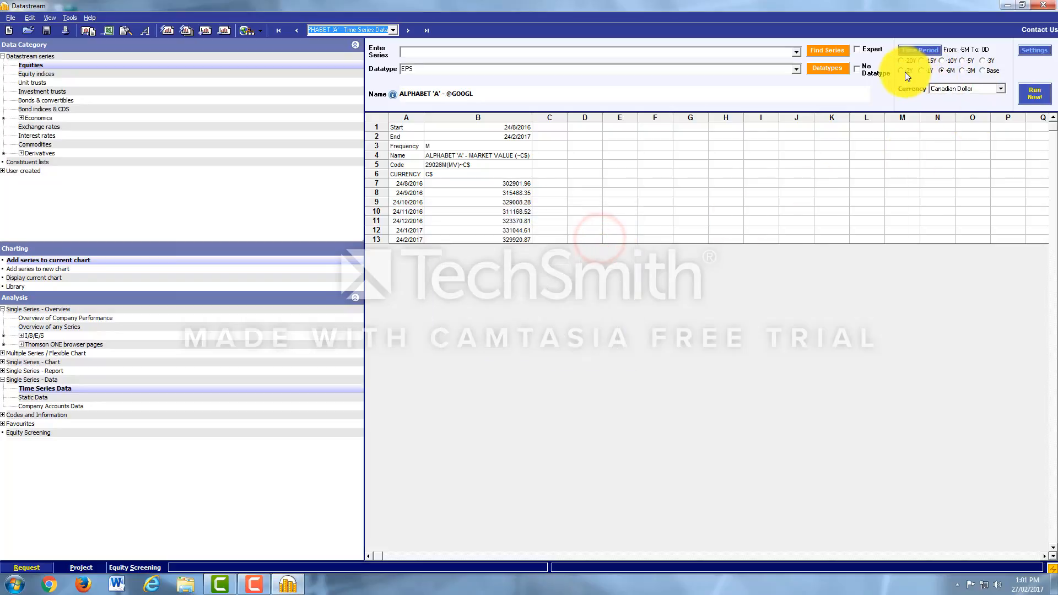
left_click(922, 71)
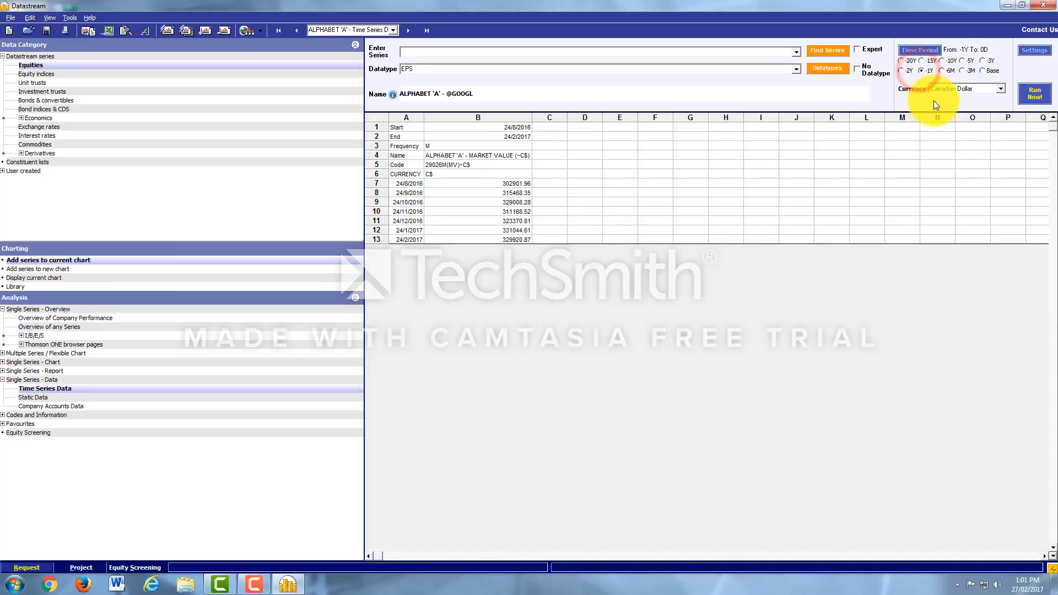
mouse_move(1034, 92)
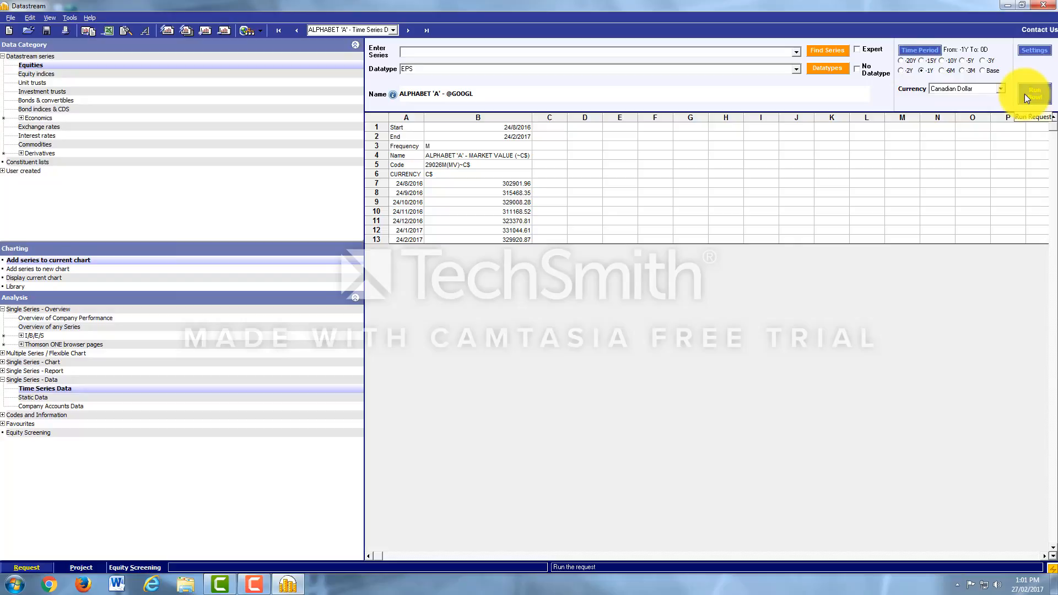
left_click(1033, 92)
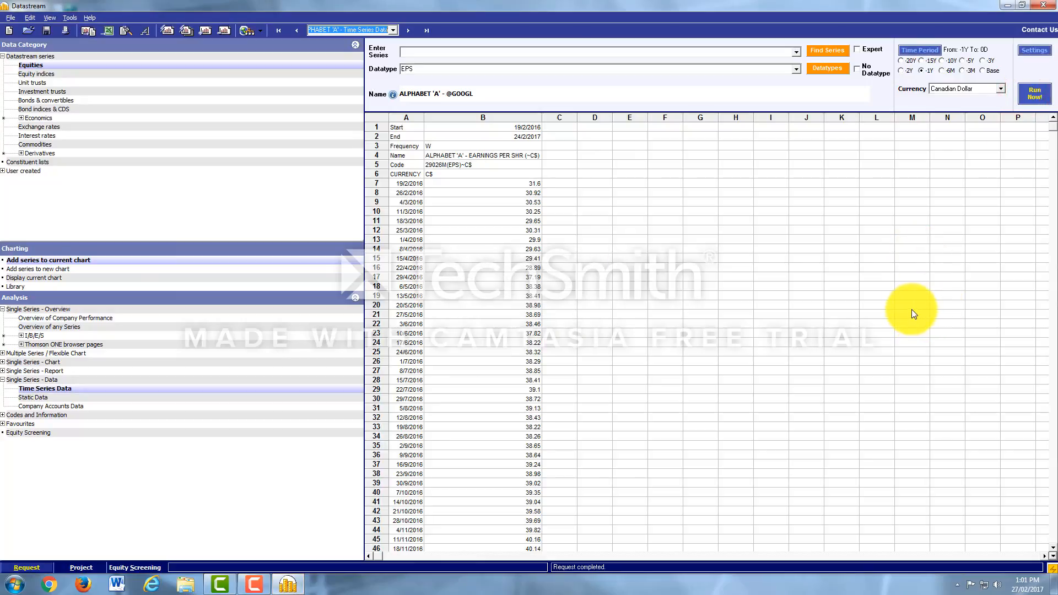
mouse_move(475, 322)
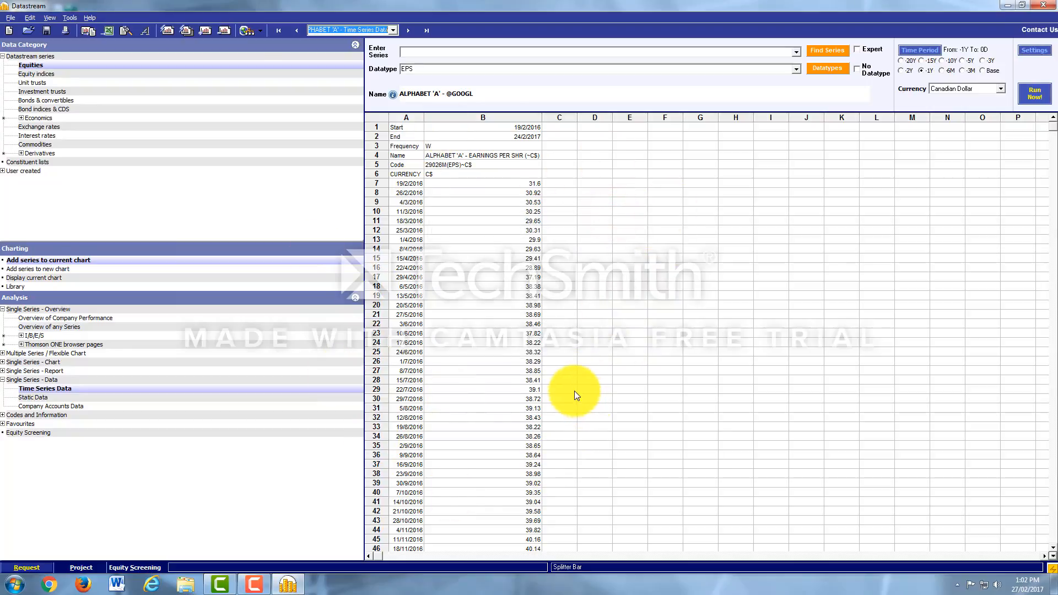
mouse_move(827, 67)
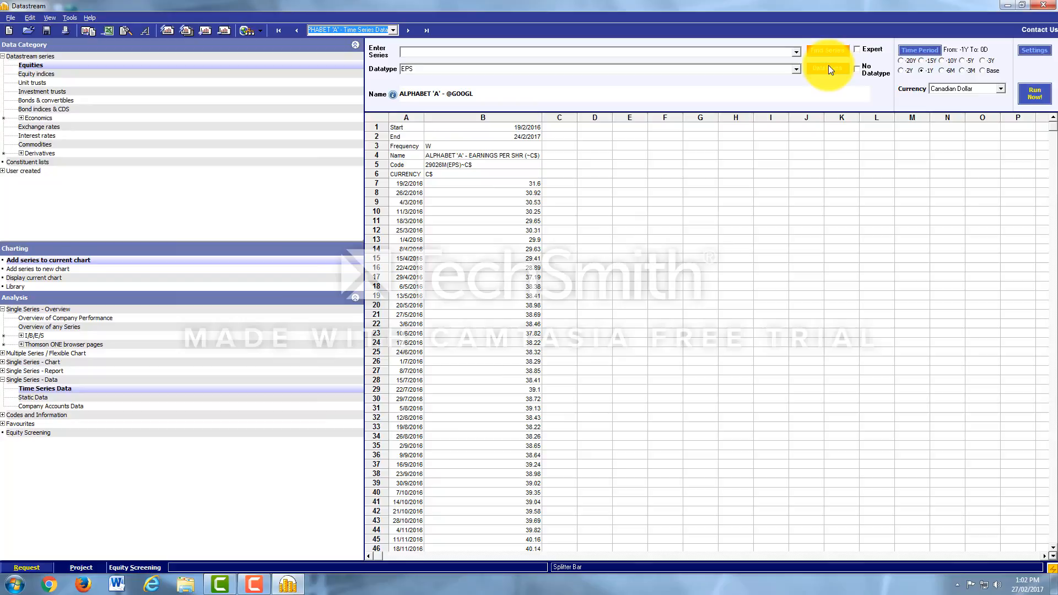
Search datatypes for 'price' and choose Price - Ask (PA).
left_click(827, 50)
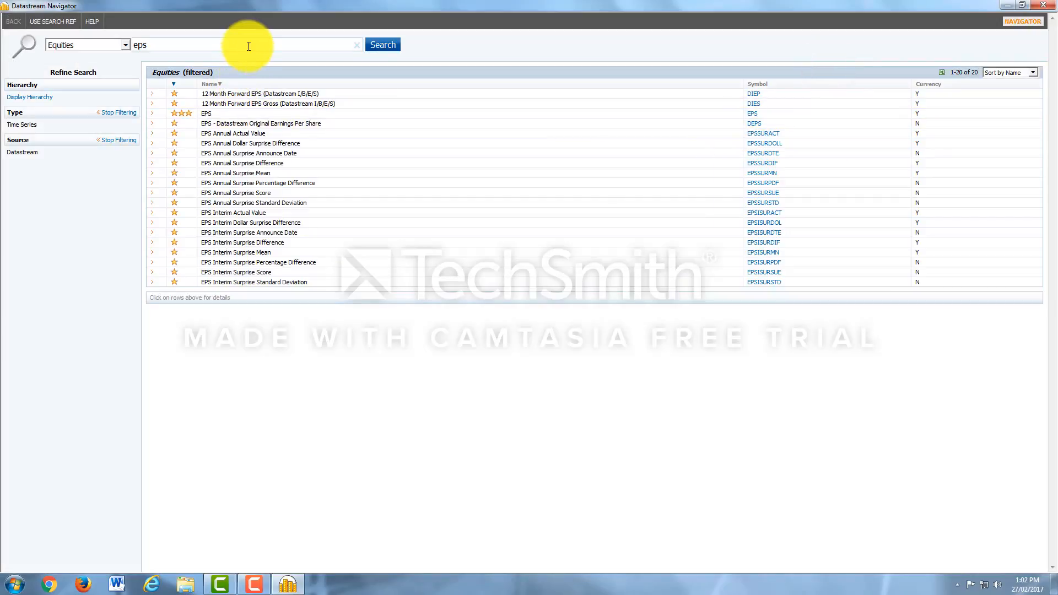
type("price")
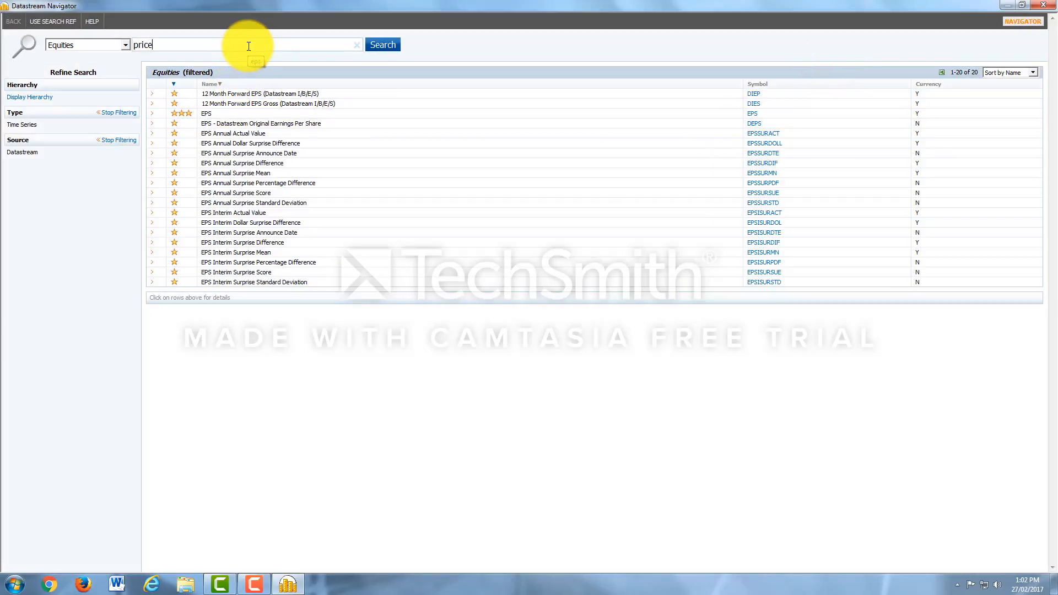
left_click(382, 45)
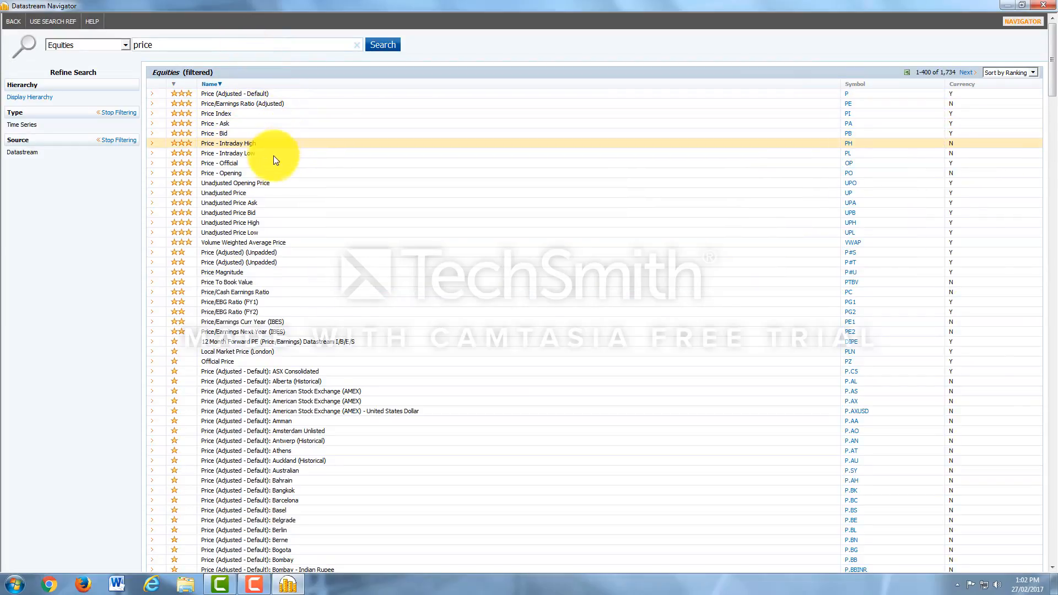
mouse_move(268, 251)
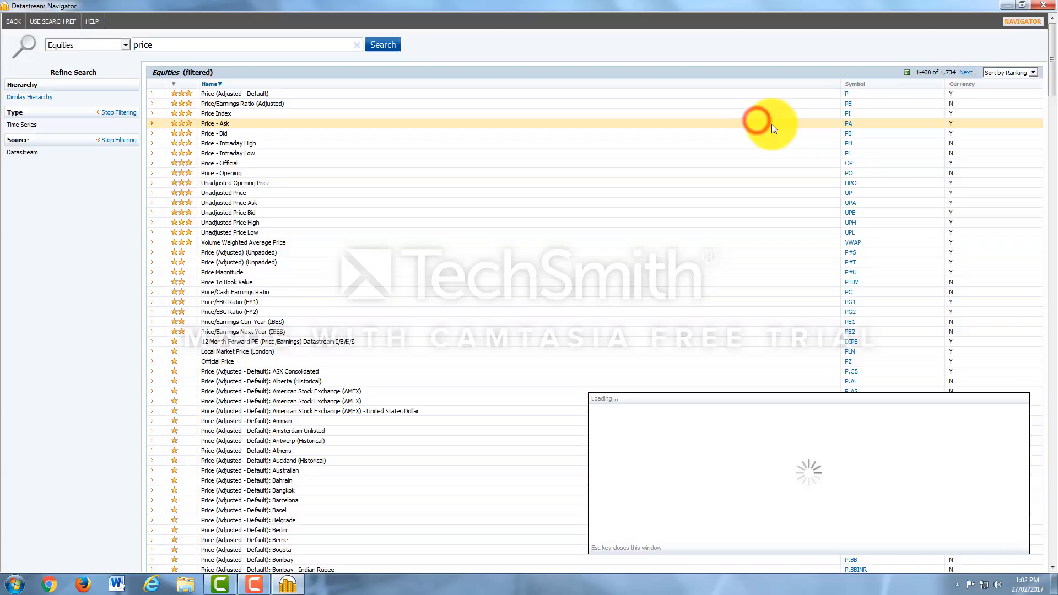
left_click(214, 123)
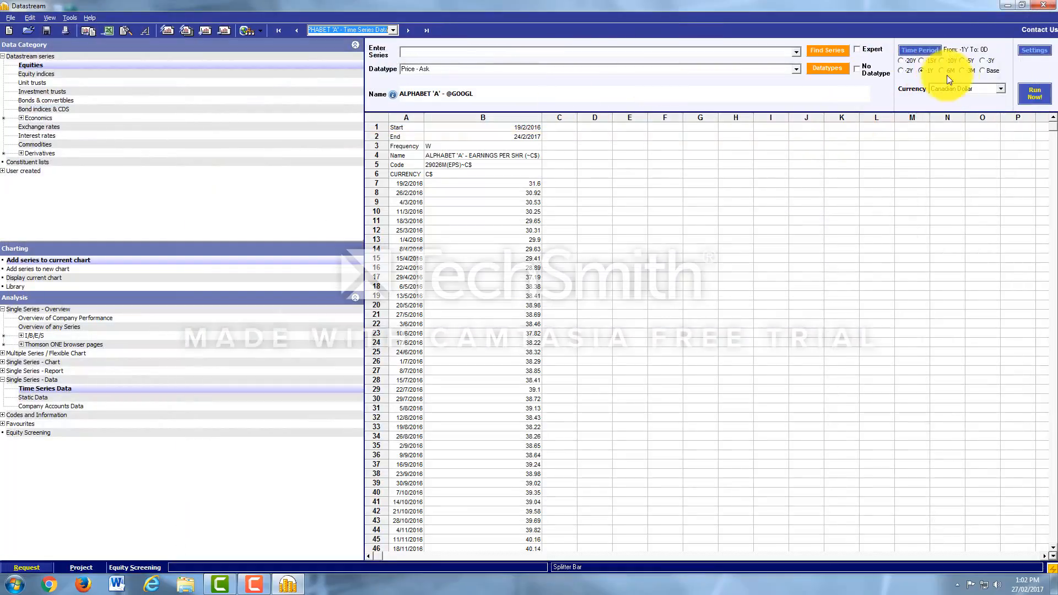
Extend the period back to the base date and set quarterly frequency.
left_click(962, 72)
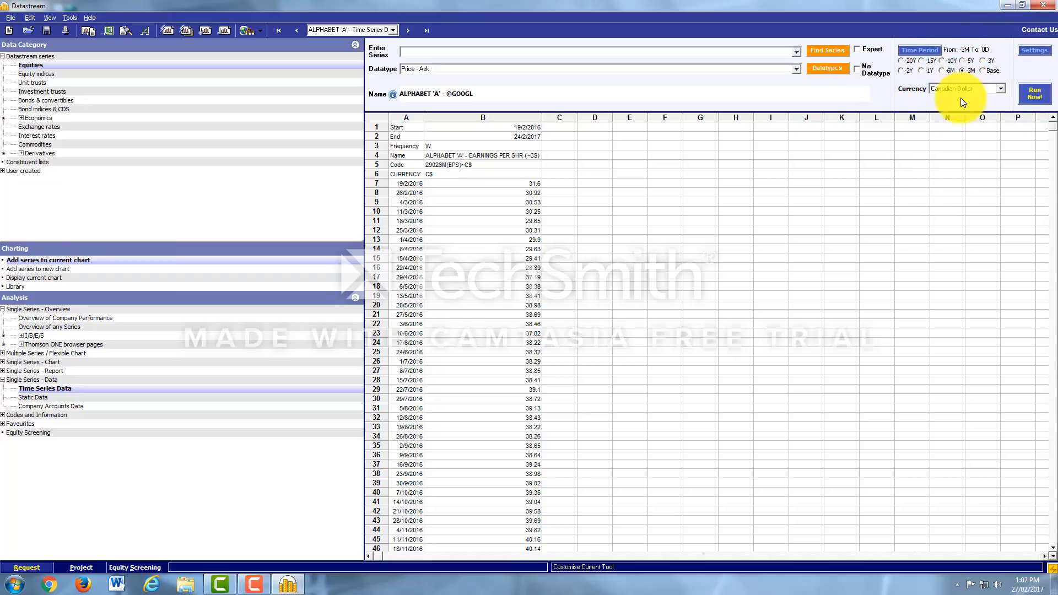
left_click(984, 71)
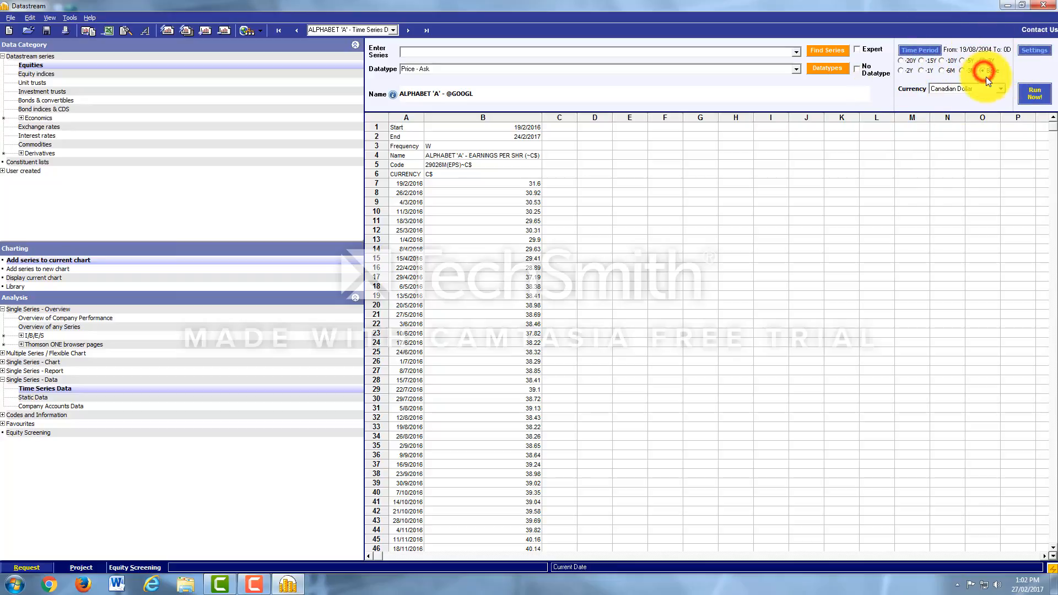
mouse_move(988, 75)
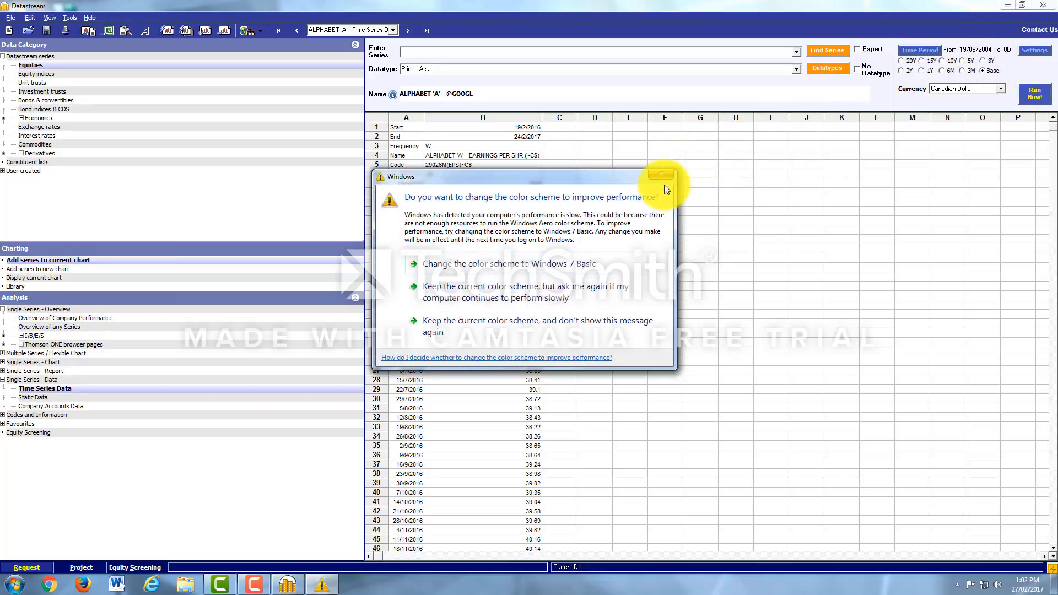
left_click(661, 175)
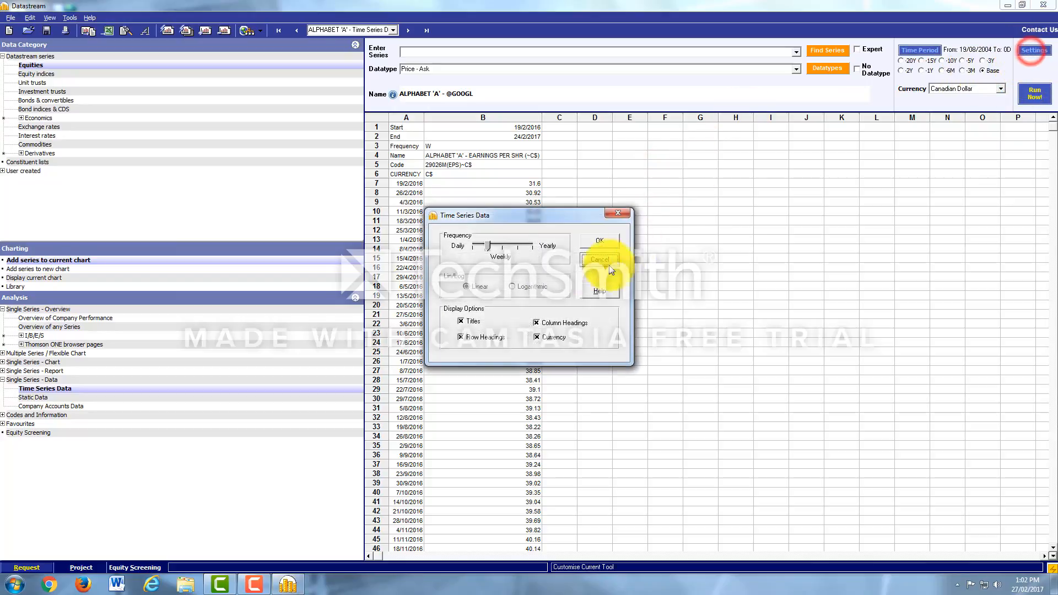
left_click_drag(492, 245, 523, 245)
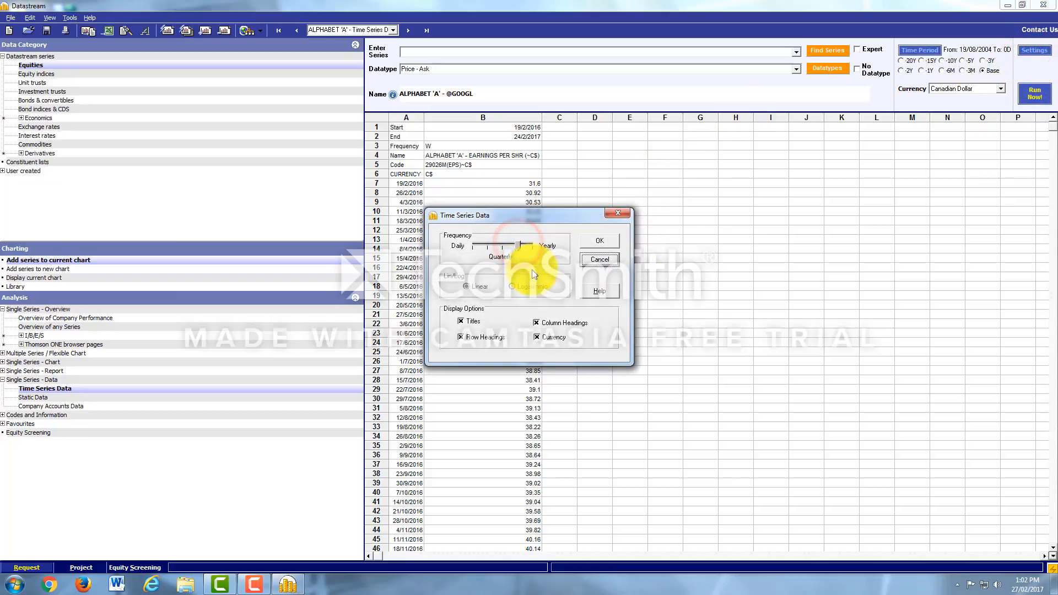
left_click(596, 241)
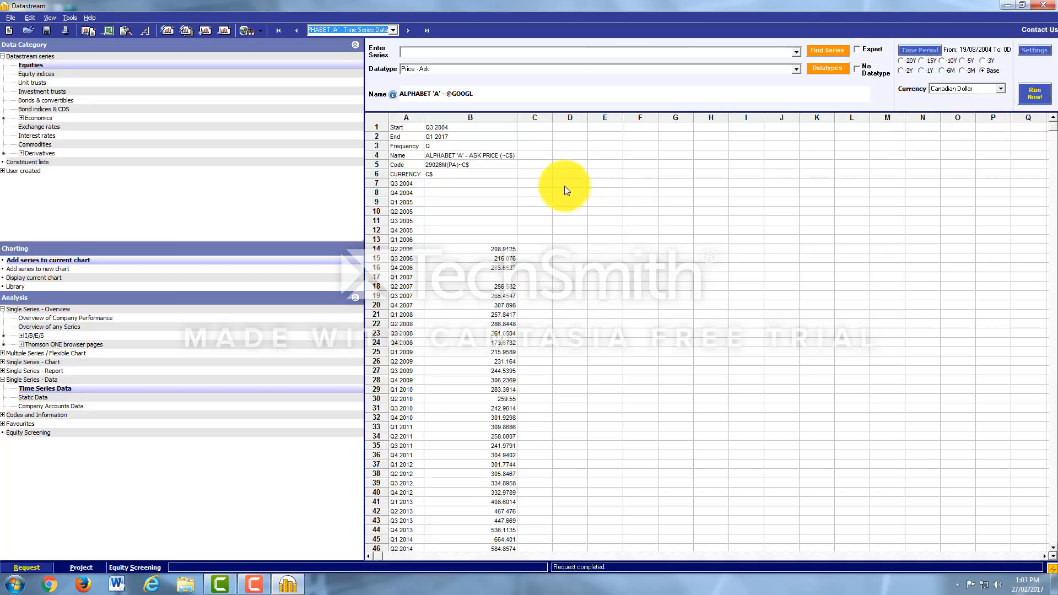
mouse_move(644, 307)
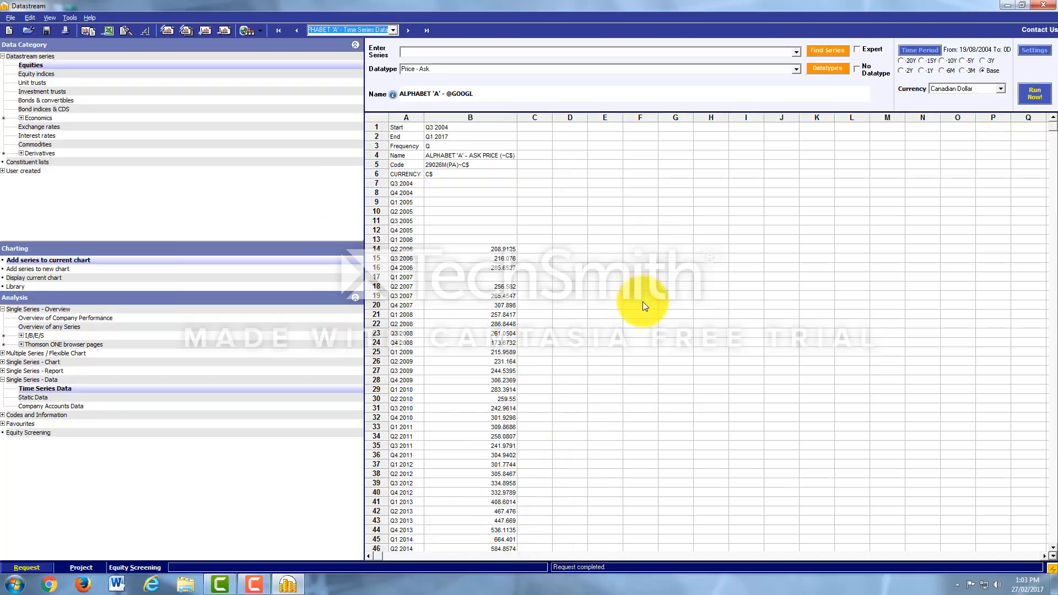
mouse_move(569, 288)
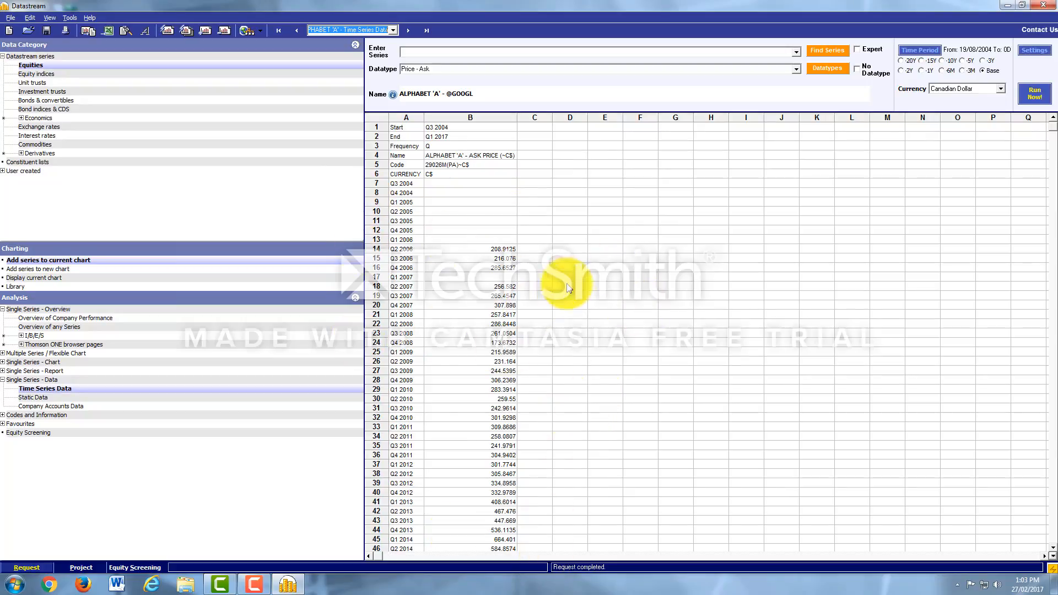
mouse_move(522, 229)
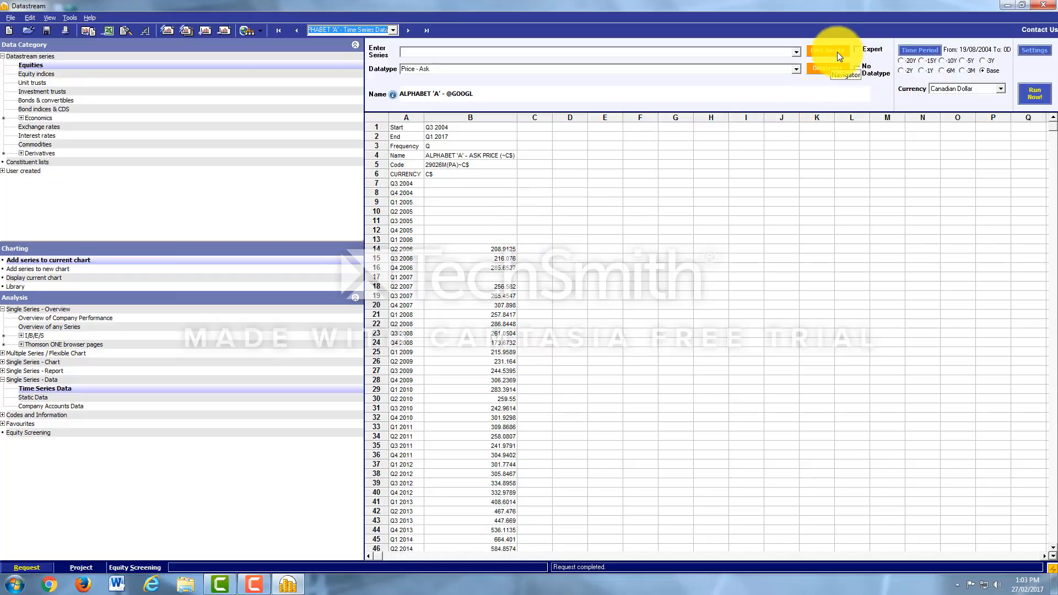
Search Navigator for 'td' and filter to Toronto-listed Toronto-Dominion Bank.
left_click(818, 50)
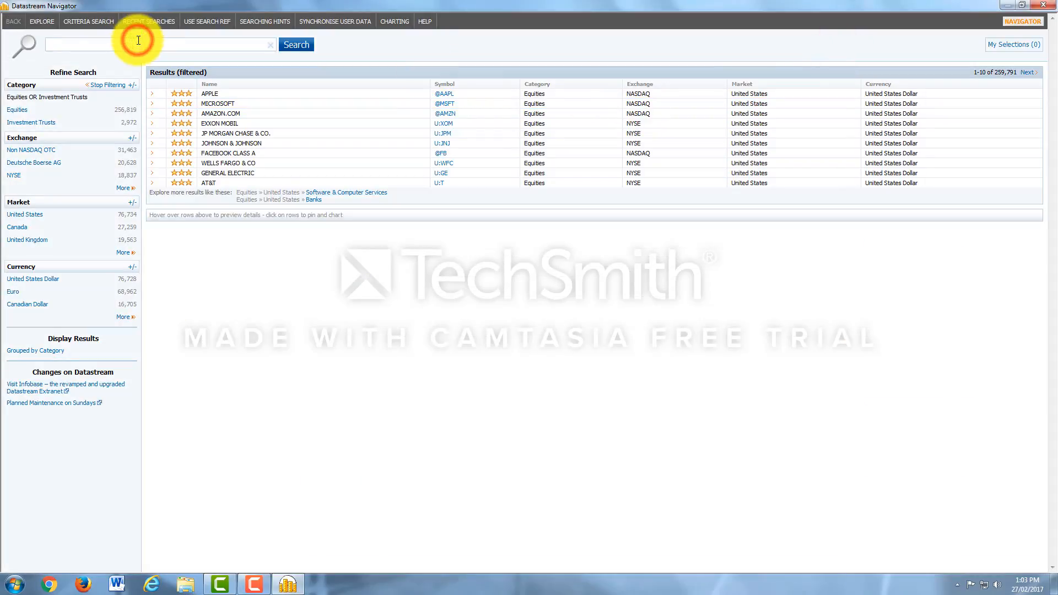
type("td")
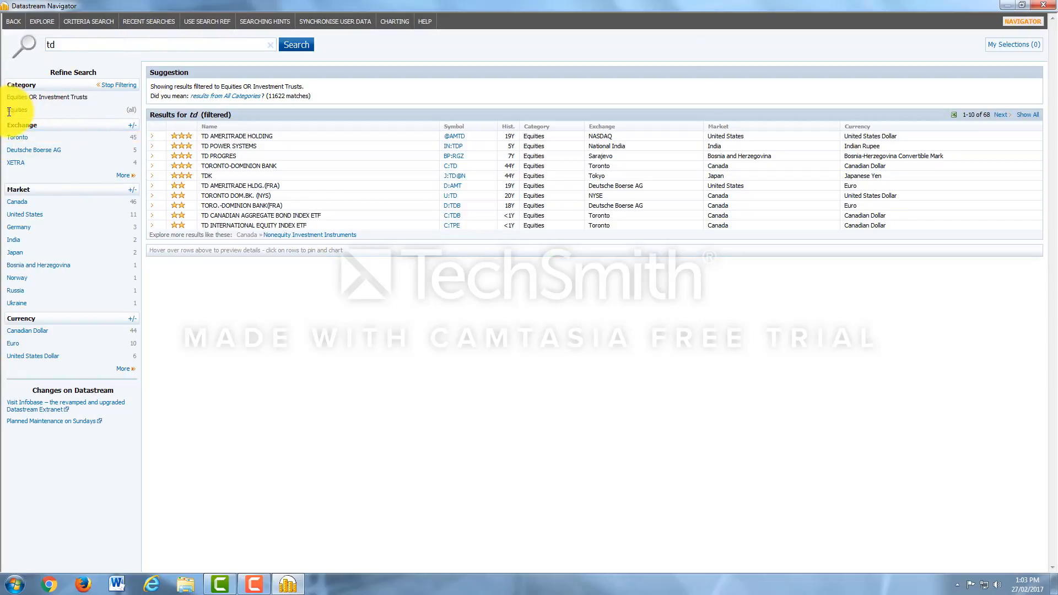
left_click(17, 137)
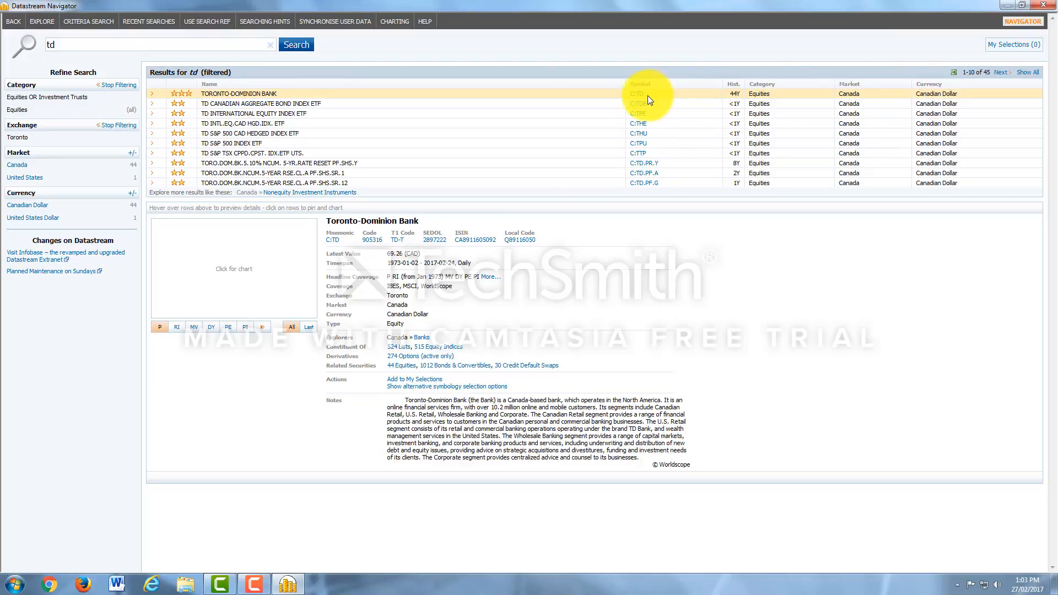
mouse_move(253, 103)
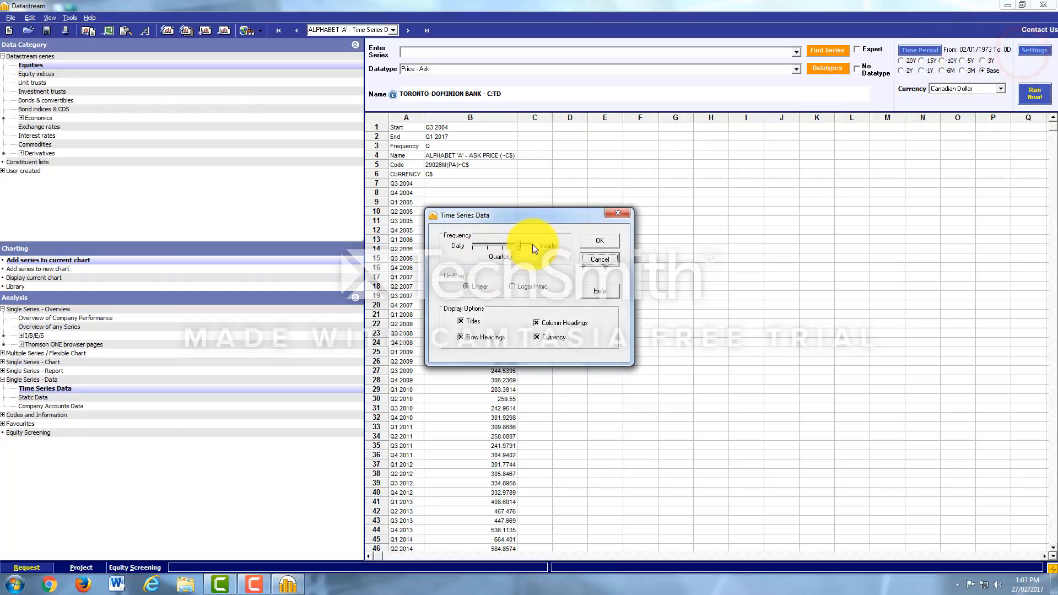
Run Toronto-Dominion Bank's ask price request at monthly frequency.
left_click(503, 247)
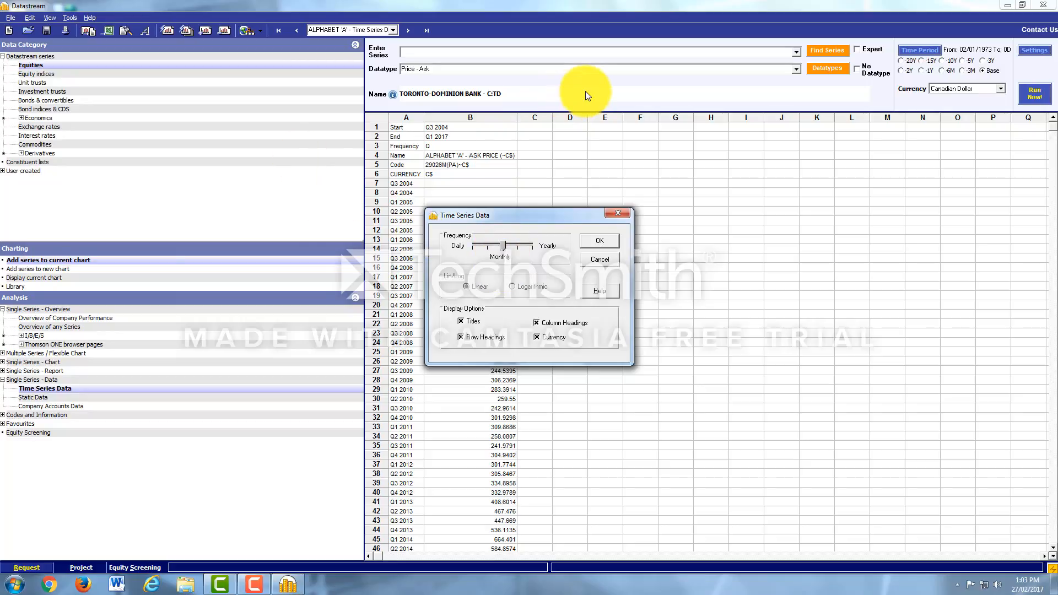
left_click(598, 240)
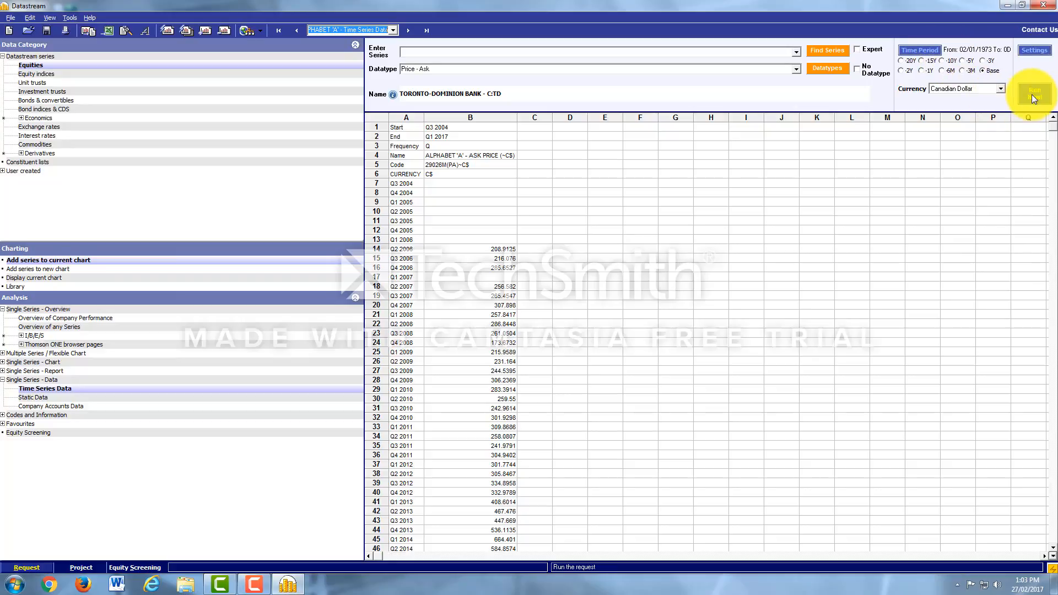
left_click(1033, 92)
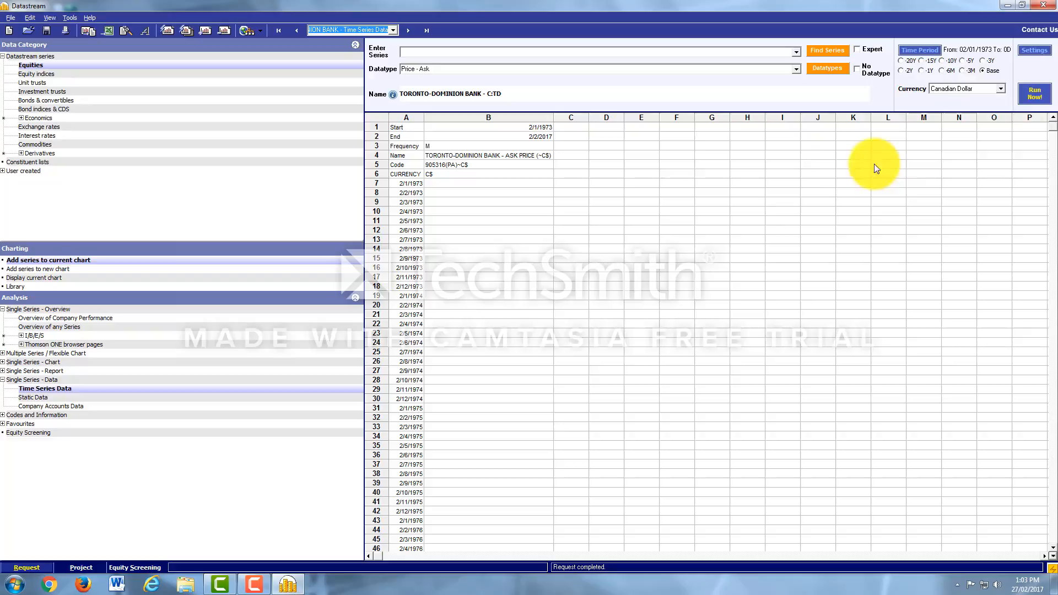
Limit the ask prices to the last three months at daily frequency.
scroll("down", 3)
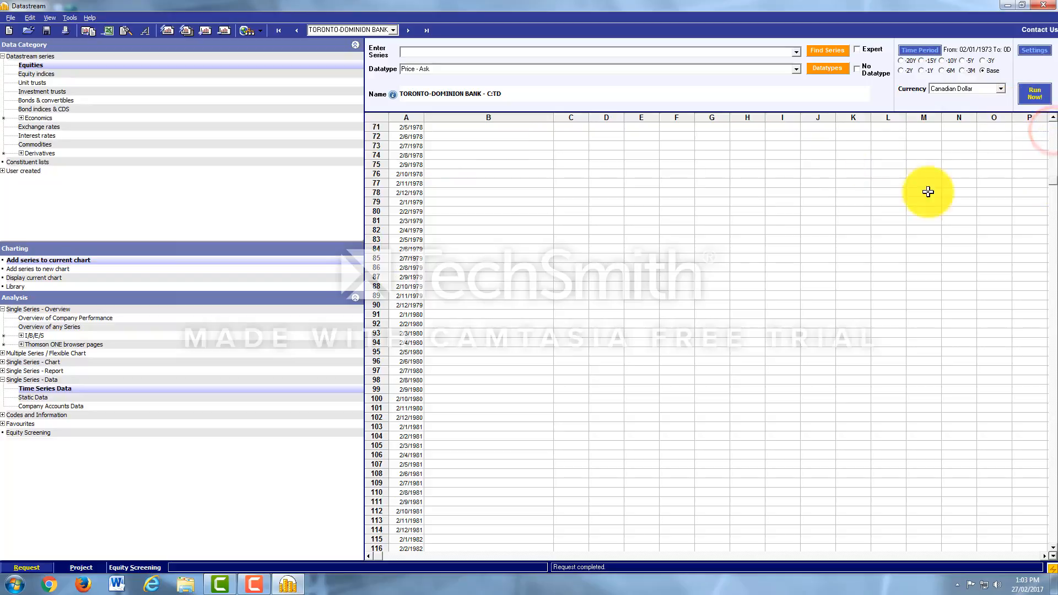
left_click(964, 60)
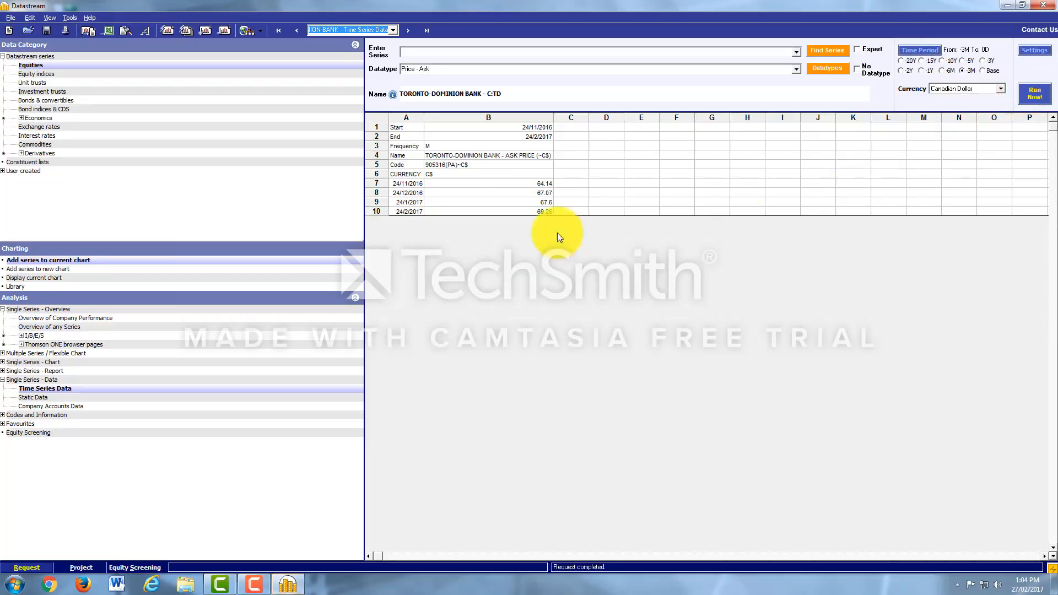
mouse_move(705, 365)
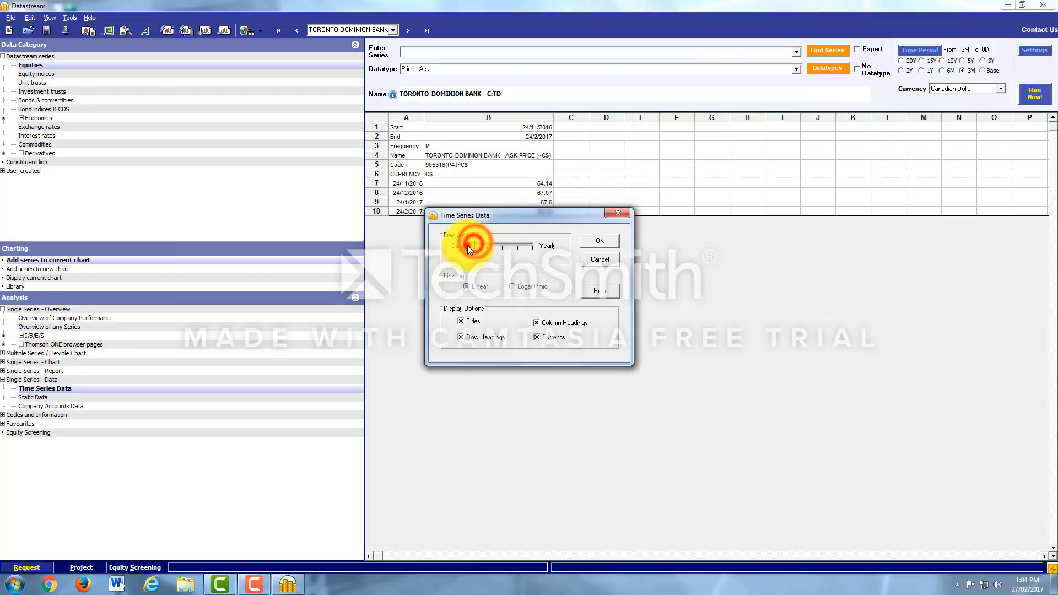
left_click(598, 241)
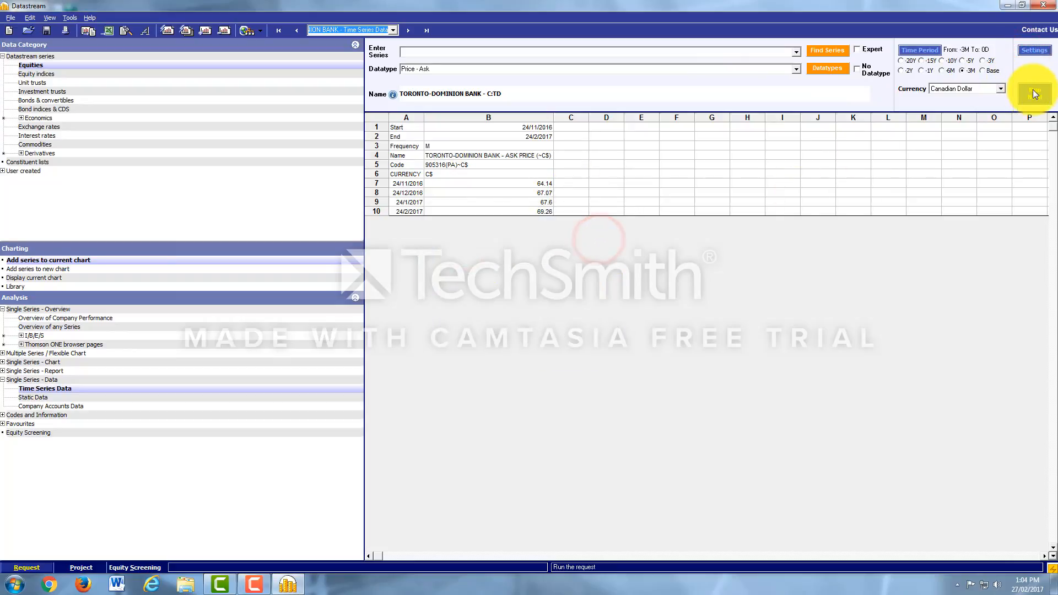
left_click(1034, 92)
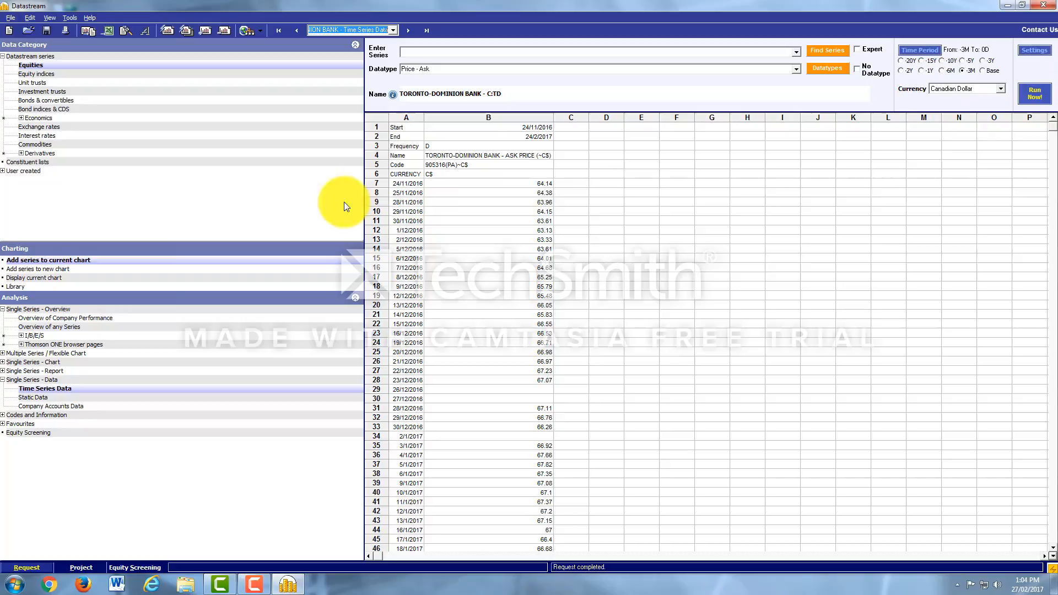
mouse_move(985, 139)
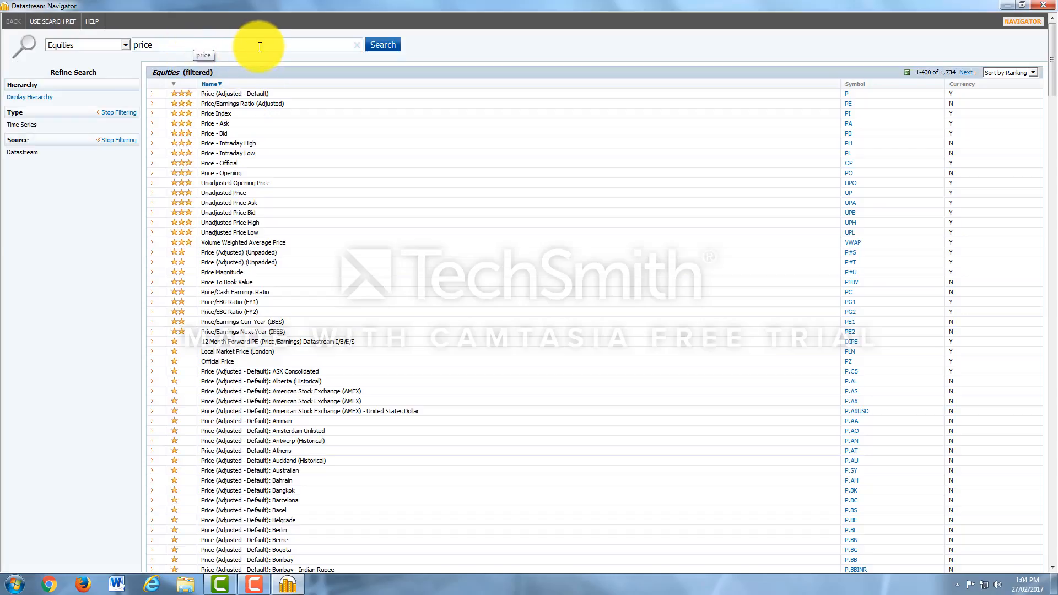
Replace the search with 'eps' and choose EPS as Toronto-Dominion Bank's datatype.
double_click(143, 44)
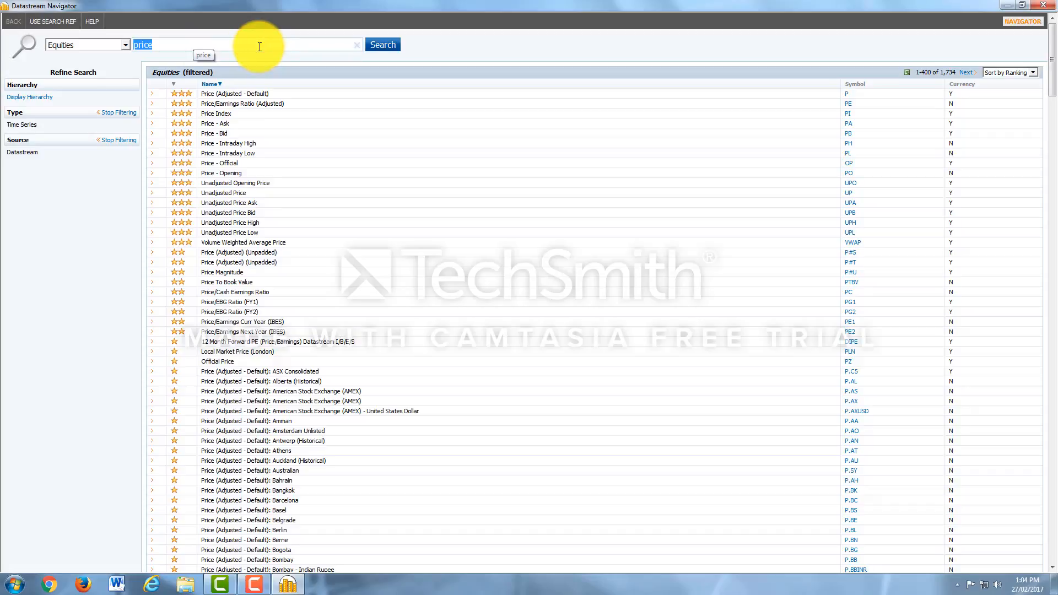
type("eps")
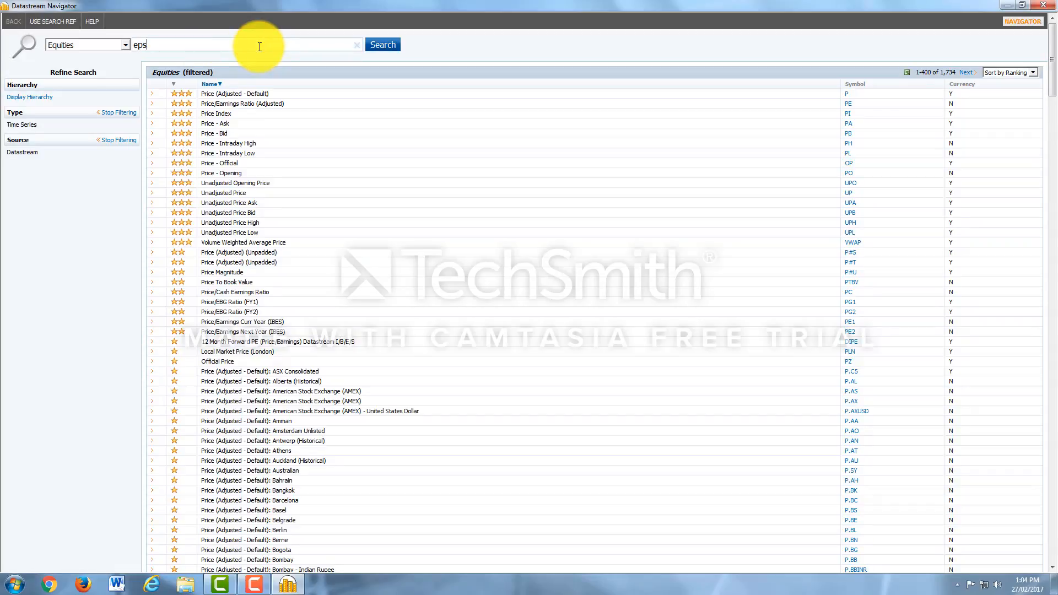
left_click(382, 44)
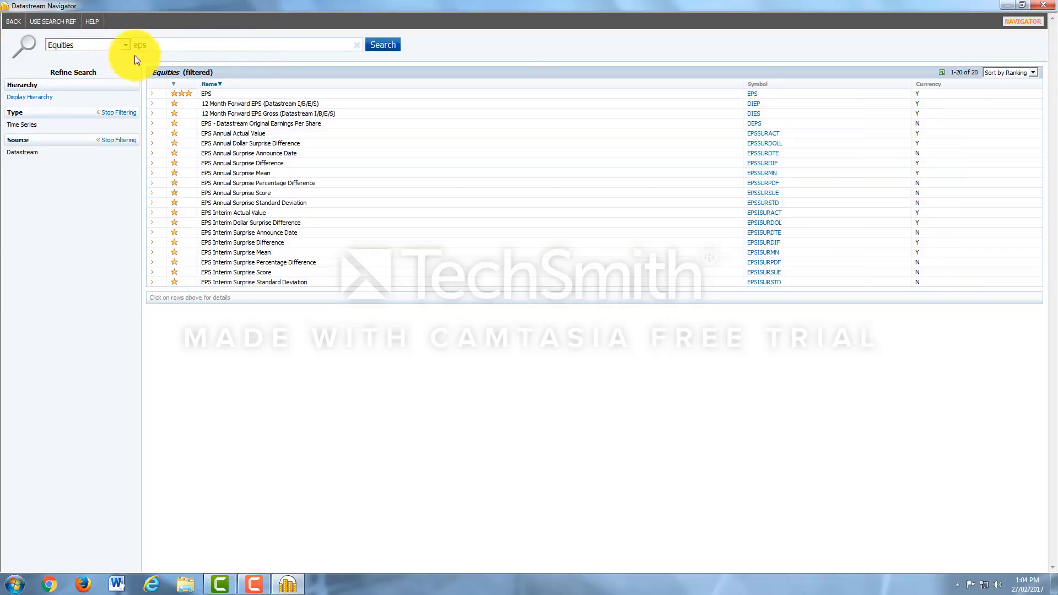
left_click(124, 44)
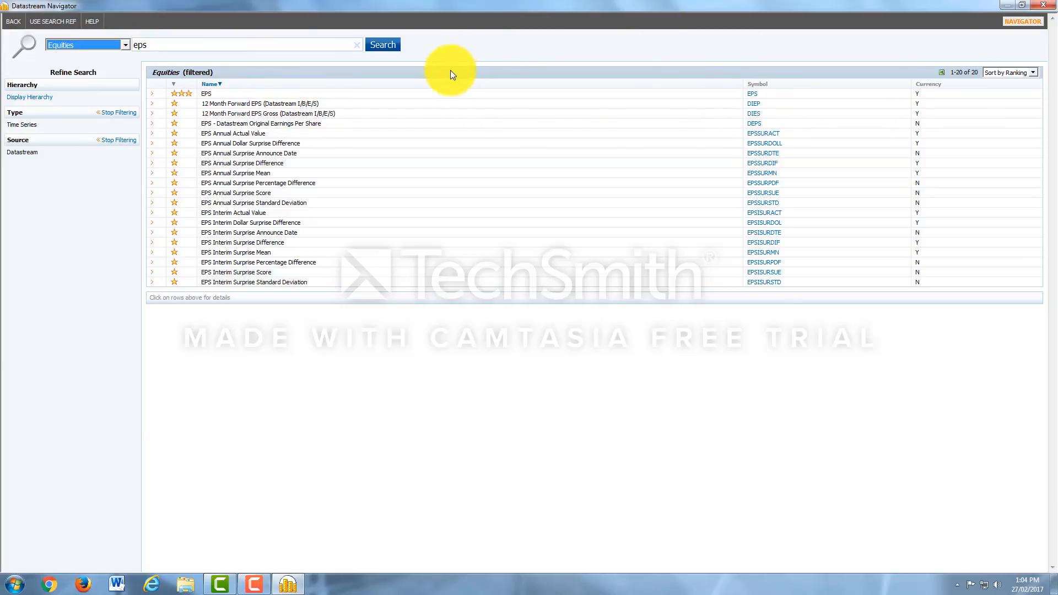
left_click(206, 93)
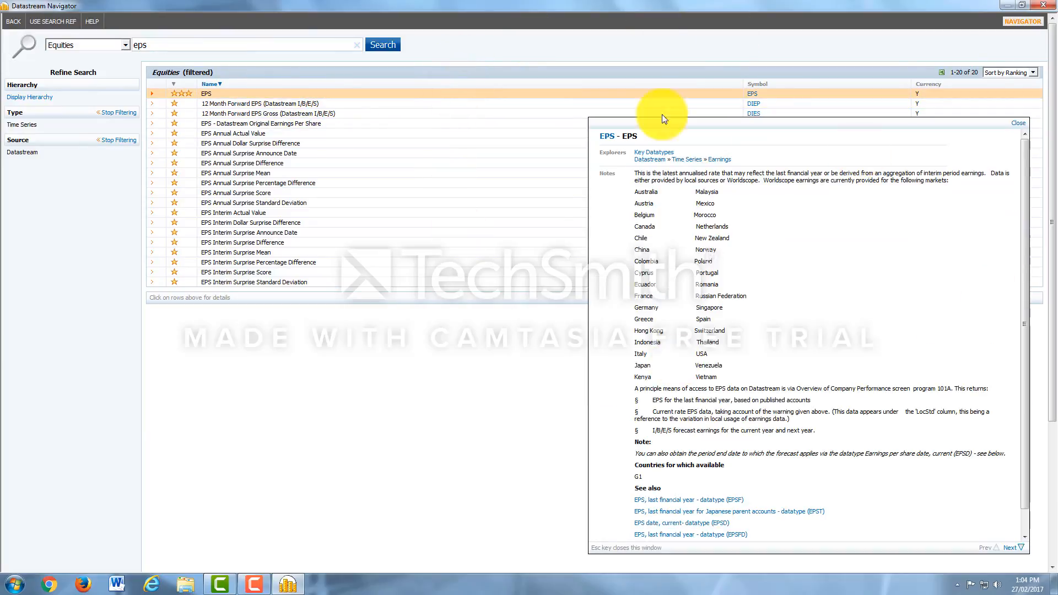
left_click(1018, 123)
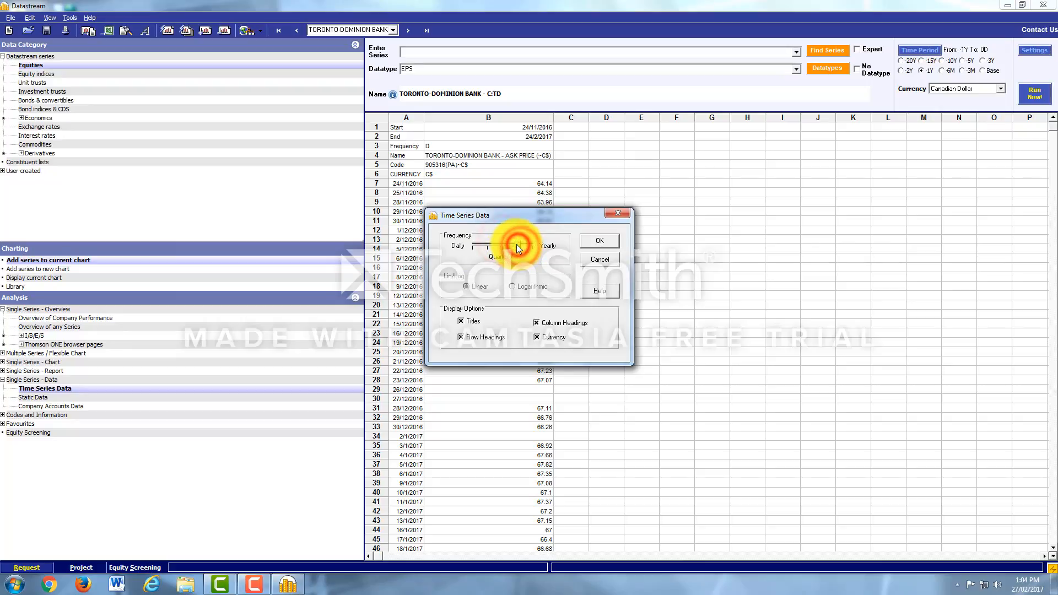
Run the EPS request at quarterly frequency, Q1 2016 to Q1 2017.
left_click(597, 241)
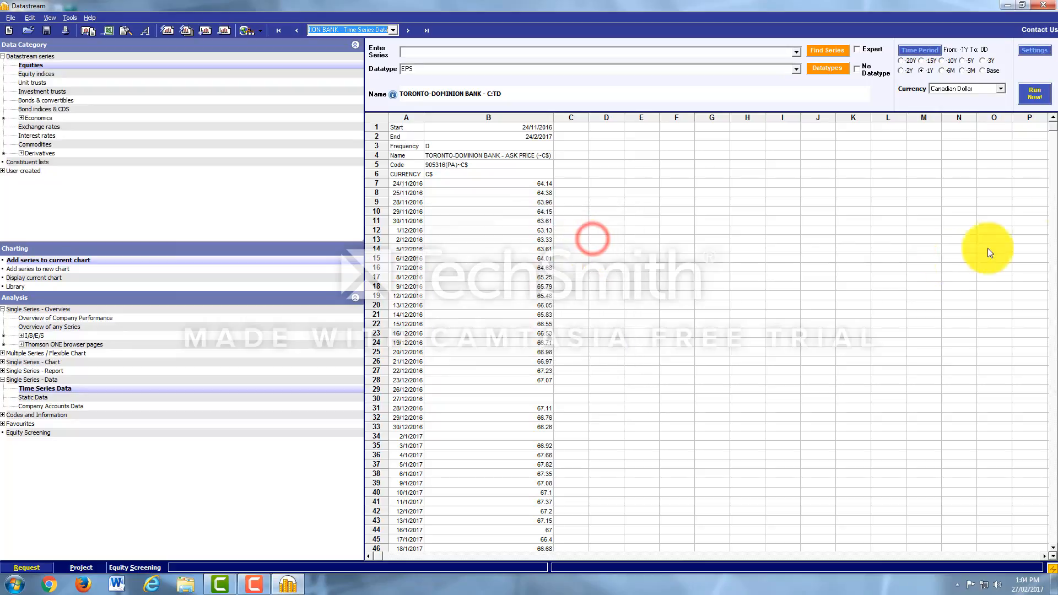
left_click(1035, 96)
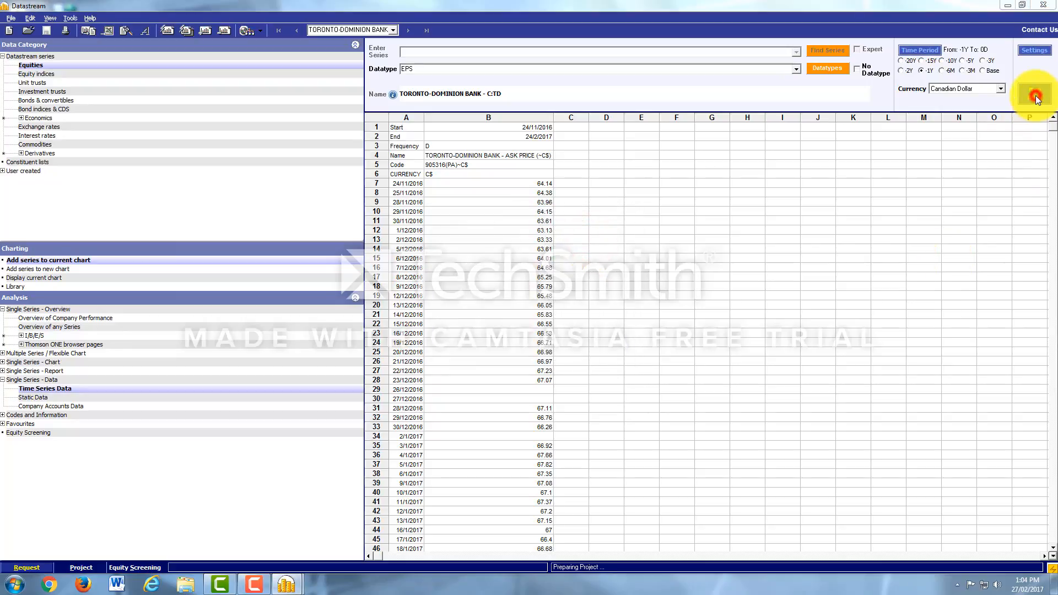
left_click(1034, 97)
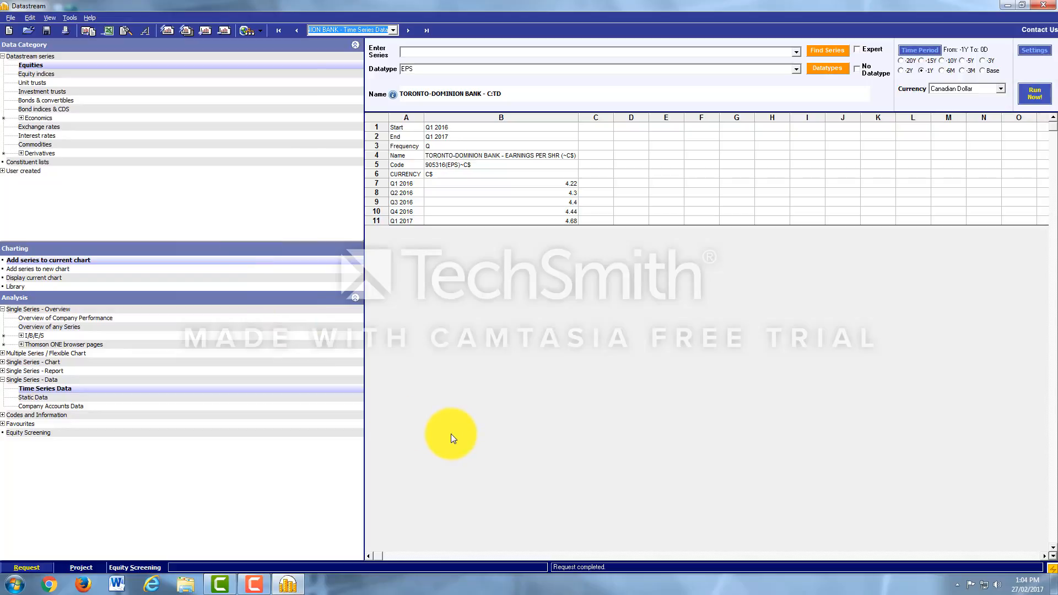
mouse_move(809, 5)
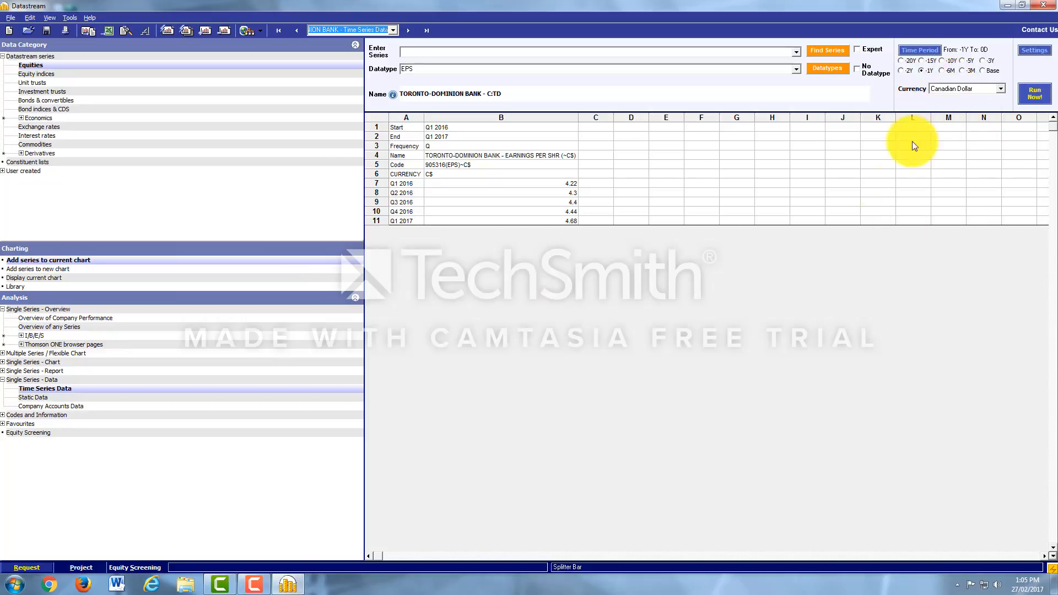
mouse_move(618, 449)
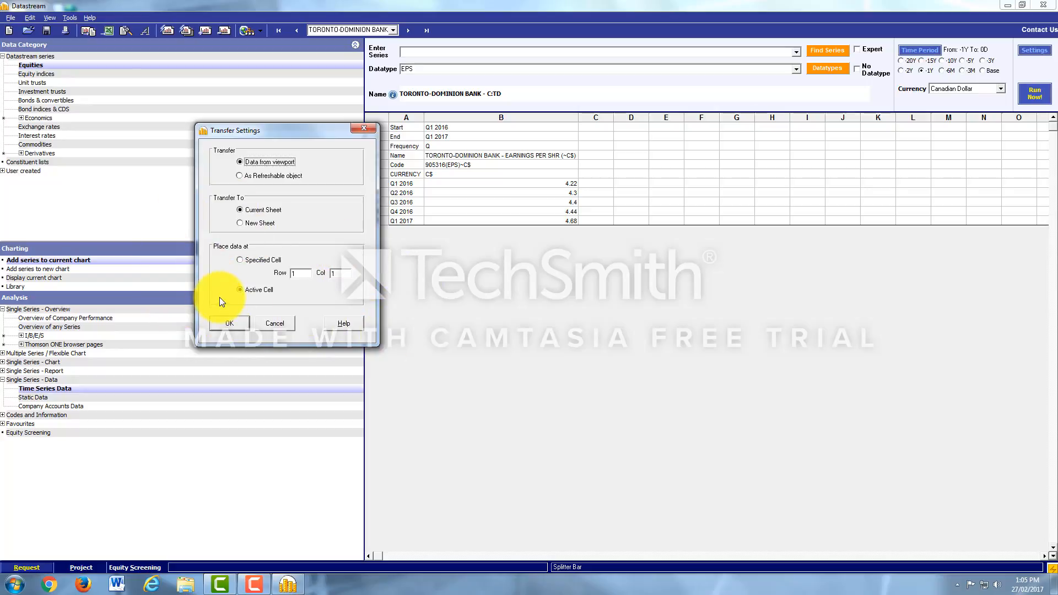
mouse_move(292, 273)
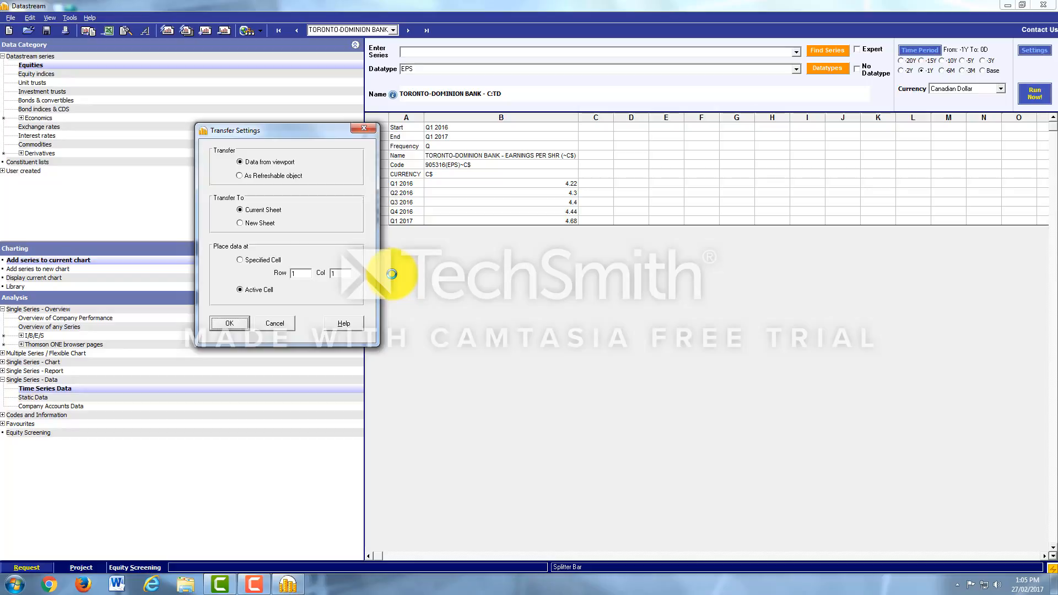
Confirm the transfer of the Toronto-Dominion Bank EPS table to the current sheet and active cell.
left_click(229, 322)
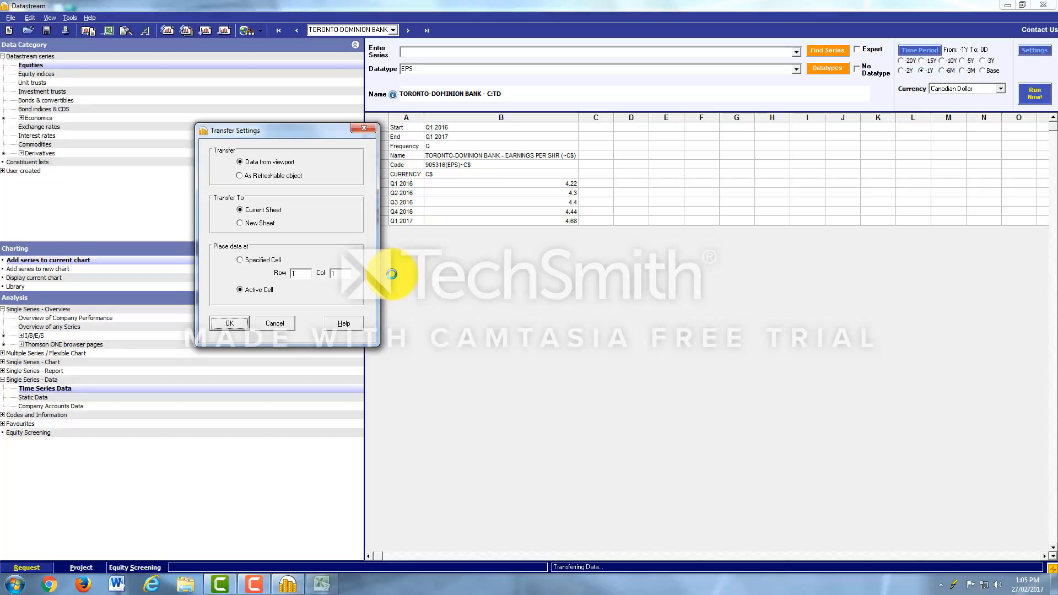
left_click(229, 322)
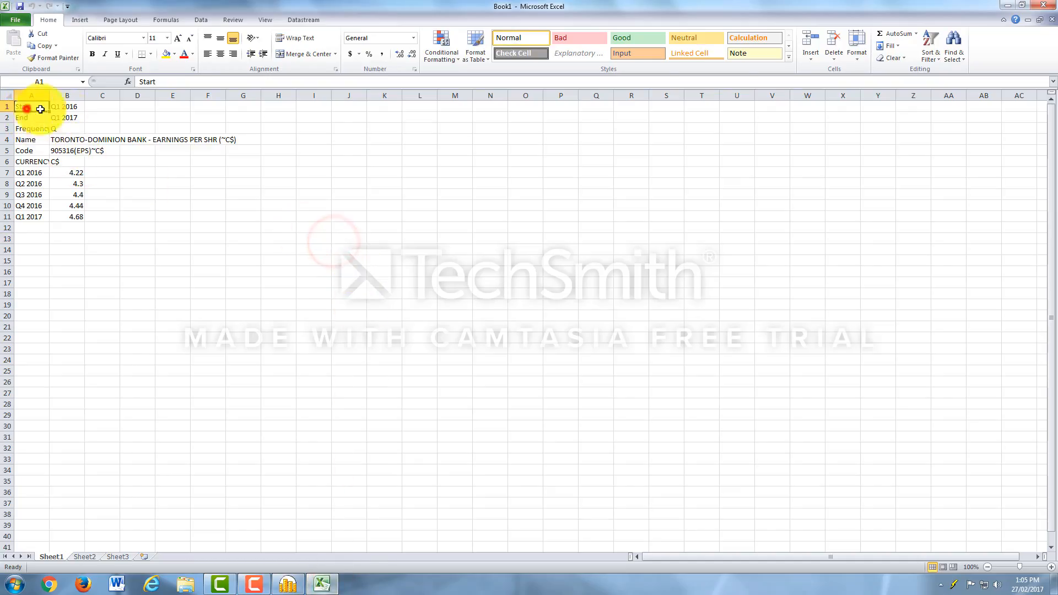
left_click(66, 129)
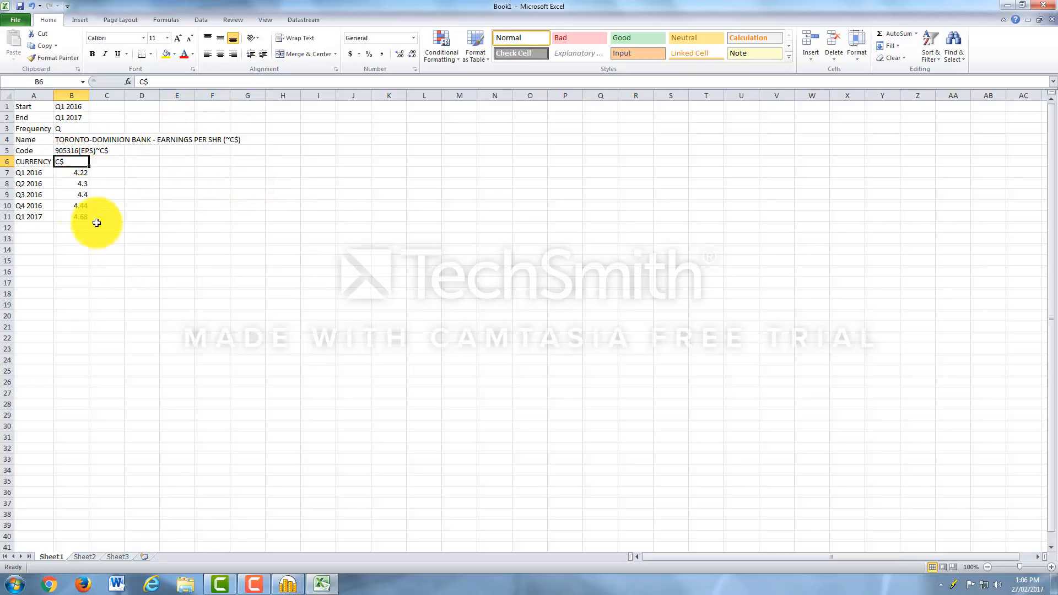
left_click_drag(71, 172, 71, 217)
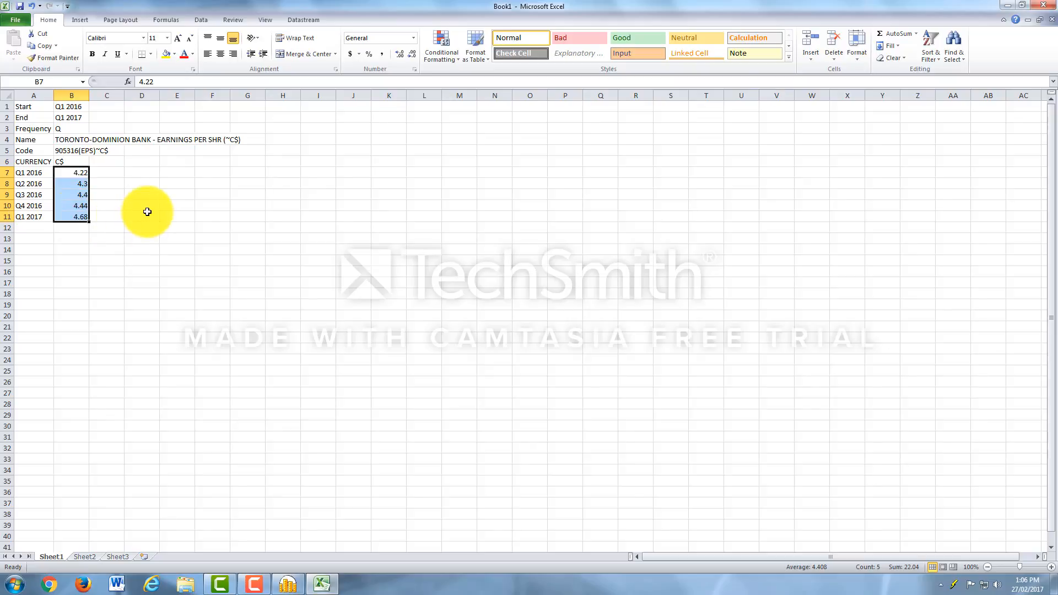
left_click(142, 217)
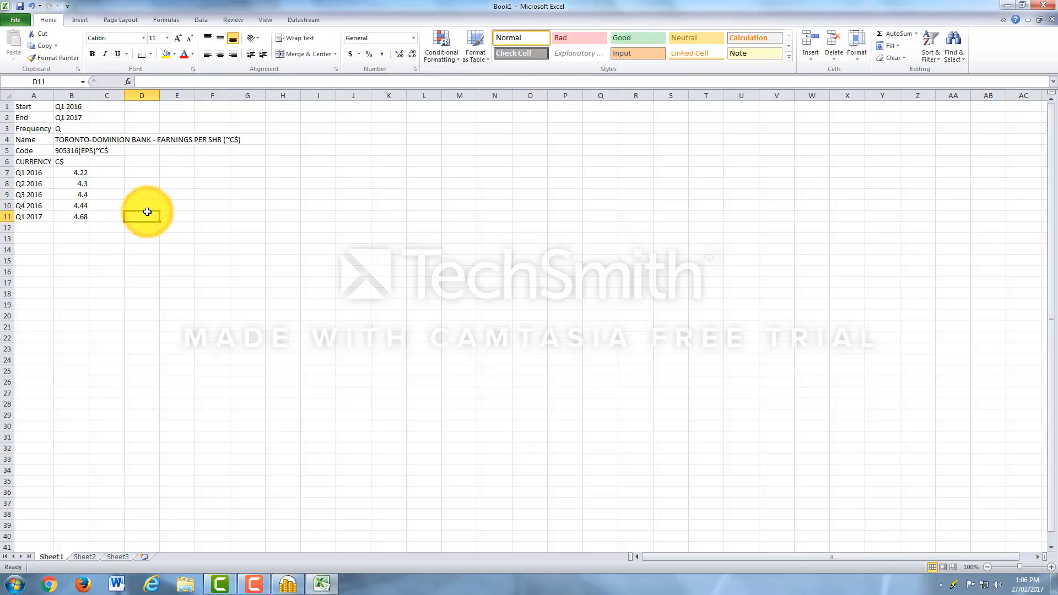
mouse_move(132, 224)
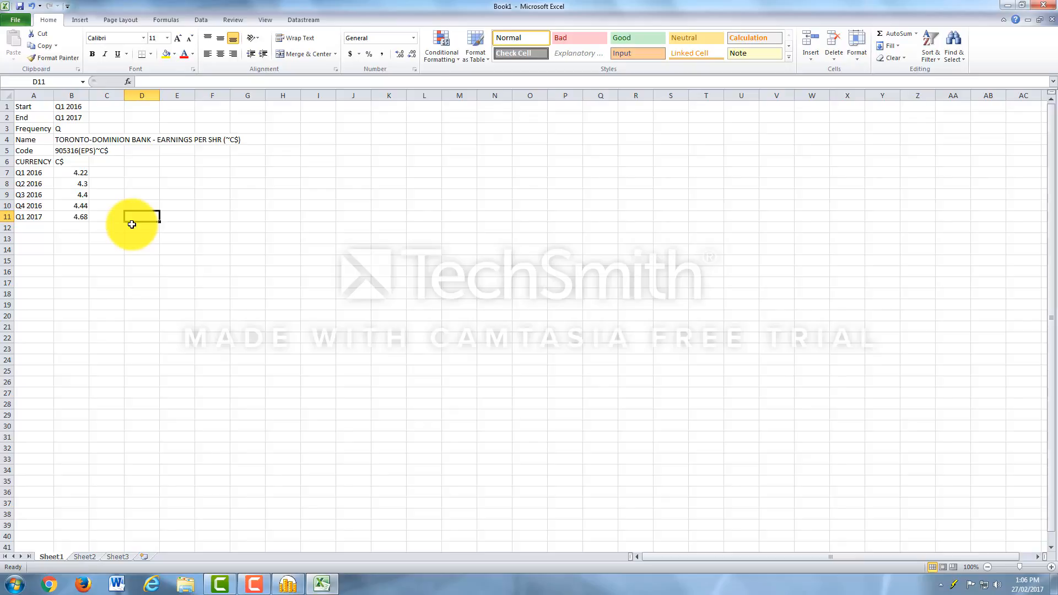
mouse_move(367, 130)
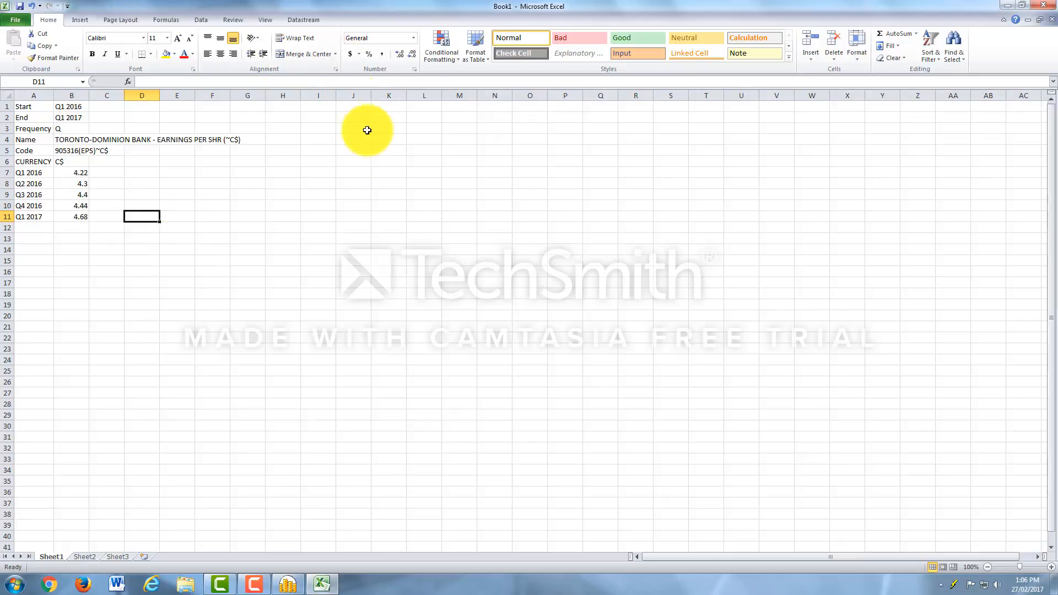
left_click(283, 118)
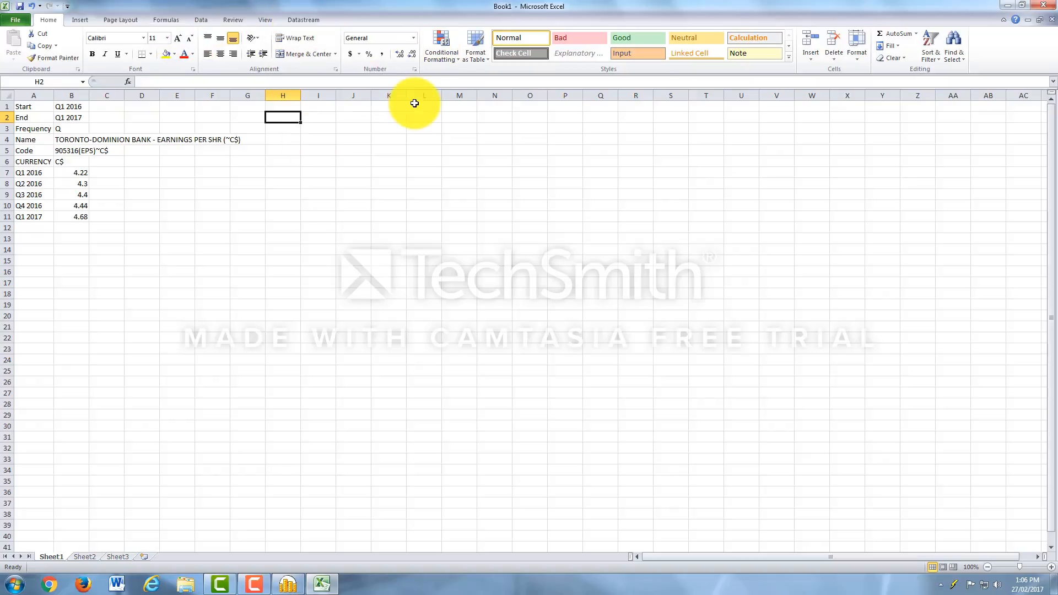
mouse_move(360, 6)
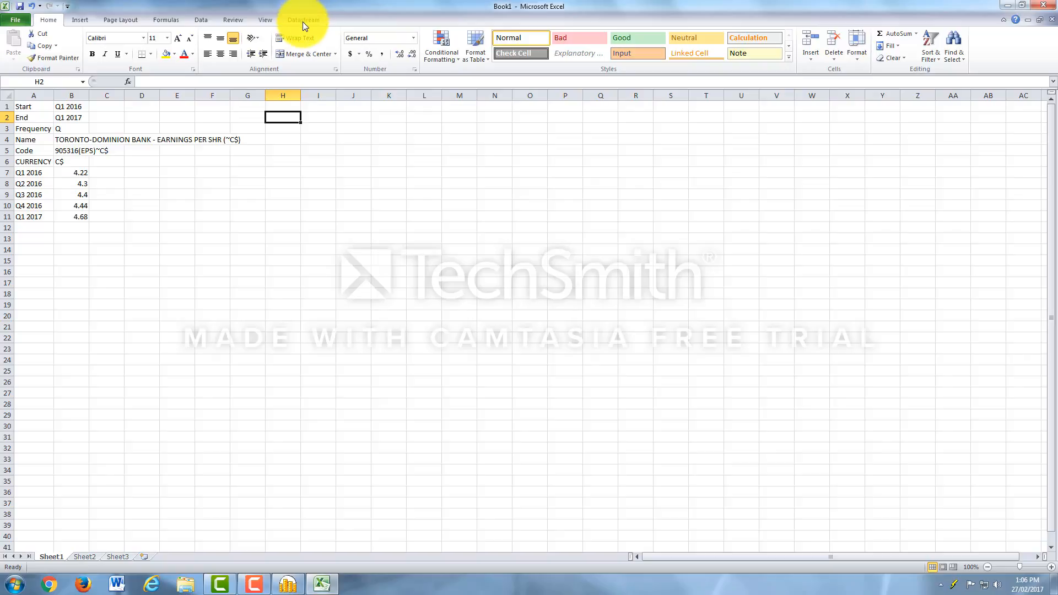
Start a new Datastream time series request and search series for 'td'.
left_click(302, 19)
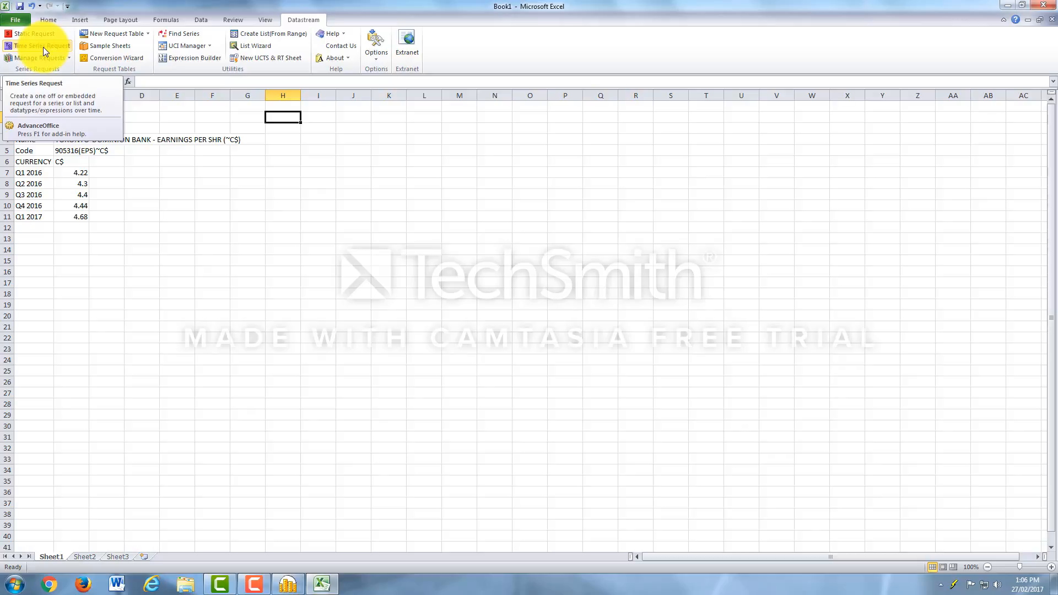
left_click(40, 46)
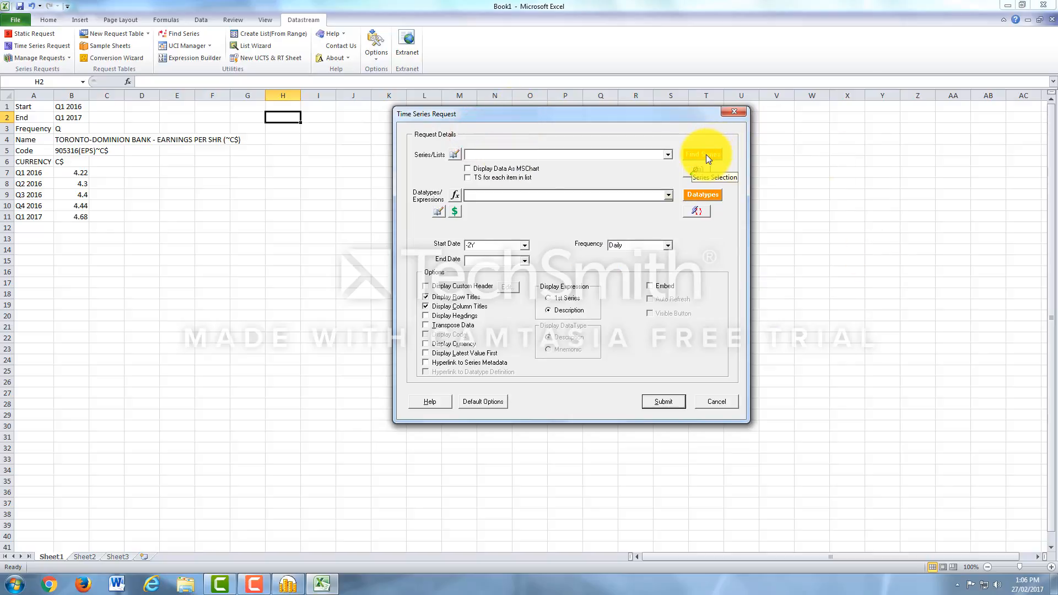
left_click(702, 154)
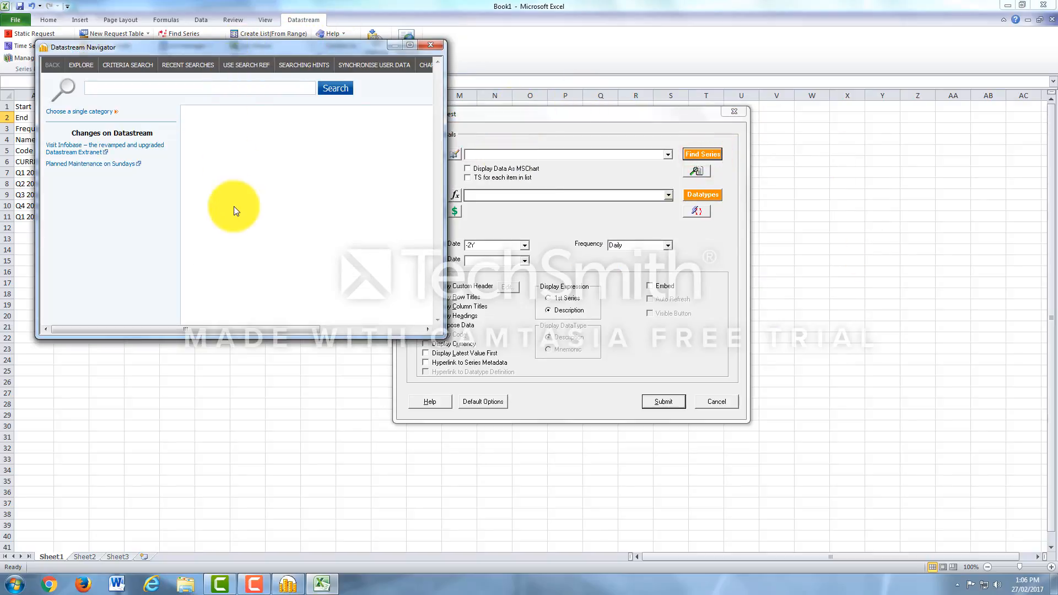
type("td")
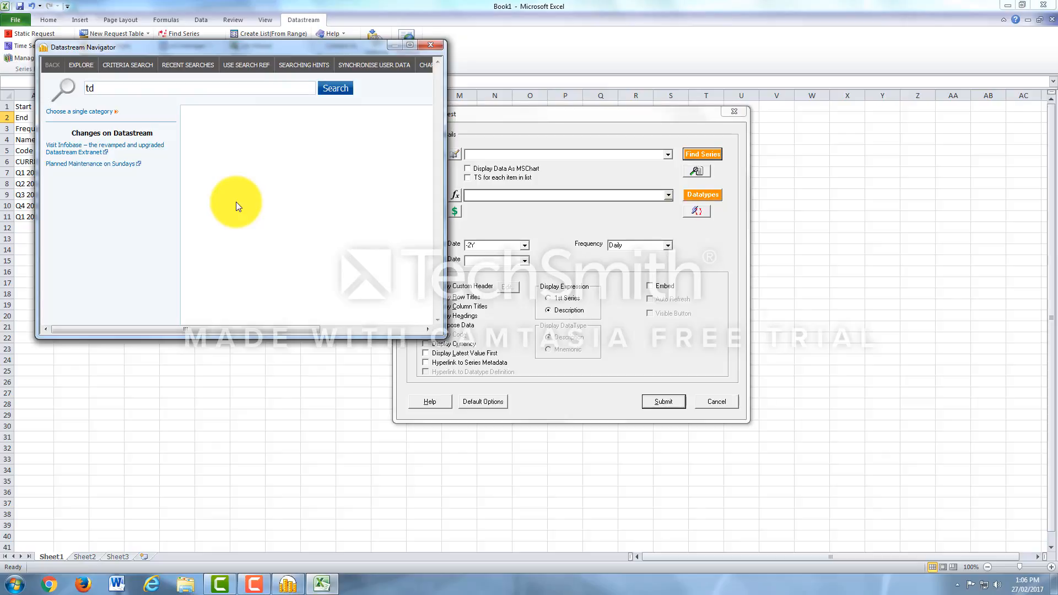
left_click(334, 87)
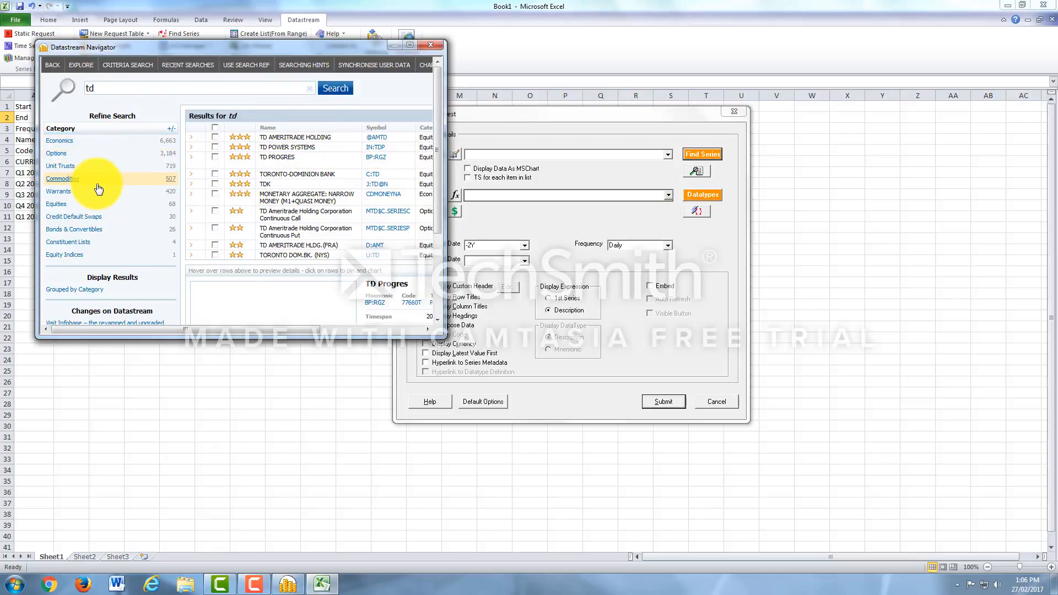
Filter results to Toronto-listed equities and select Toronto-Dominion Bank (C:TD).
left_click(410, 45)
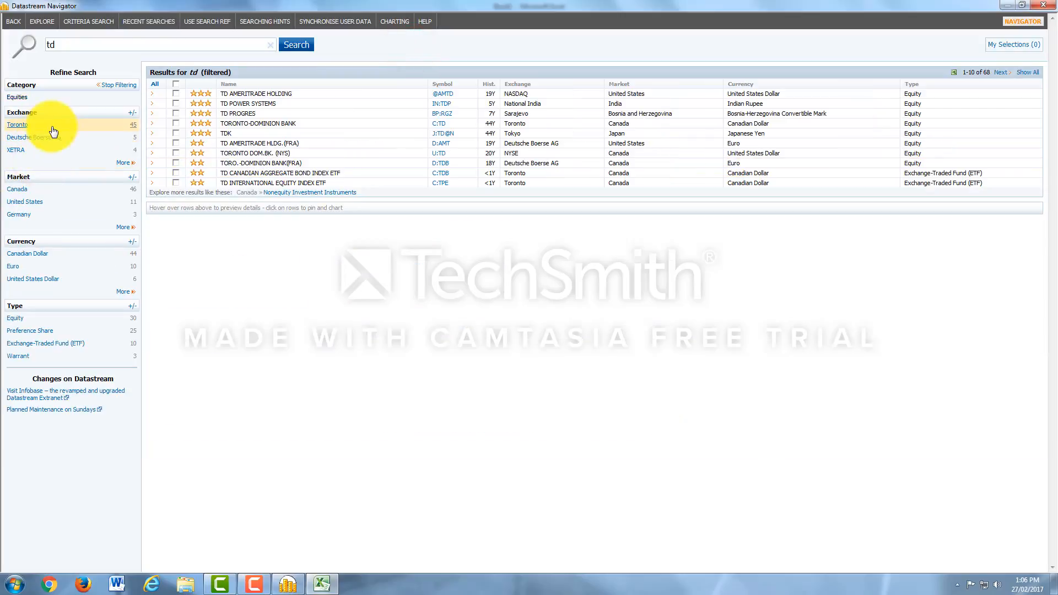
left_click(16, 125)
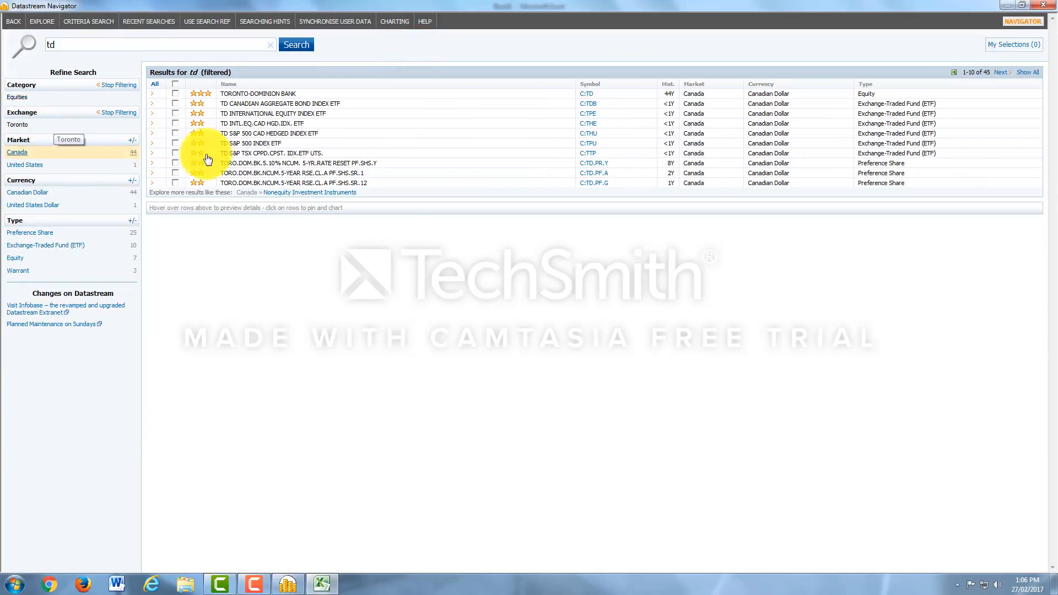
left_click(256, 93)
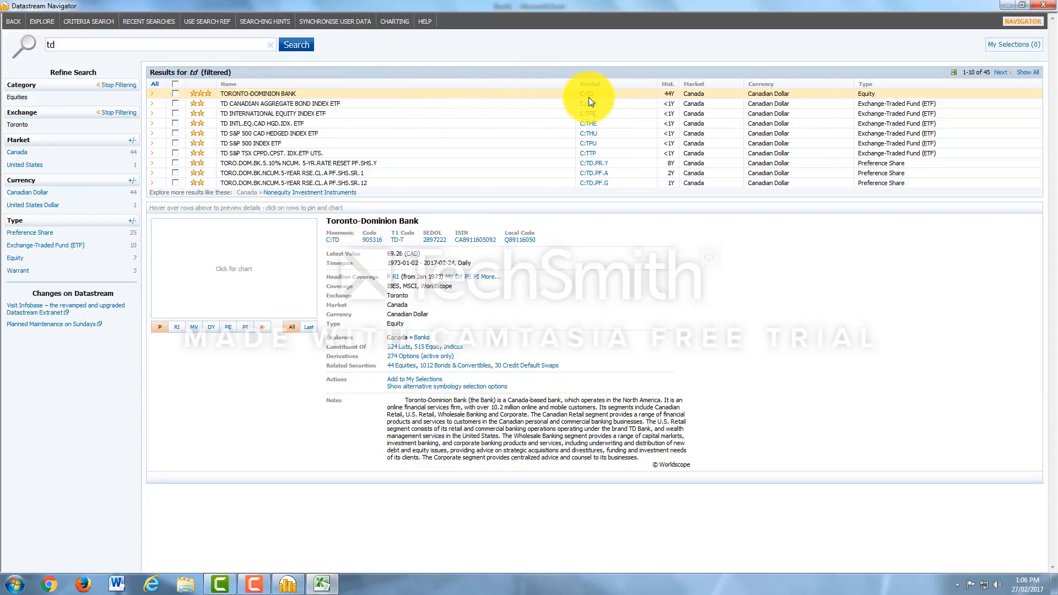
left_click(590, 99)
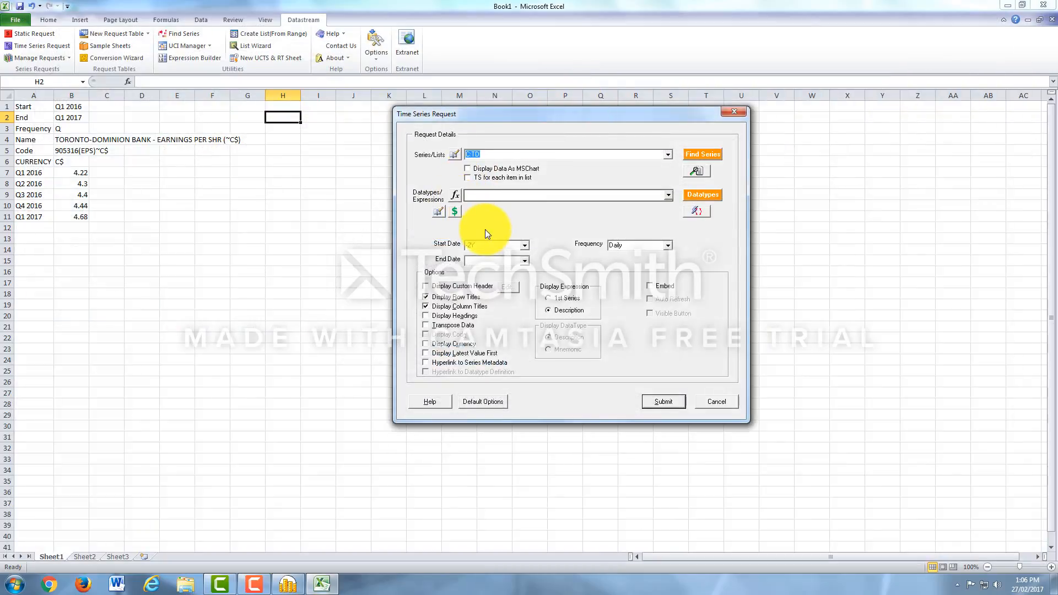
Search equity datatypes for 'eps', keeping only time series datatypes.
left_click(702, 195)
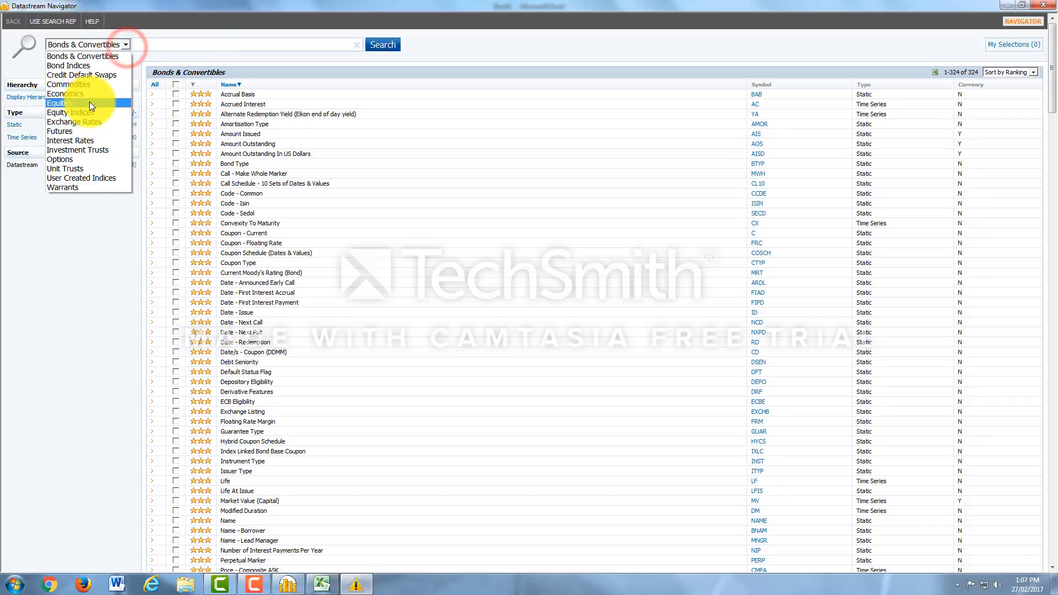
left_click(59, 103)
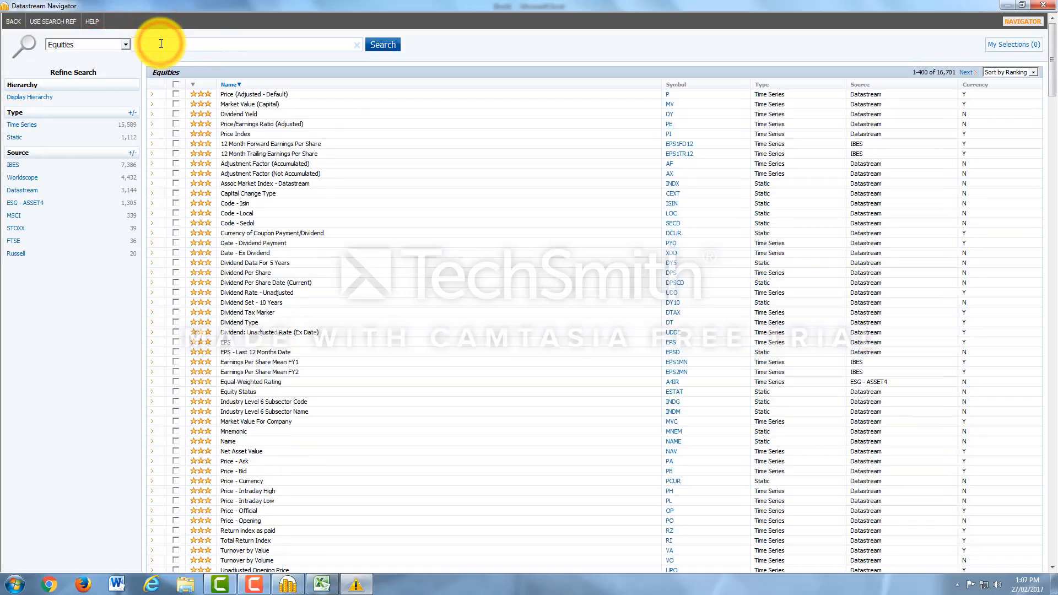
type("eps")
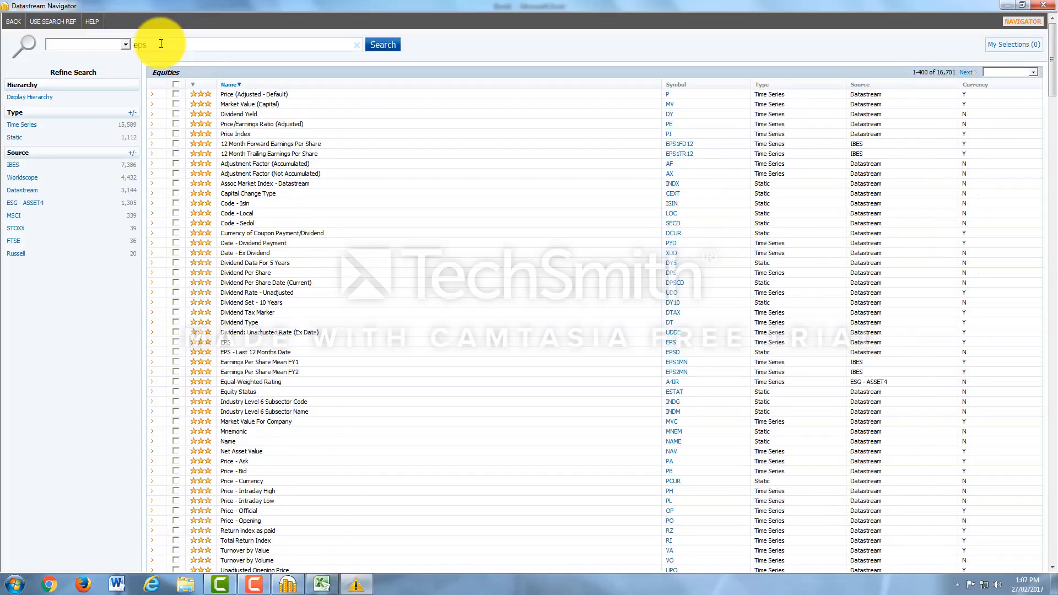
left_click(382, 45)
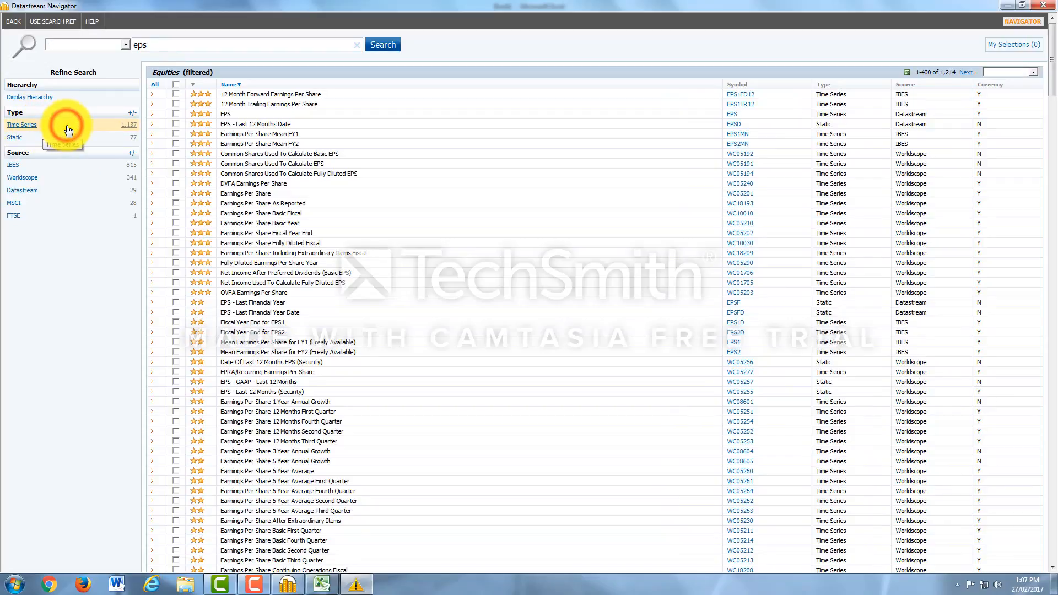
left_click(21, 124)
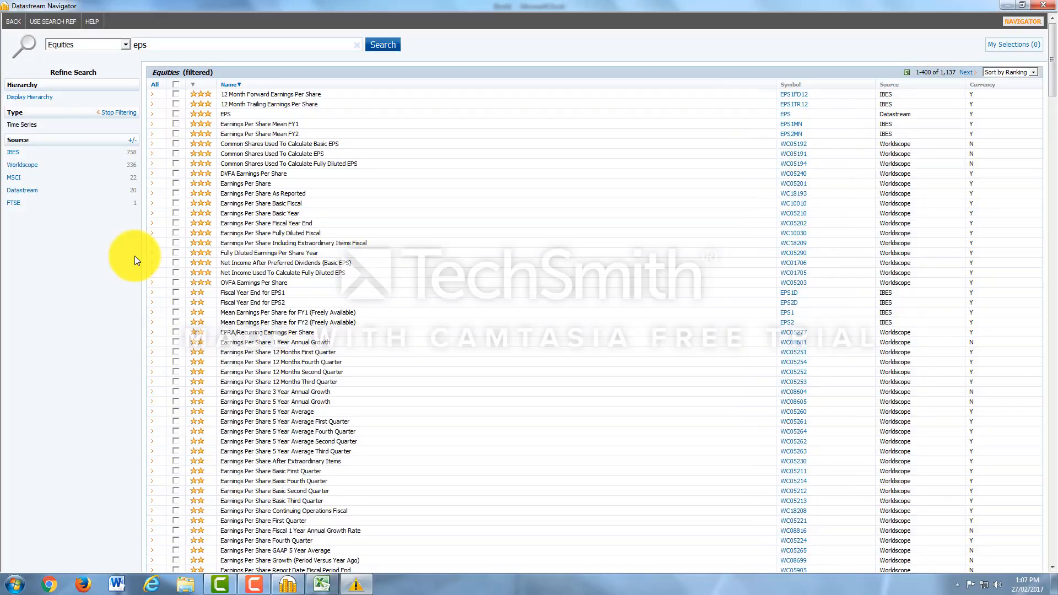
mouse_move(208, 119)
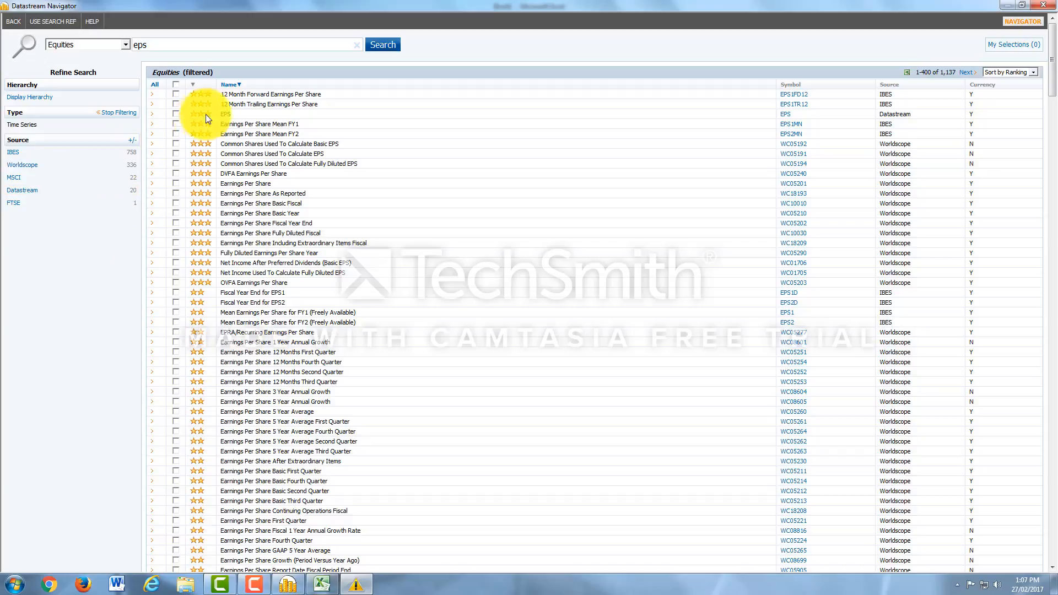
mouse_move(105, 274)
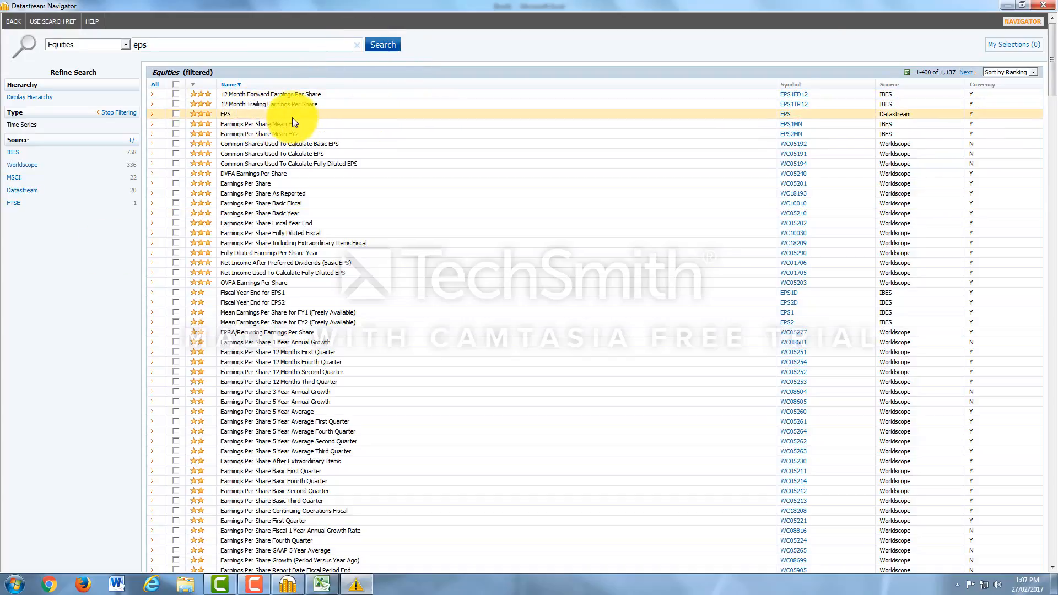
mouse_move(788, 120)
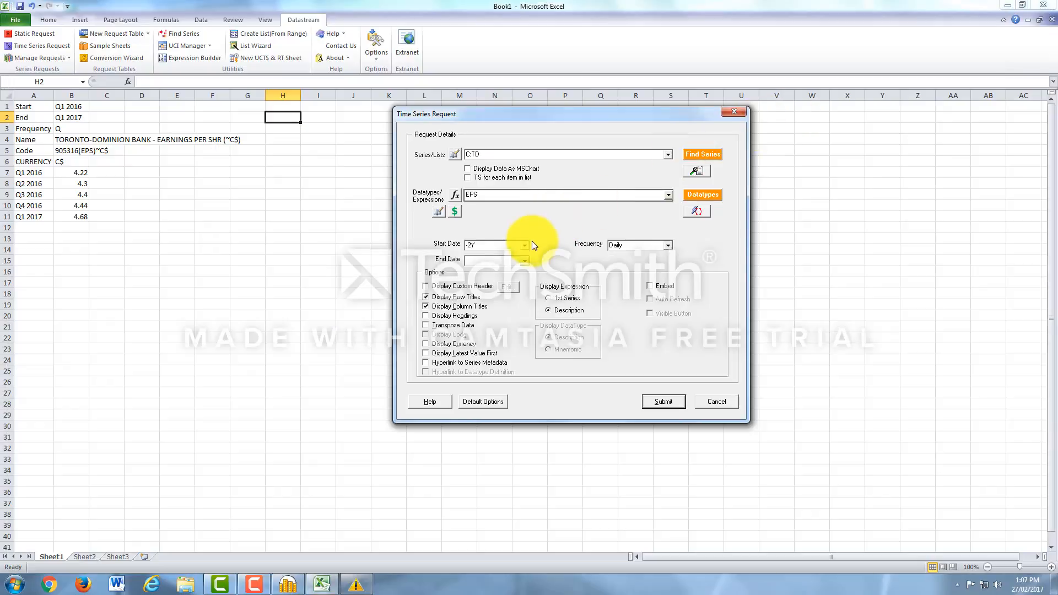
Submit the C:TD EPS request from base date, quarterly frequency, with headings.
left_click(525, 244)
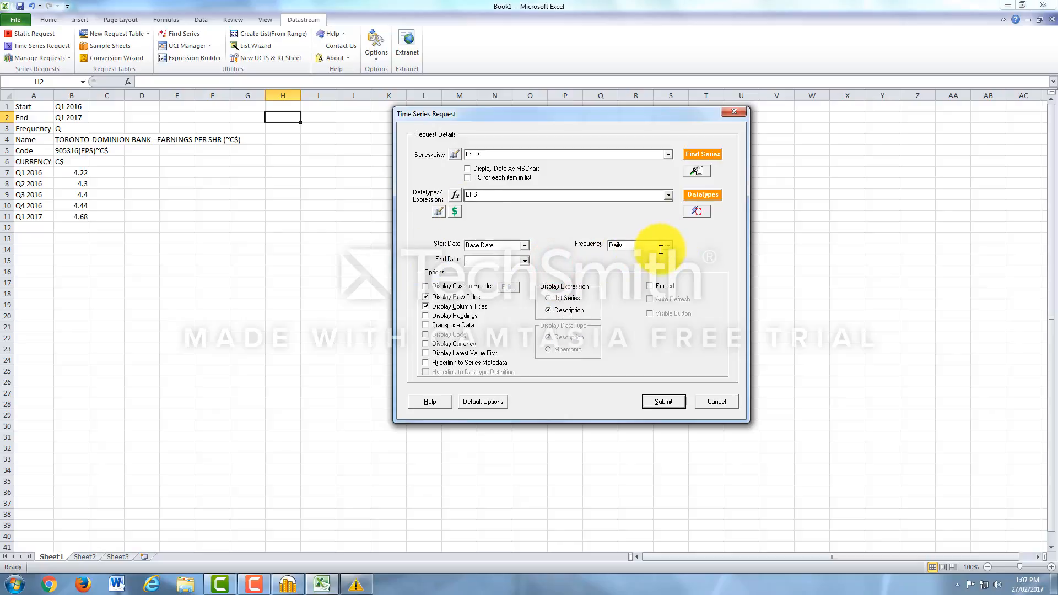
left_click(667, 244)
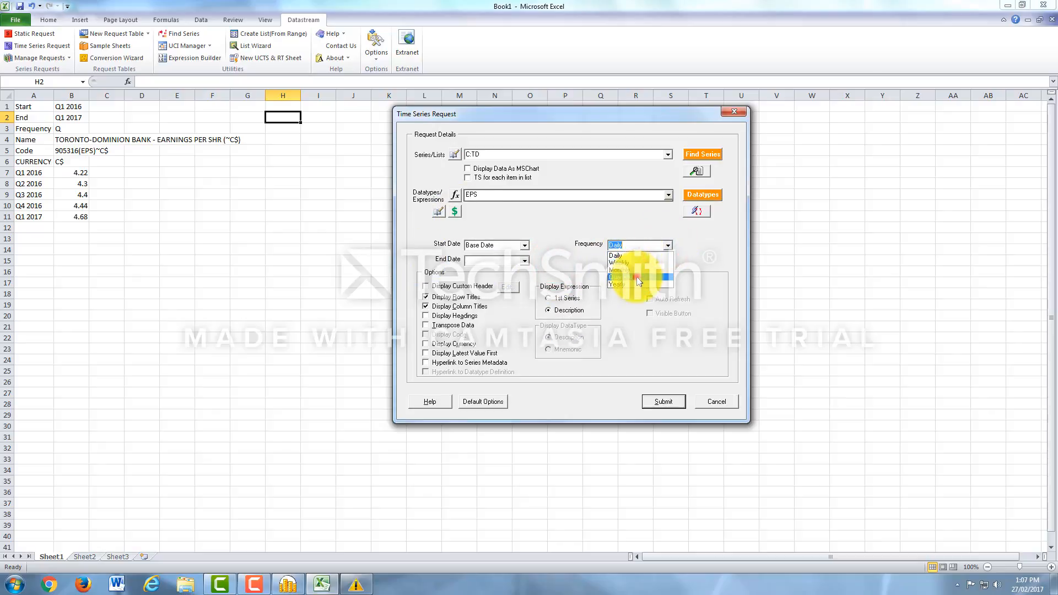
left_click(621, 277)
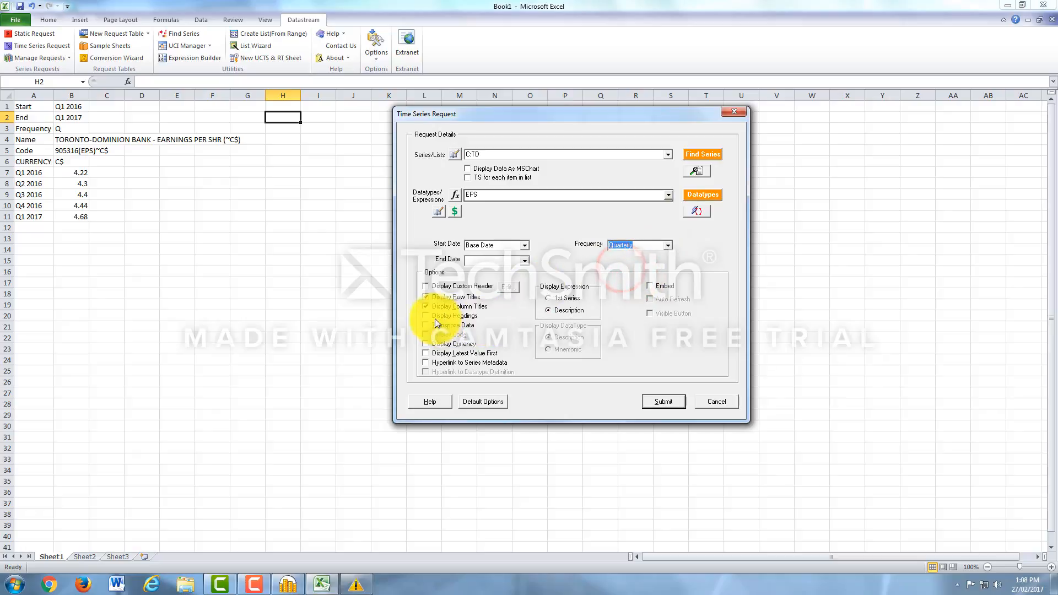
left_click(426, 315)
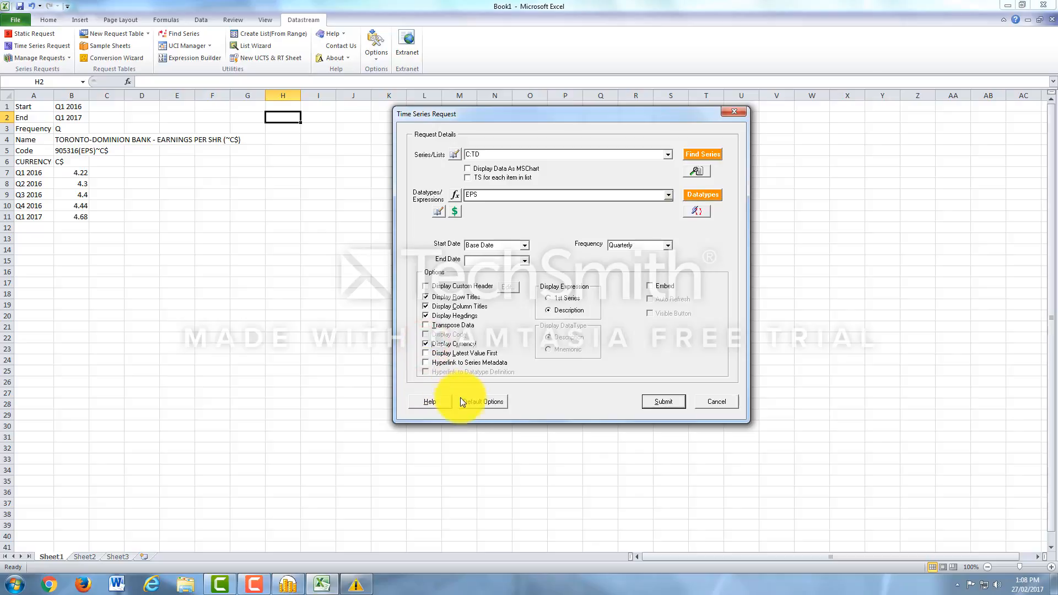
mouse_move(662, 401)
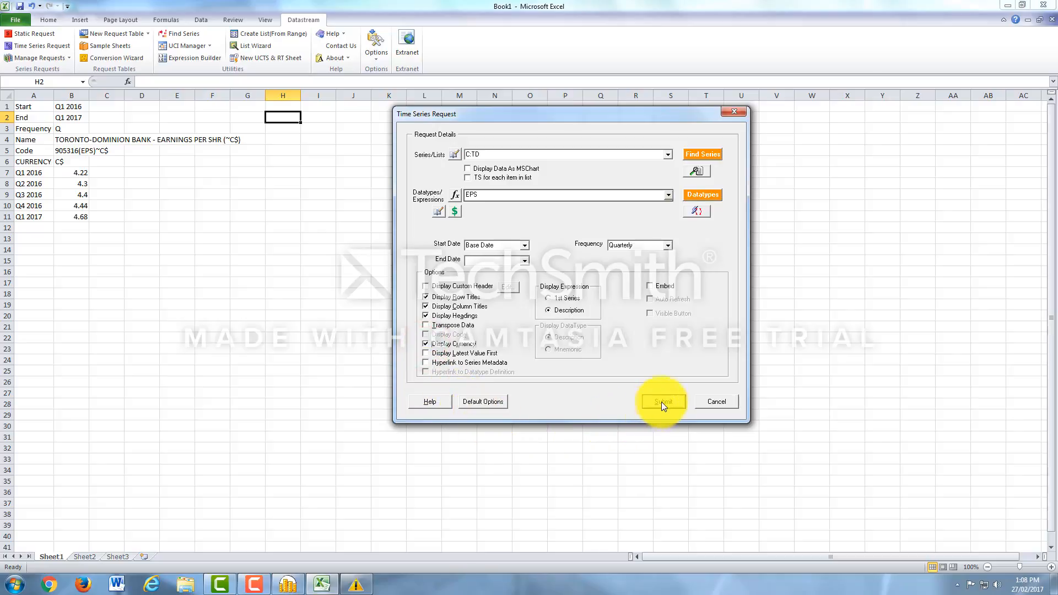
mouse_move(662, 402)
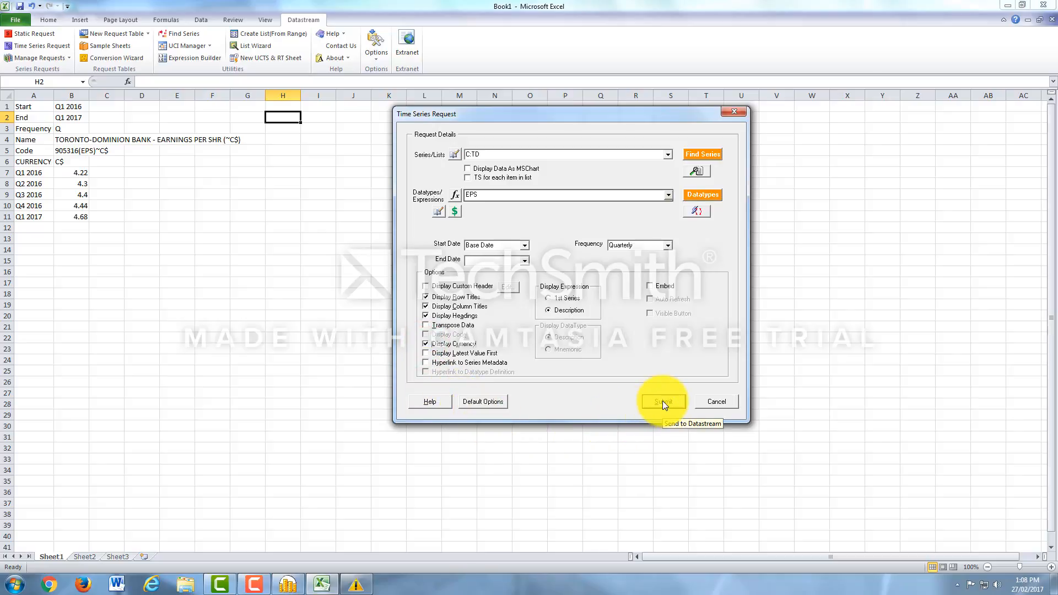
mouse_move(275, 106)
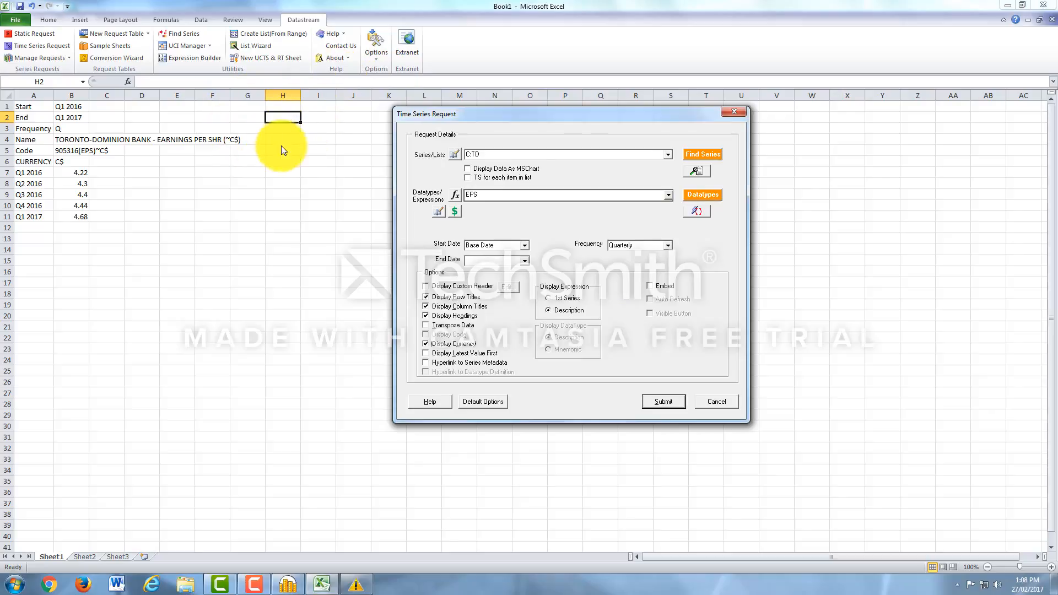
mouse_move(293, 103)
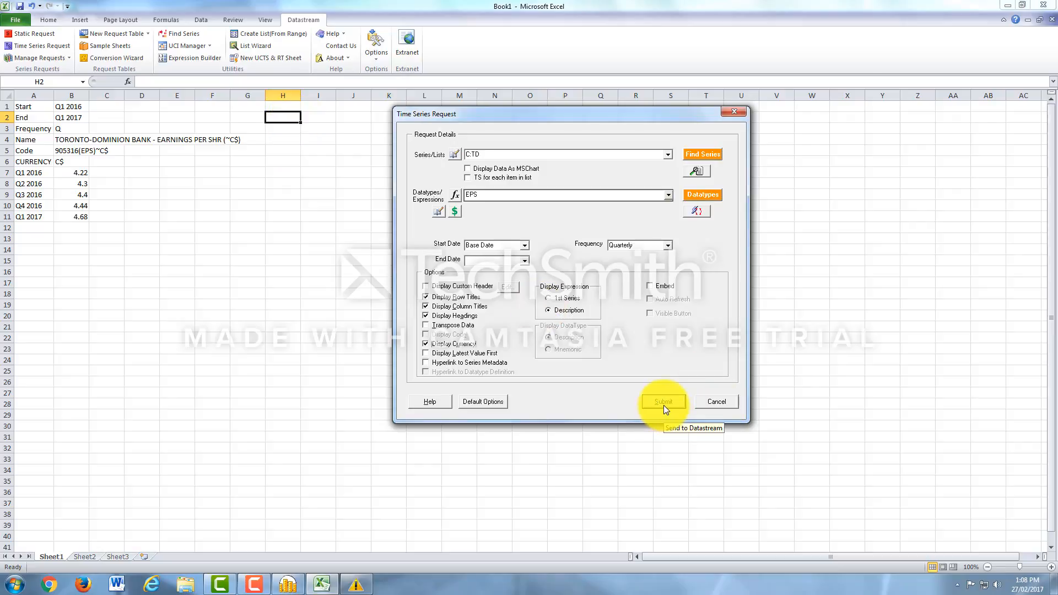
left_click(662, 402)
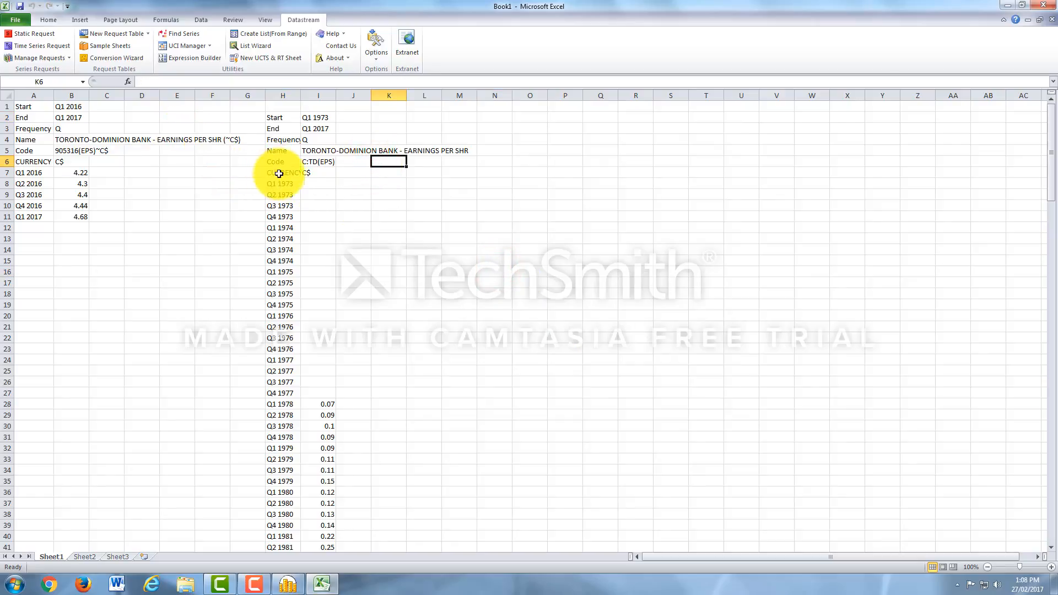
scroll("down", 3)
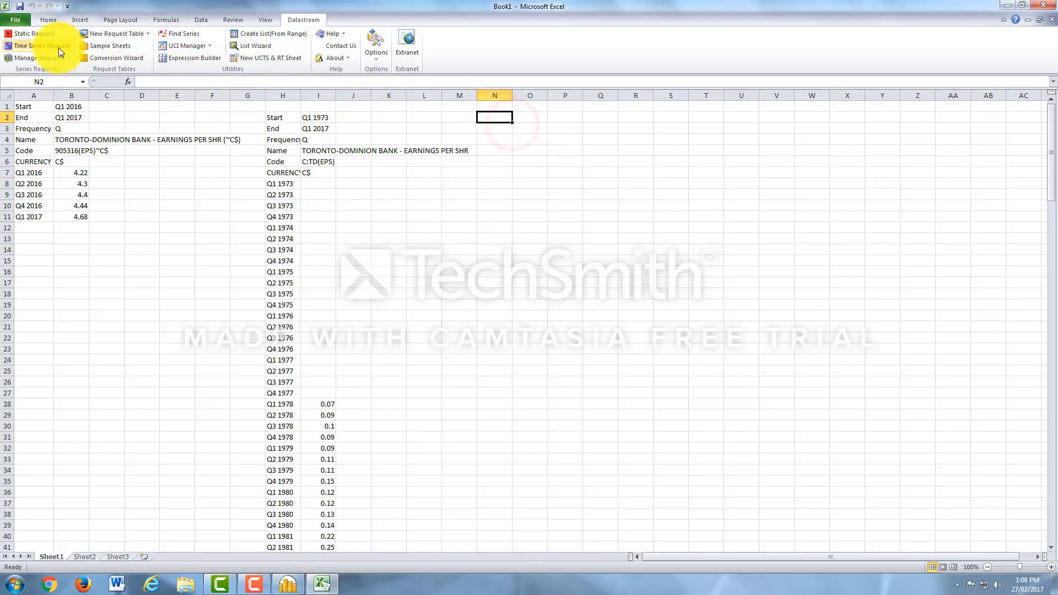
Start a new time series request and search for Alphabet, narrowed to NASDAQ equities.
left_click(37, 46)
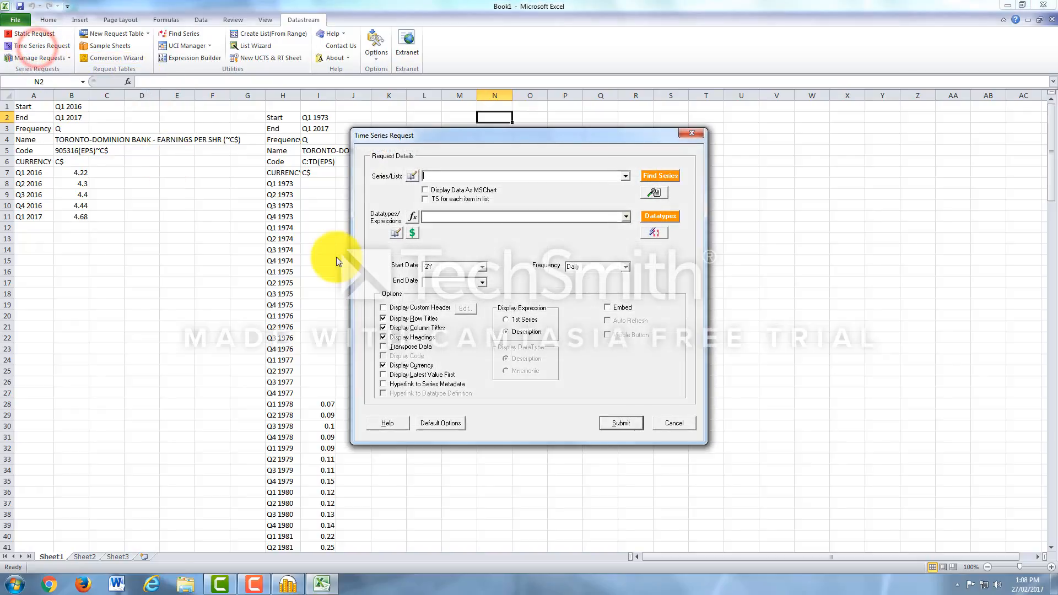
left_click(659, 175)
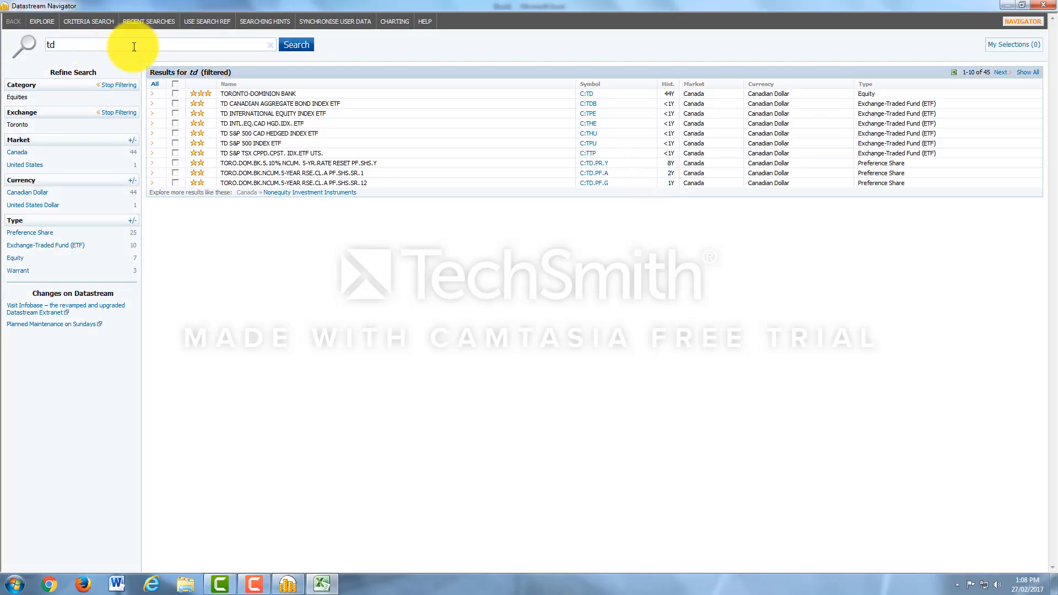
type("all")
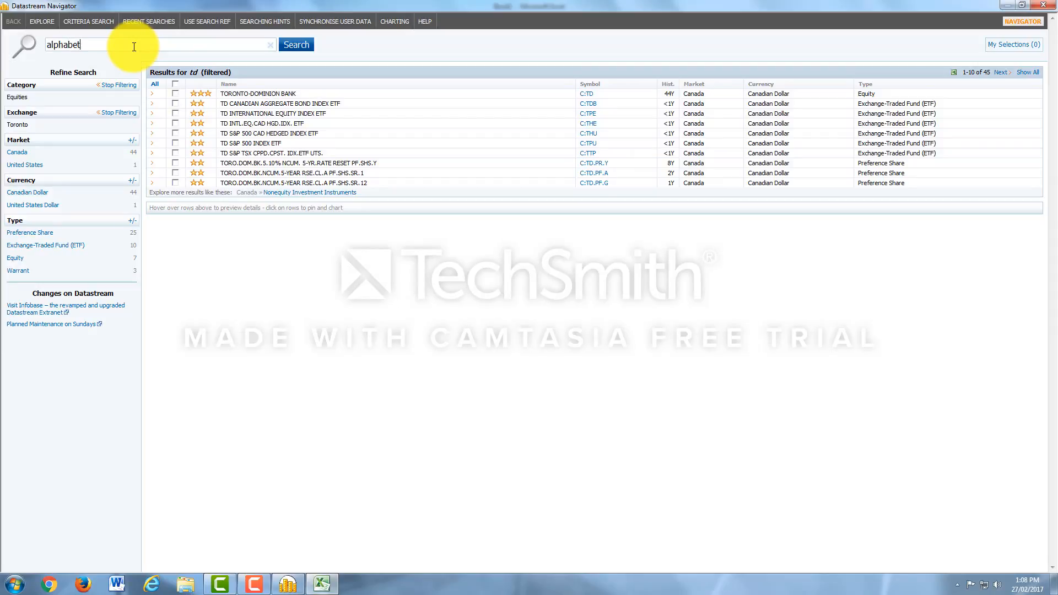
left_click(296, 44)
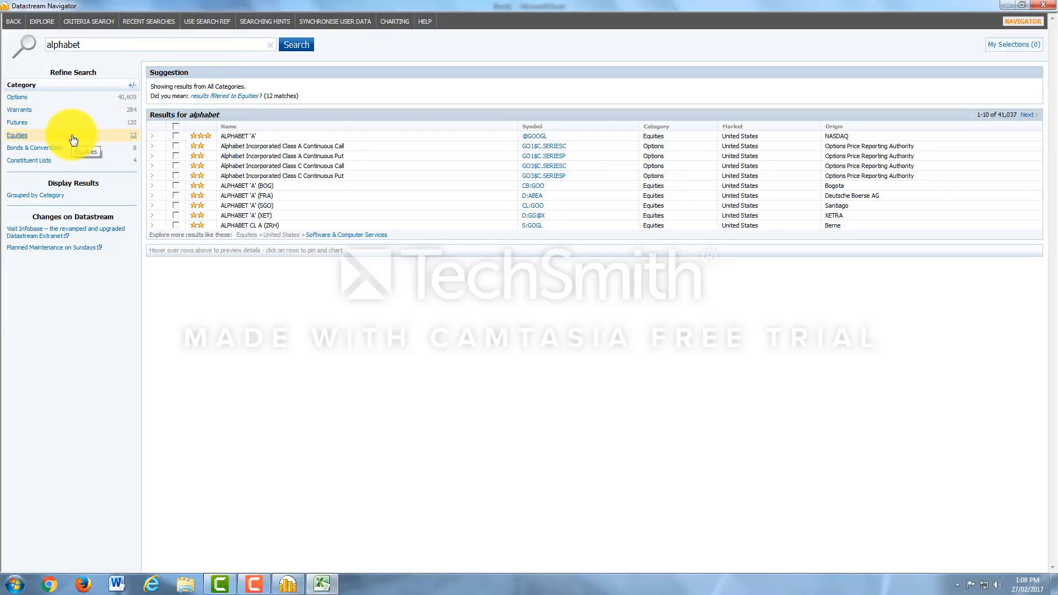
left_click(17, 135)
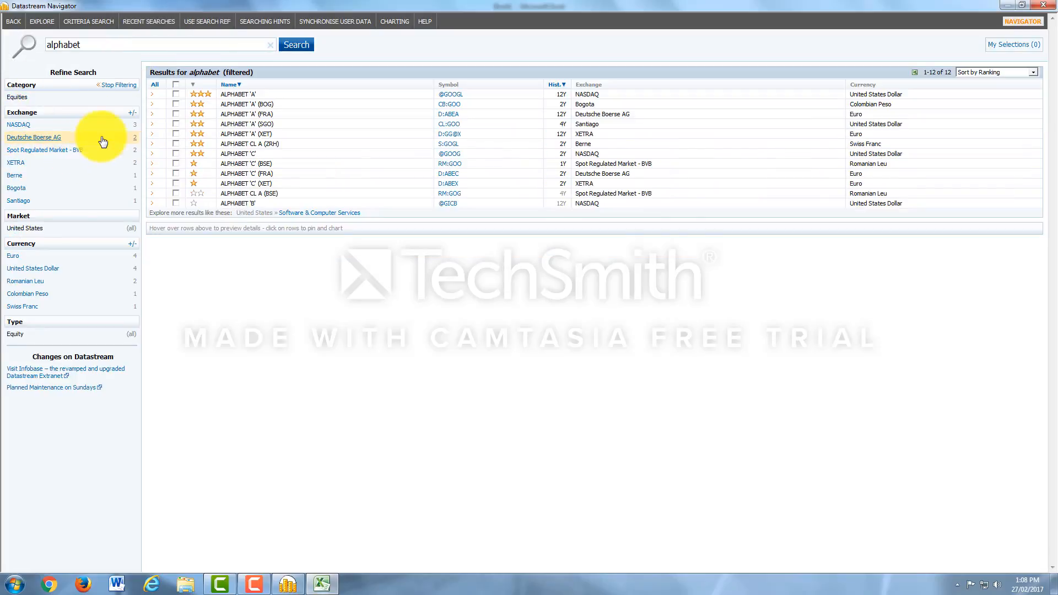
left_click(18, 124)
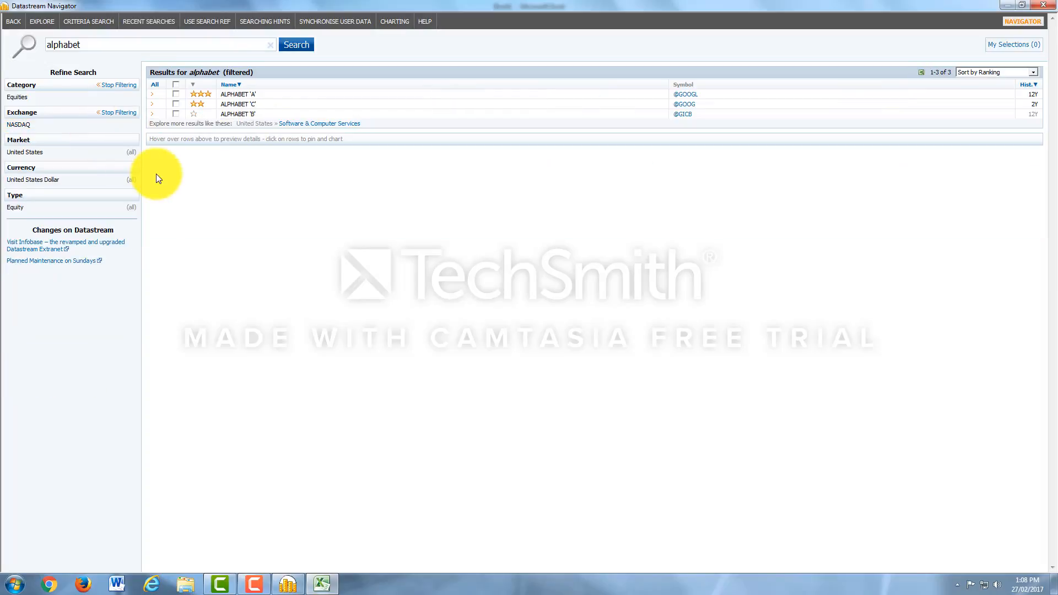
mouse_move(238, 94)
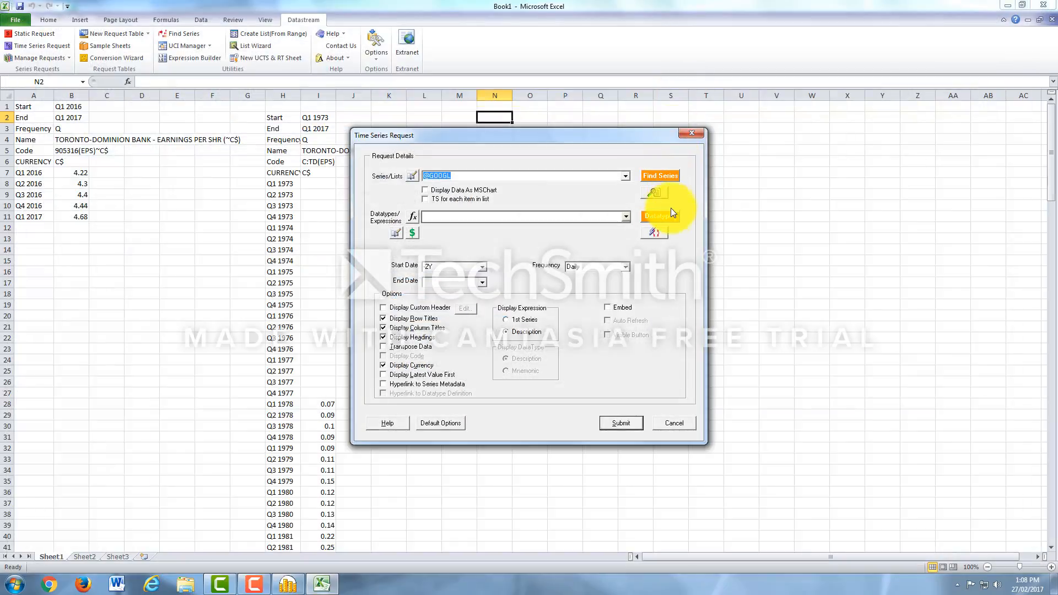
Submit an Alphabet 'A' EPS request at quarterly frequency, Q1 2015 to Q1 2017.
left_click(659, 175)
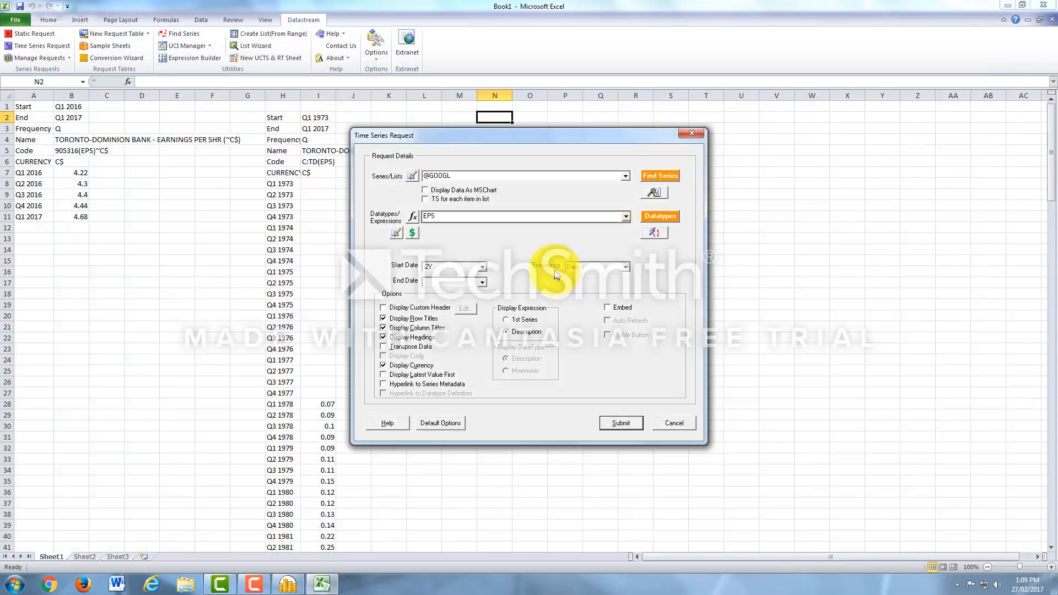
left_click(625, 266)
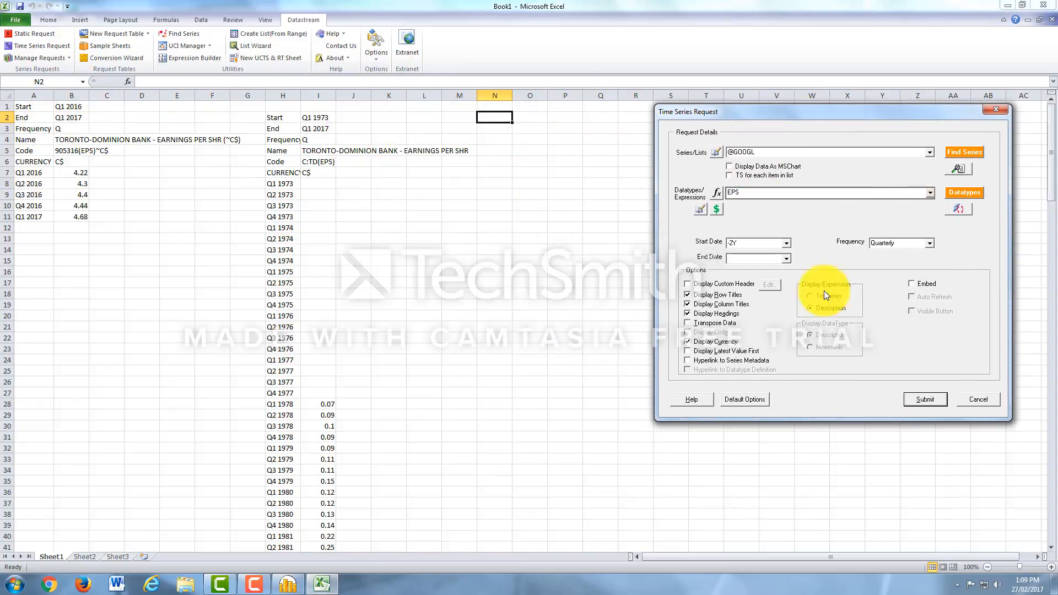
mouse_move(924, 398)
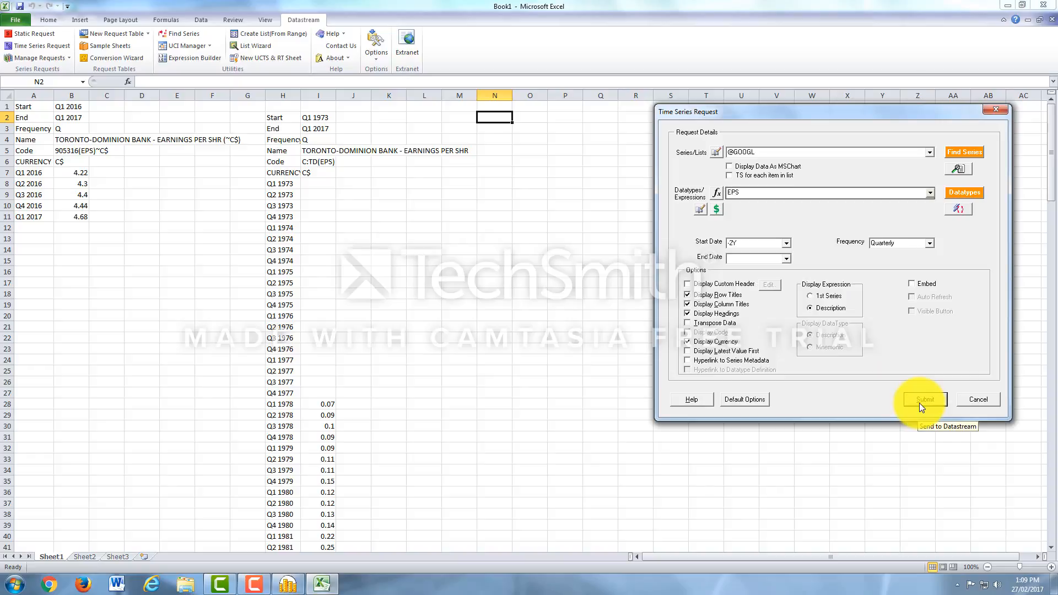
left_click(923, 399)
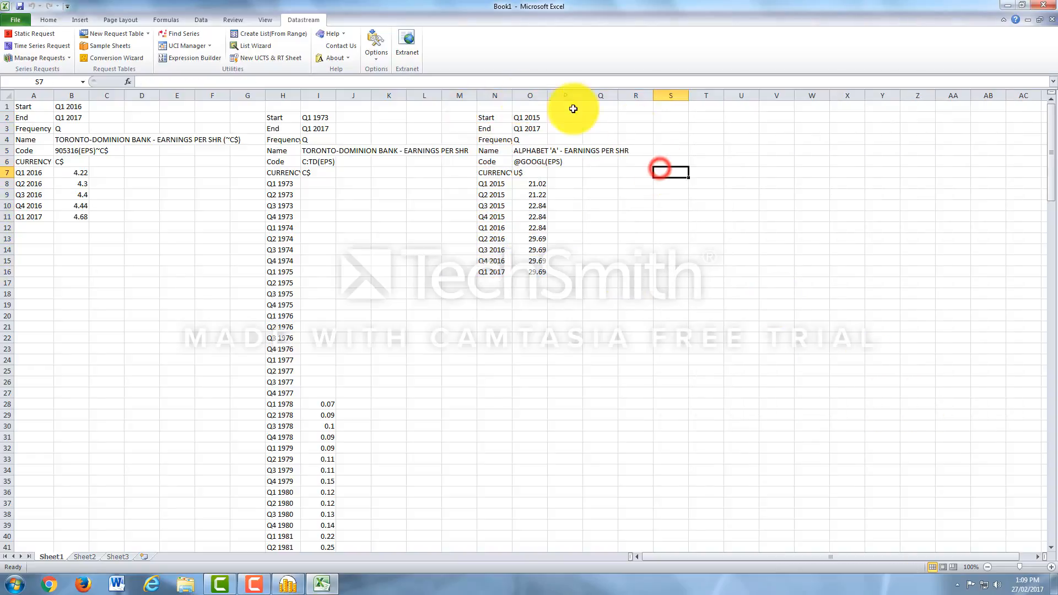
Inspect the Alphabet block's start and end period cells and autofit column N.
left_click(530, 116)
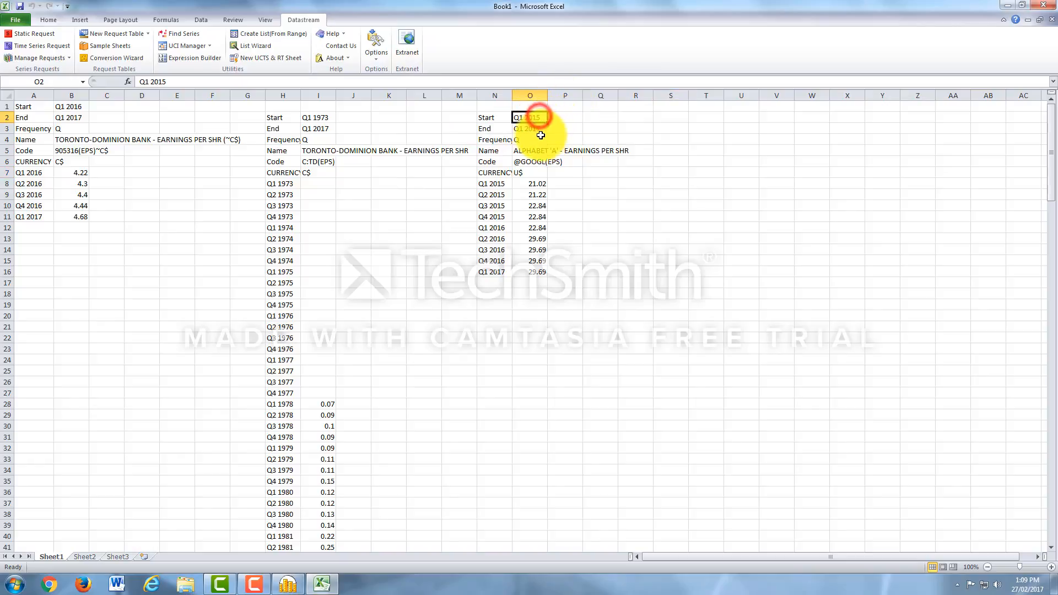
left_click(530, 128)
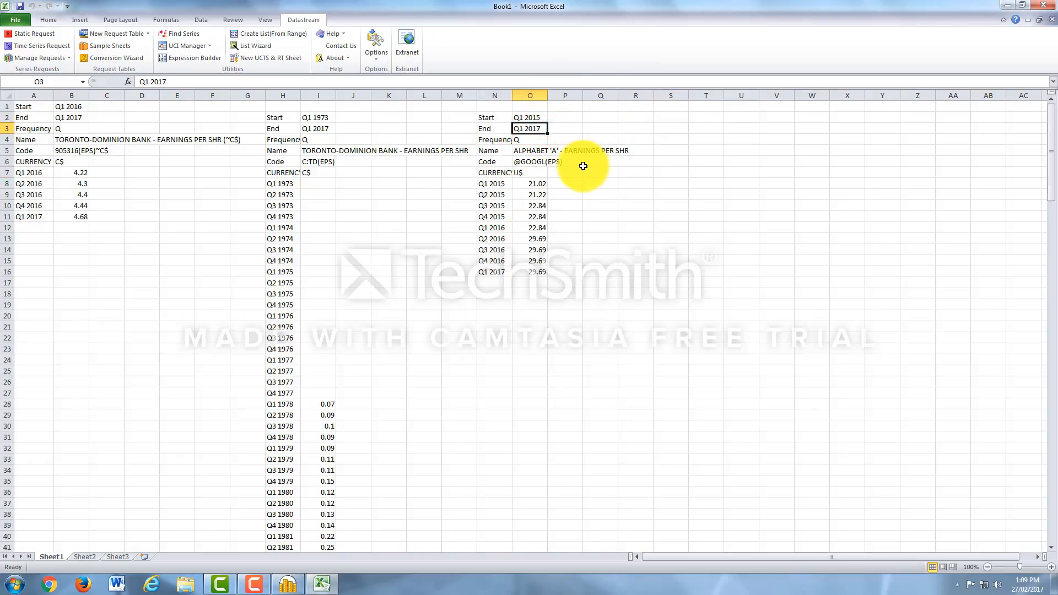
left_click(529, 118)
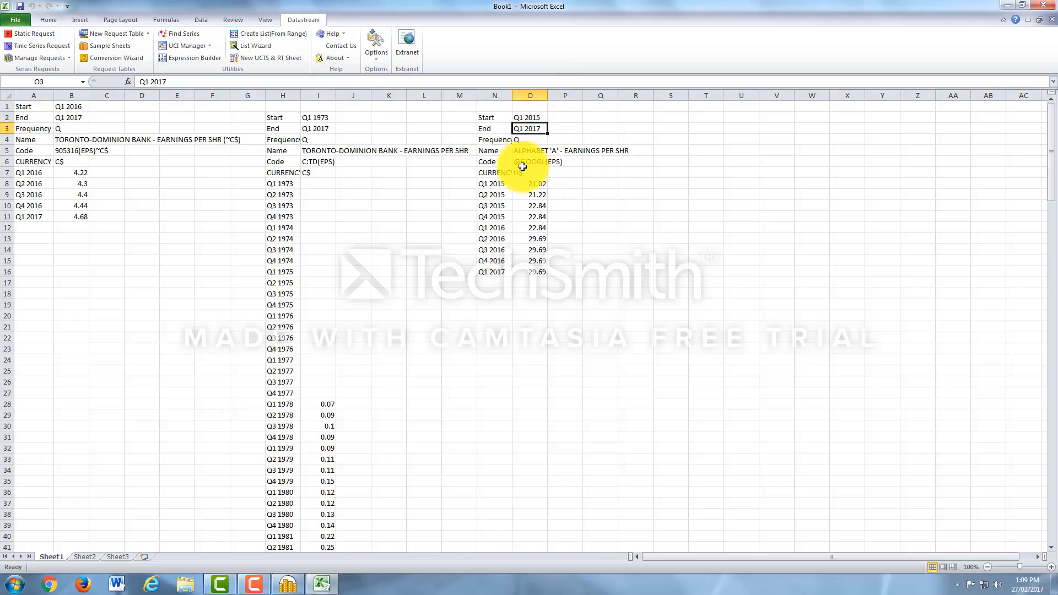
left_click(566, 150)
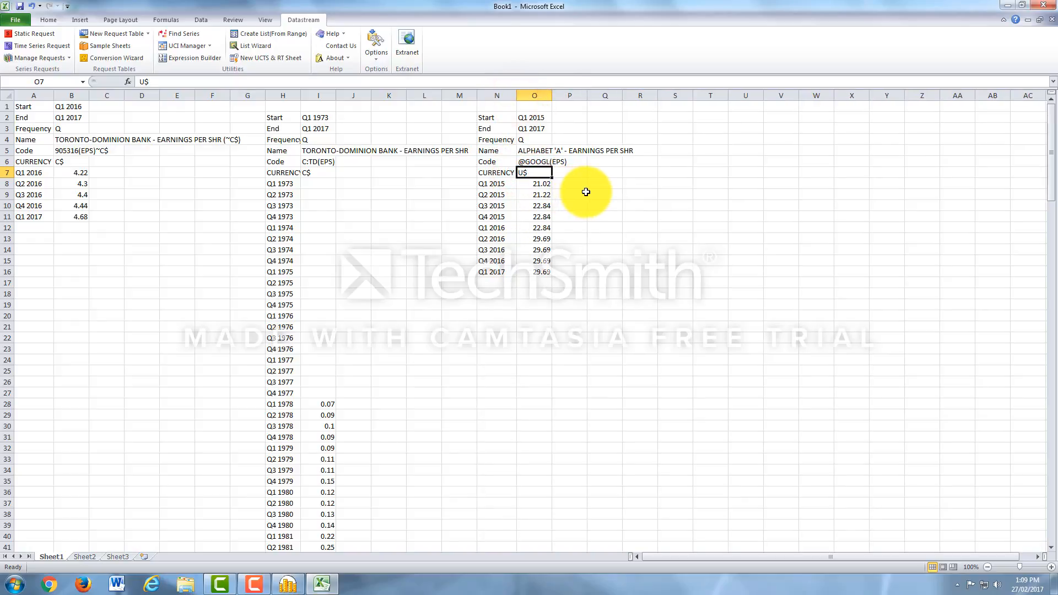
left_click(535, 183)
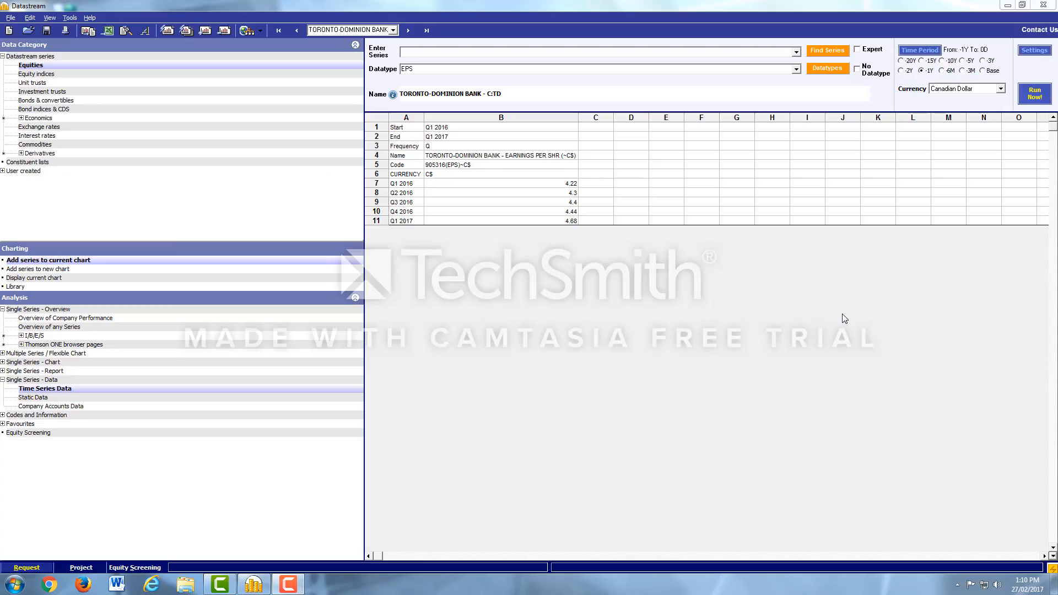
mouse_move(579, 172)
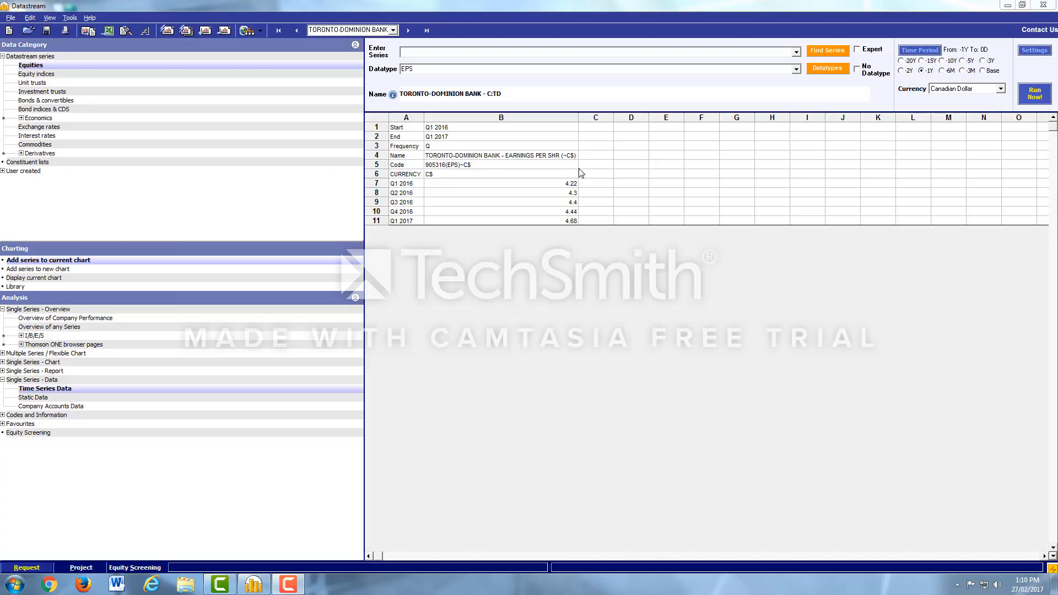
mouse_move(313, 74)
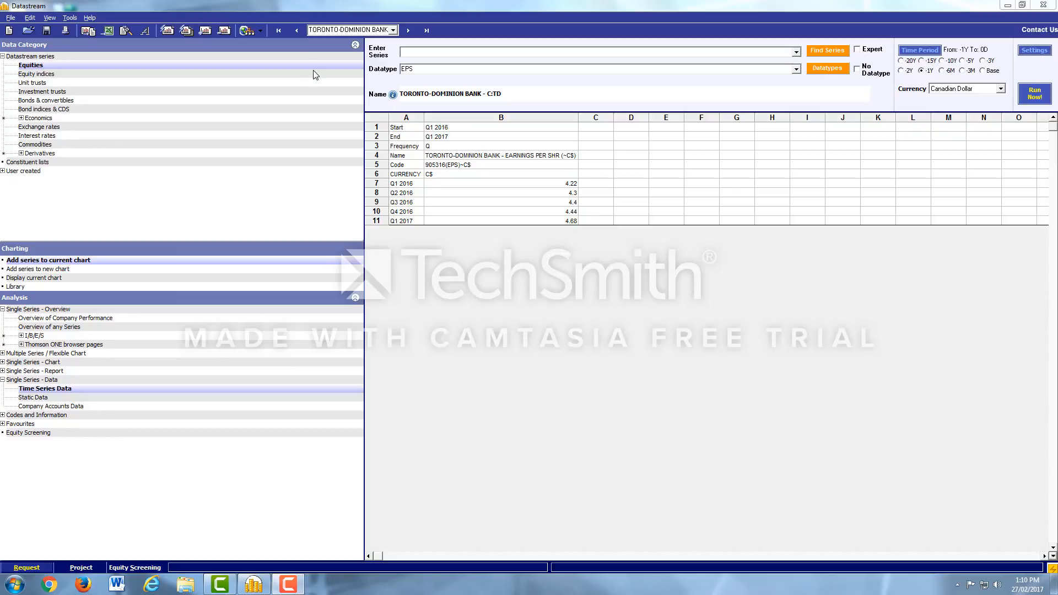
mouse_move(250, 119)
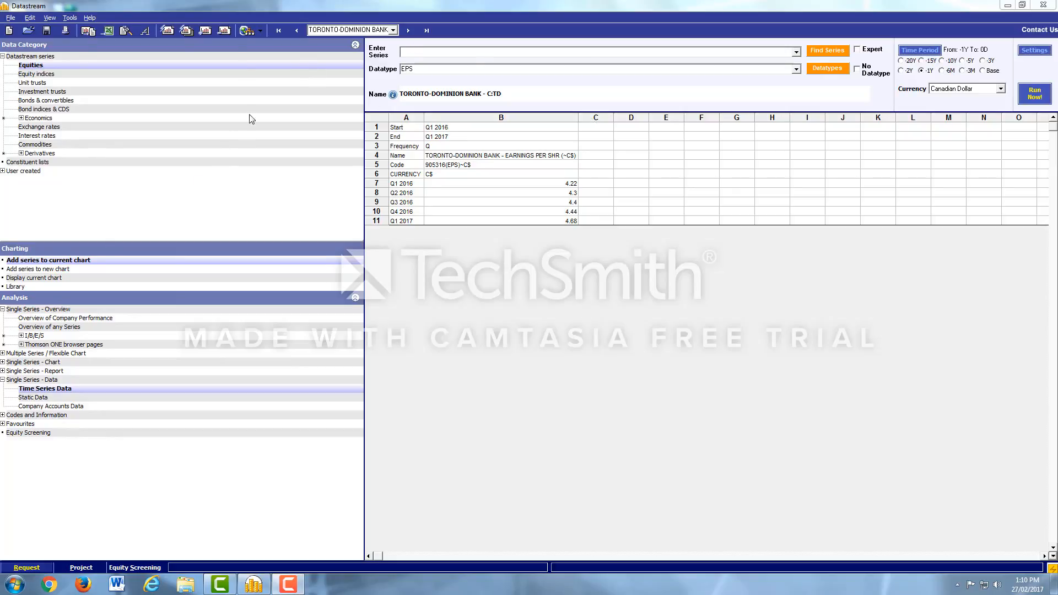
Choose Disconnect from Datastream from the Datastream Tools menu.
left_click(69, 17)
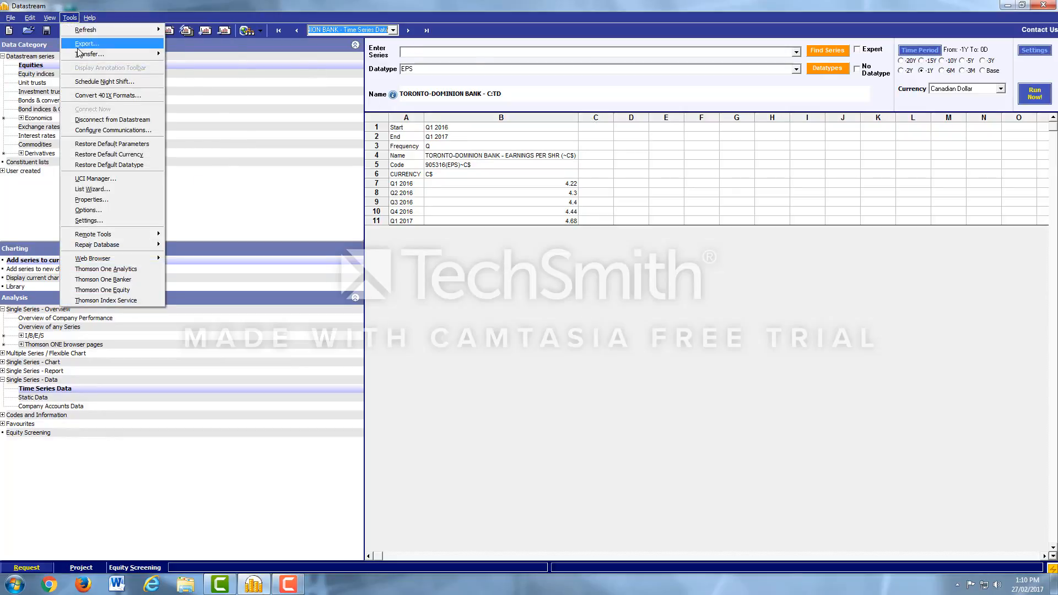
mouse_move(111, 119)
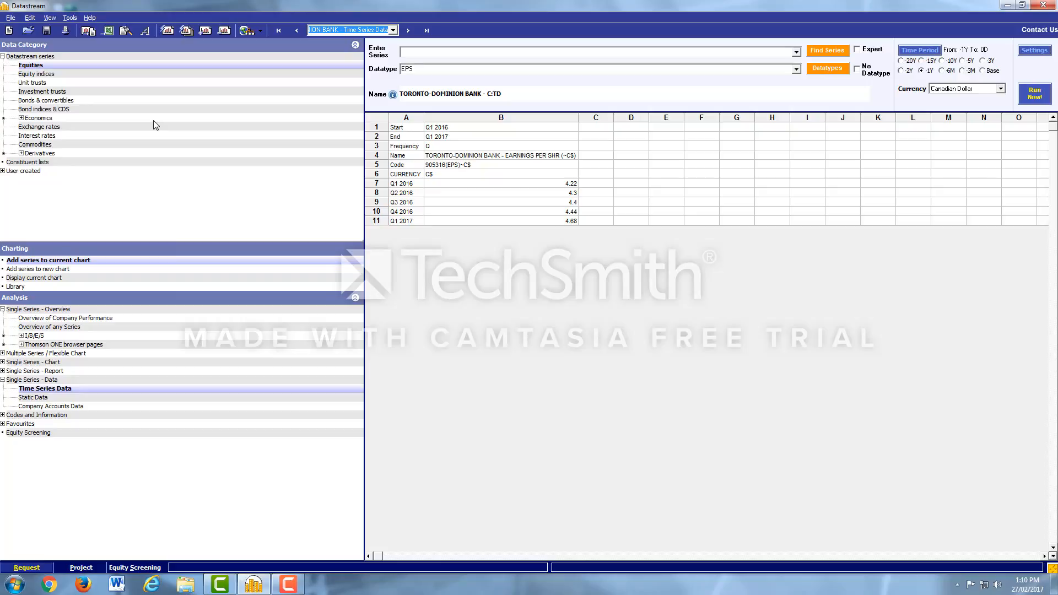
left_click(69, 17)
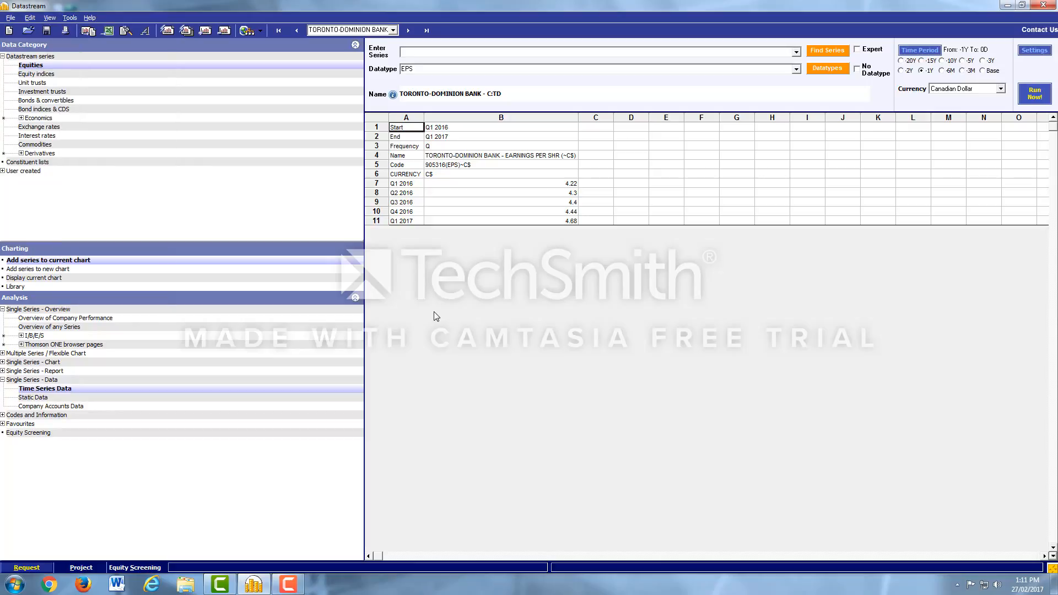
mouse_move(664, 263)
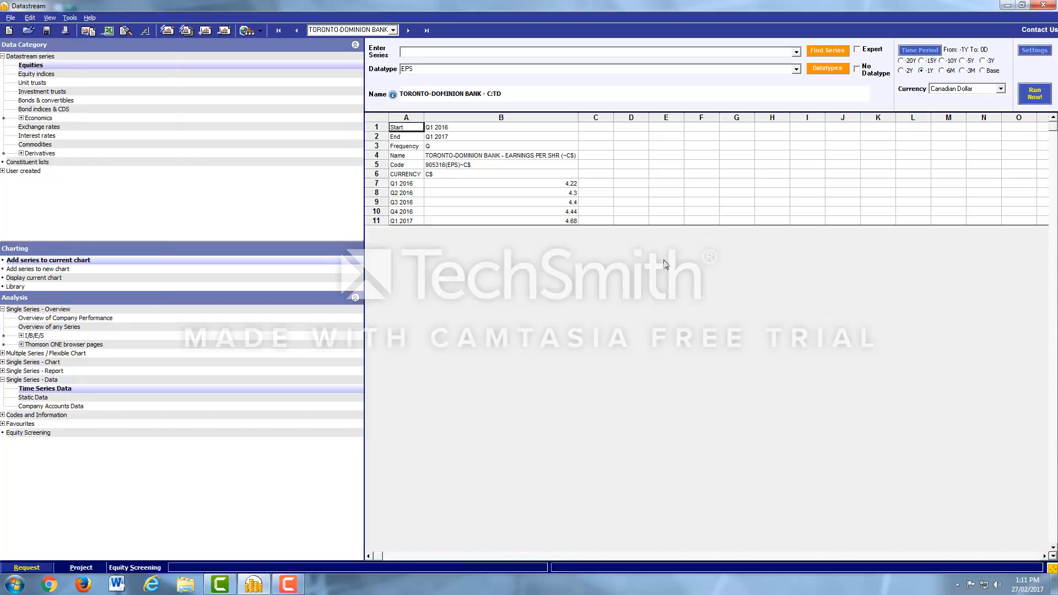